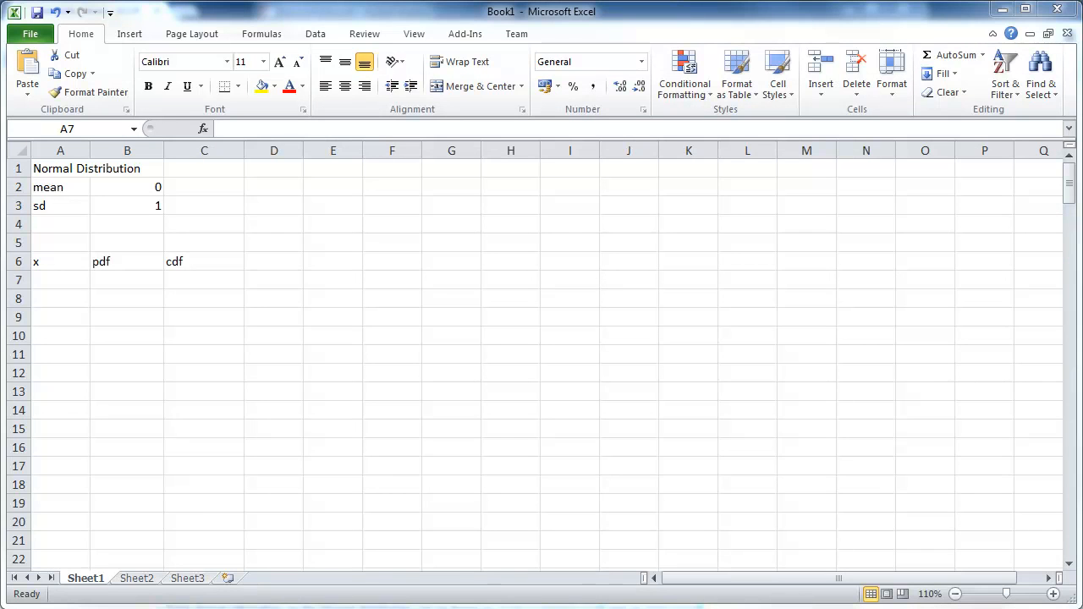
mouse_move(470, 474)
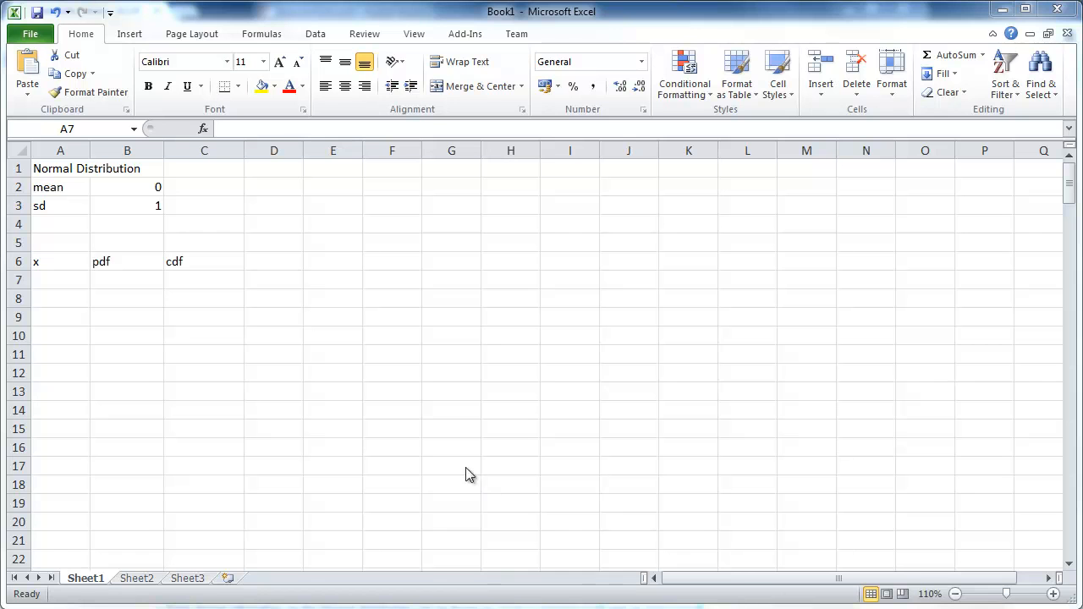
mouse_move(304, 355)
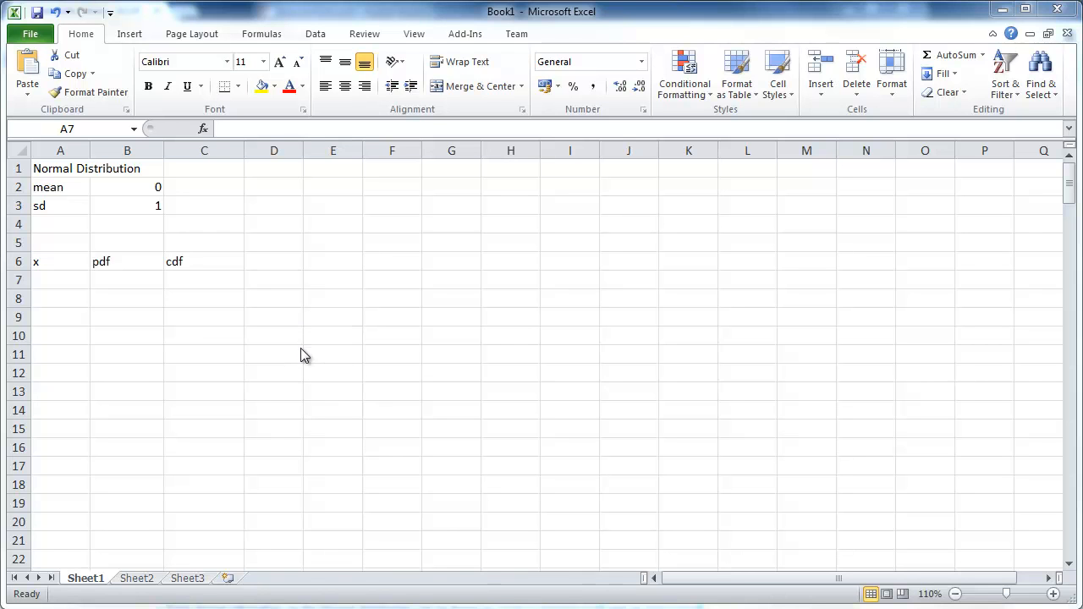
mouse_move(291, 366)
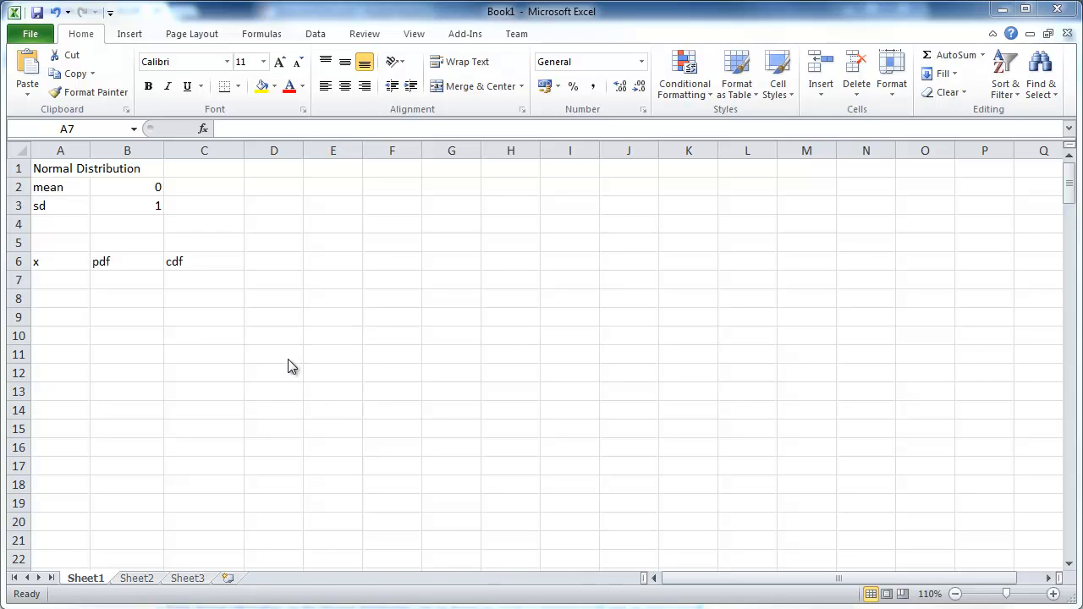
Review the mean in B2, the sd in B3 and the x, pdf, cdf headers in row 6.
left_click(393, 317)
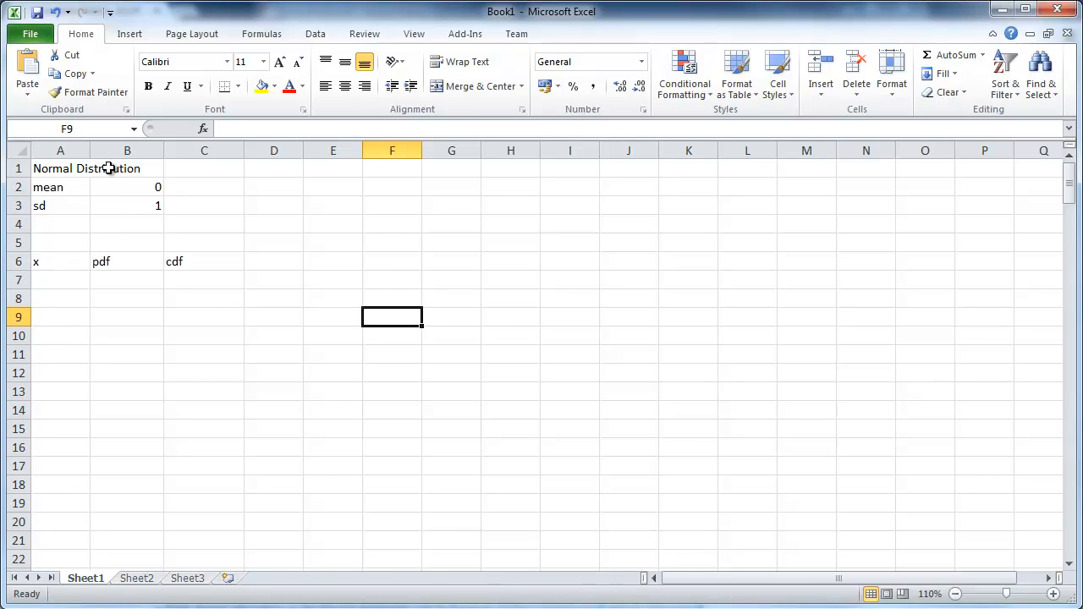
left_click(127, 187)
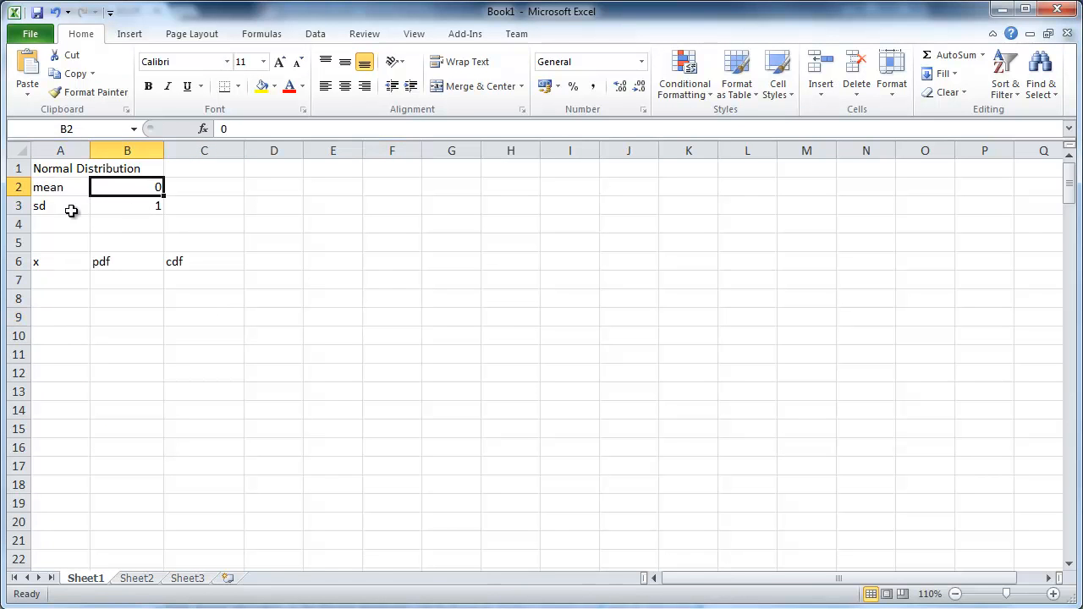
mouse_move(132, 196)
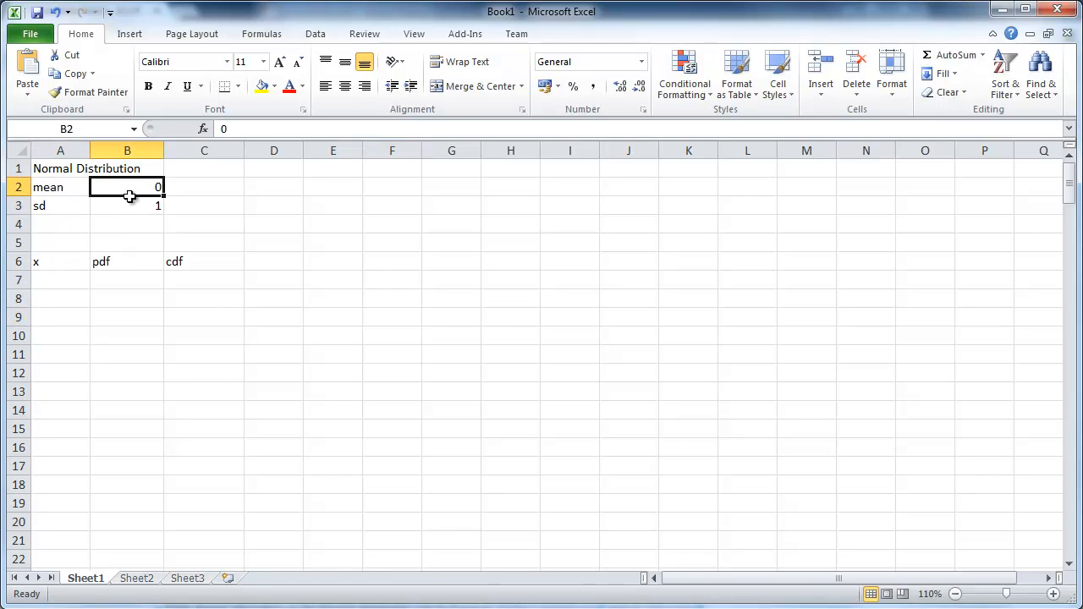
left_click(127, 207)
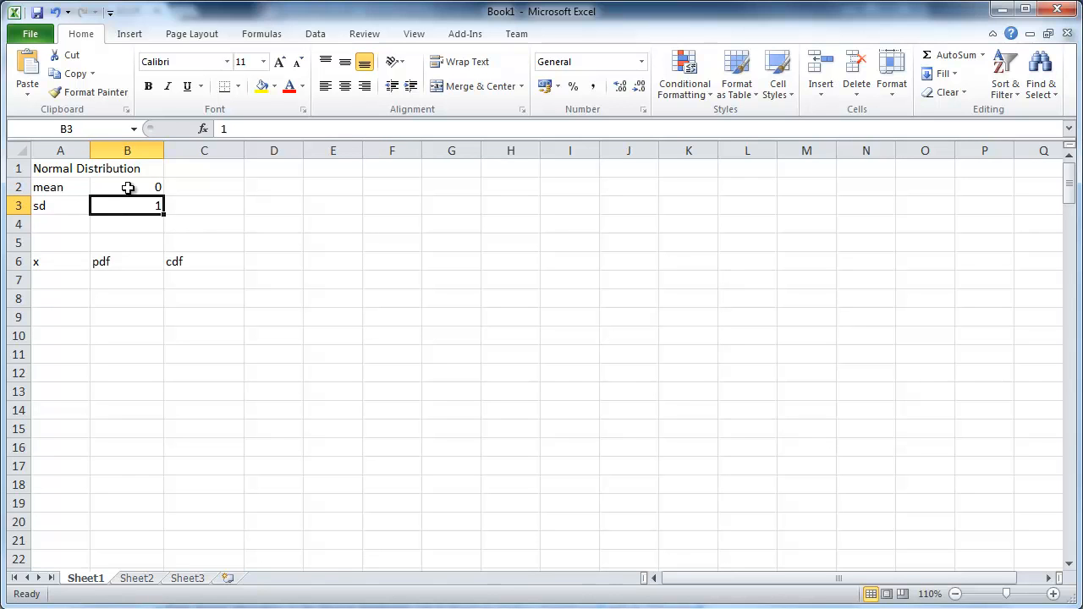
left_click(61, 261)
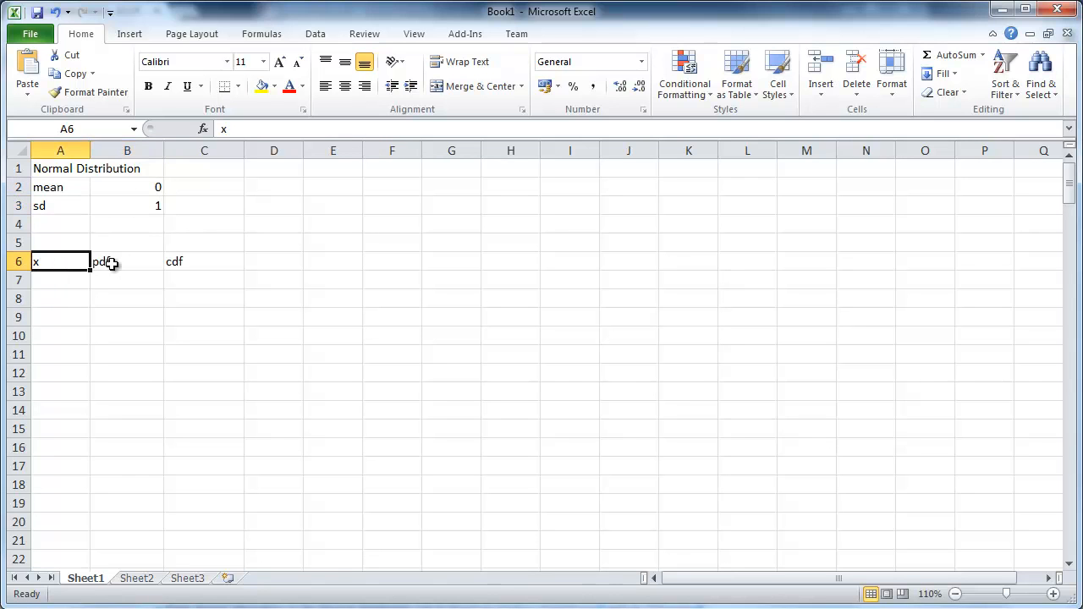
left_click(127, 261)
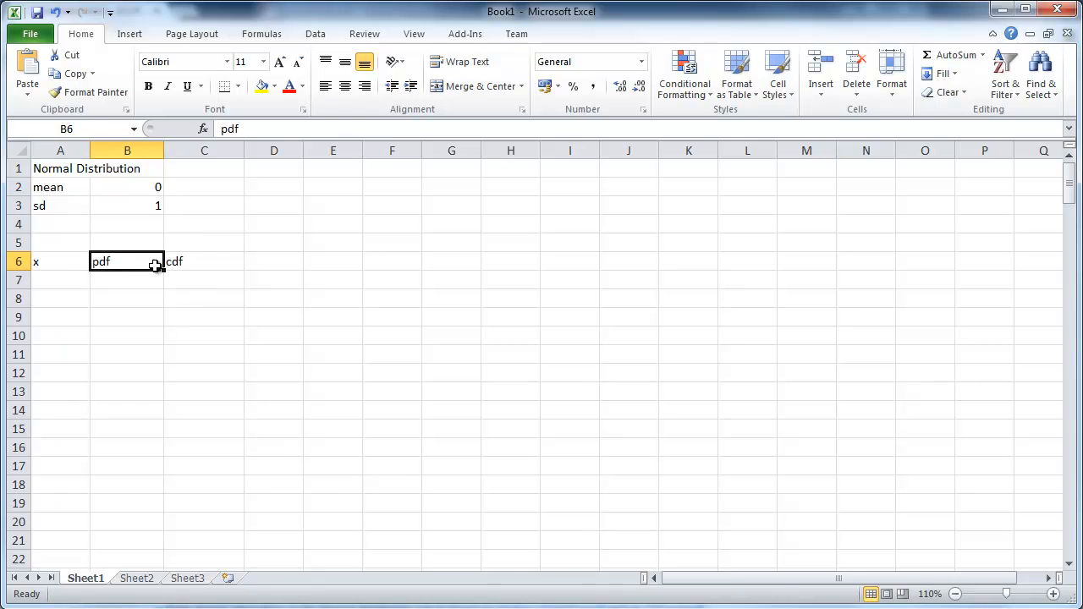
left_click(204, 260)
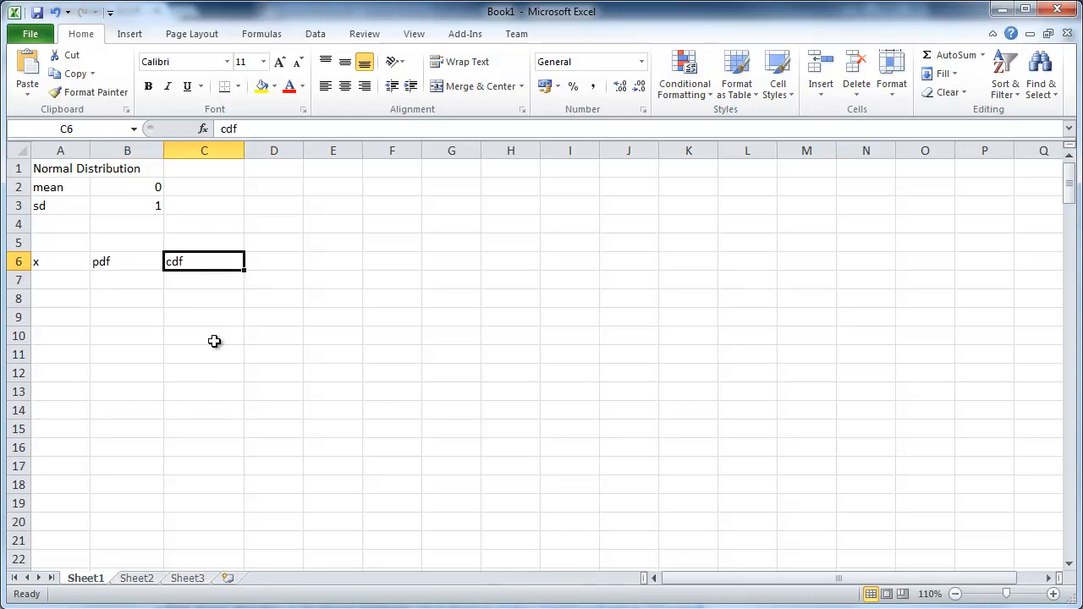
mouse_move(42, 277)
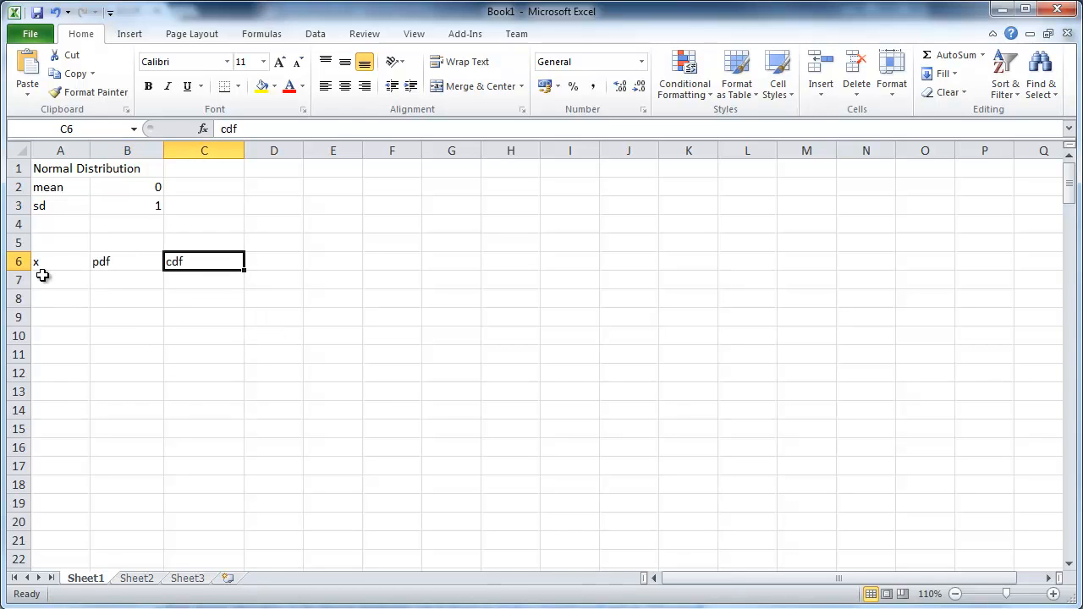
Enter -10 and -9.9 in A7:A8 and extend the x series in 0.1 steps far down column A.
left_click(61, 261)
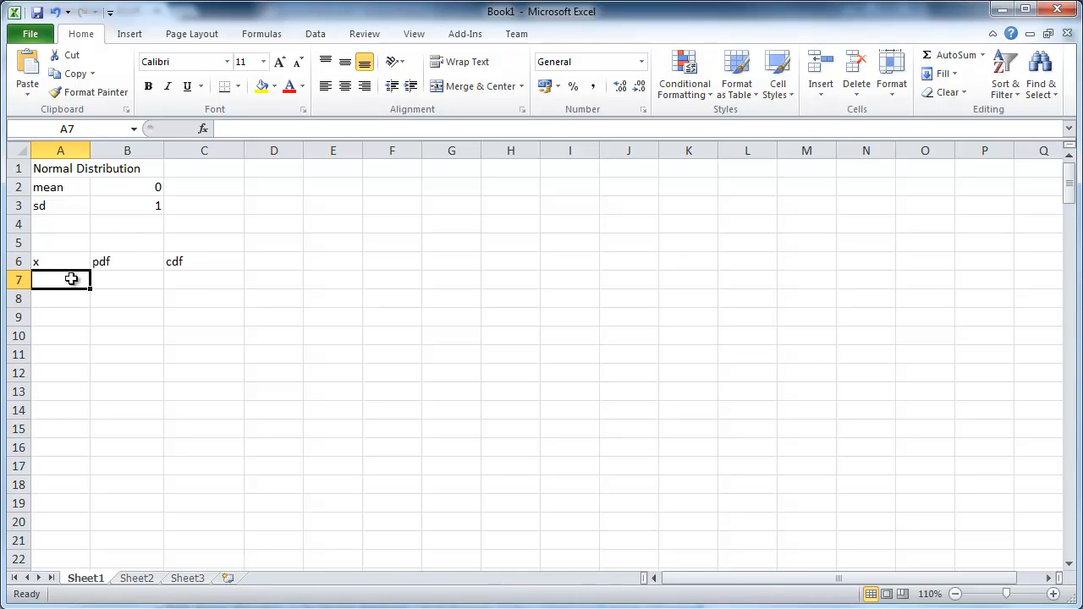
type("-10")
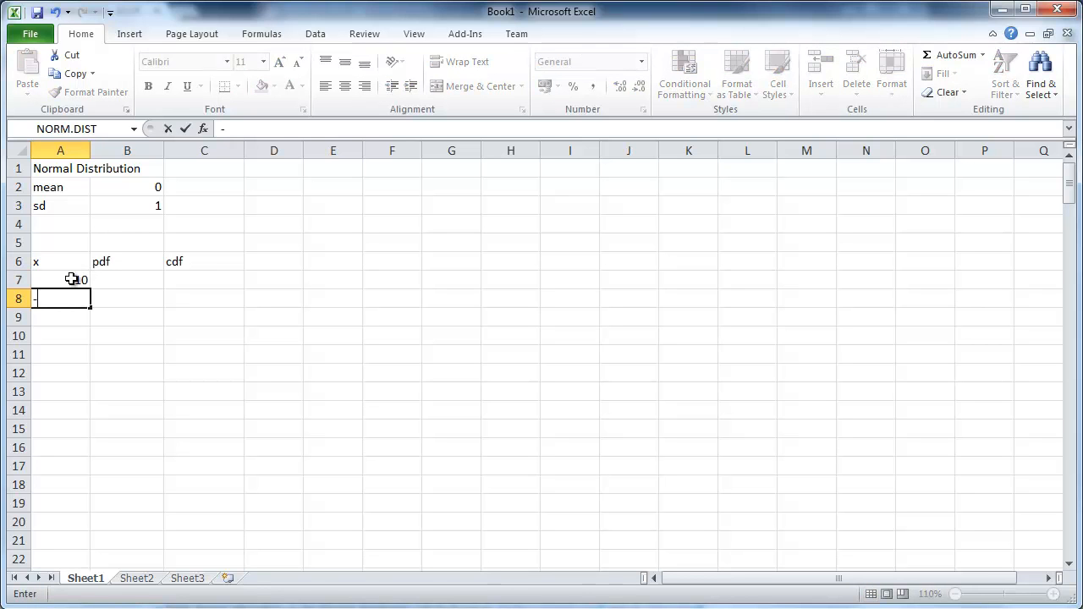
type(".")
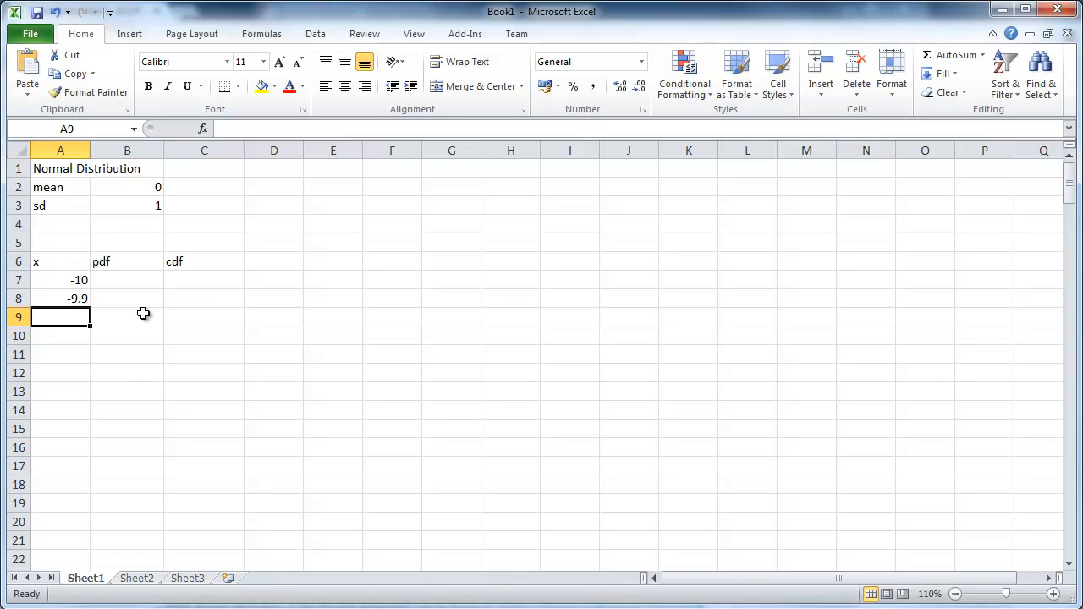
left_click_drag(61, 281, 61, 298)
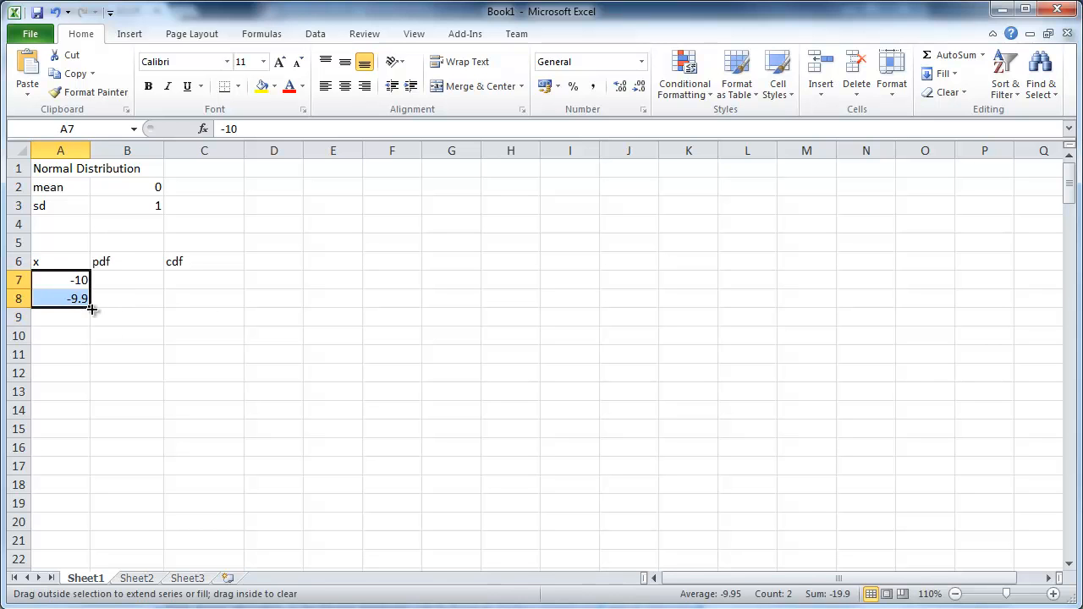
left_click_drag(91, 308, 92, 516)
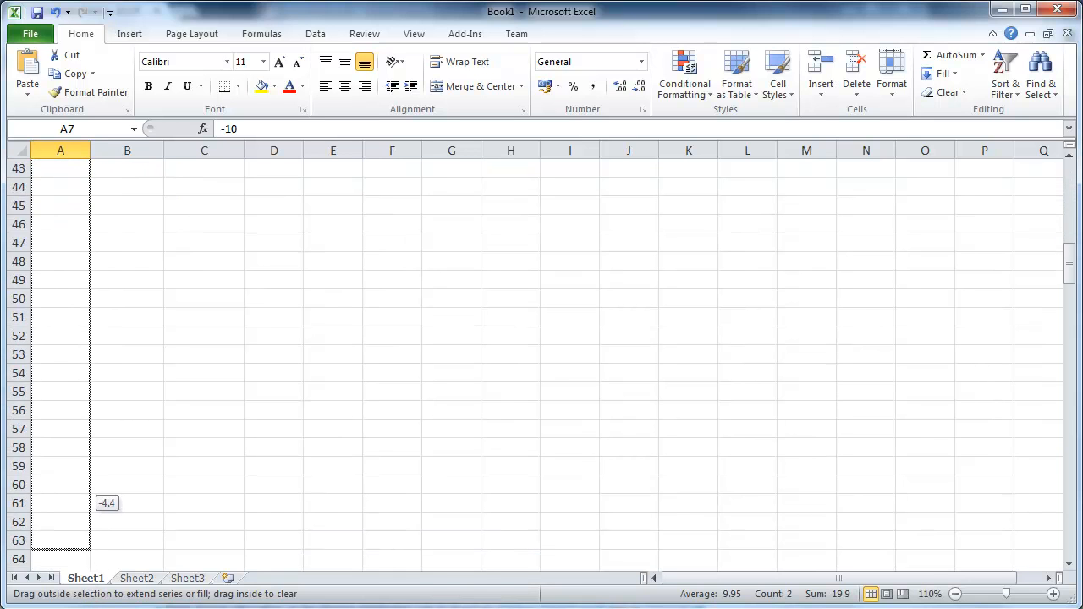
scroll("down", 3)
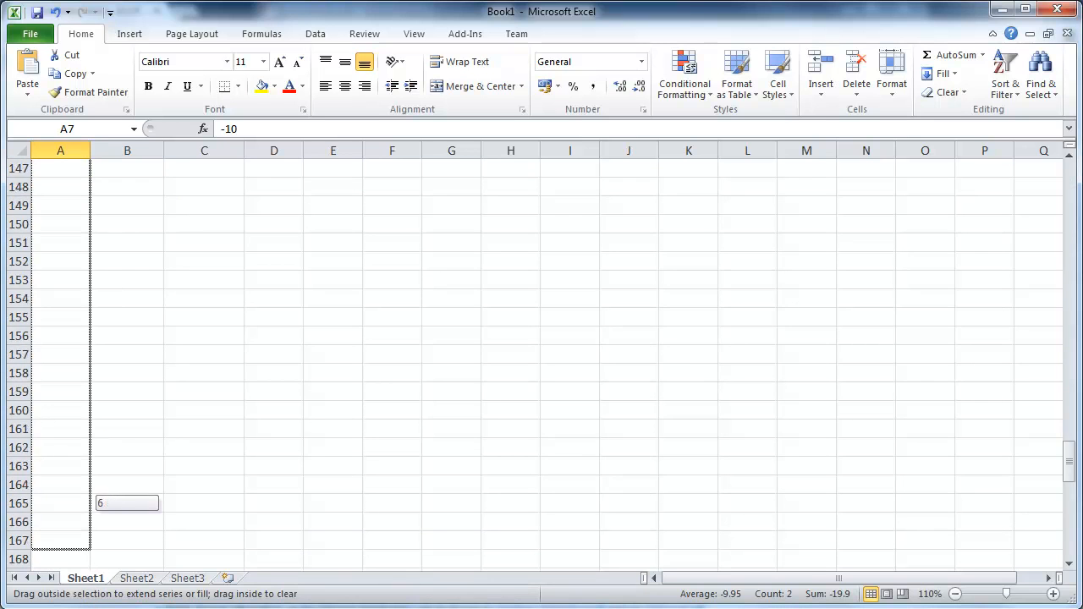
scroll("down", 3)
type("cdf")
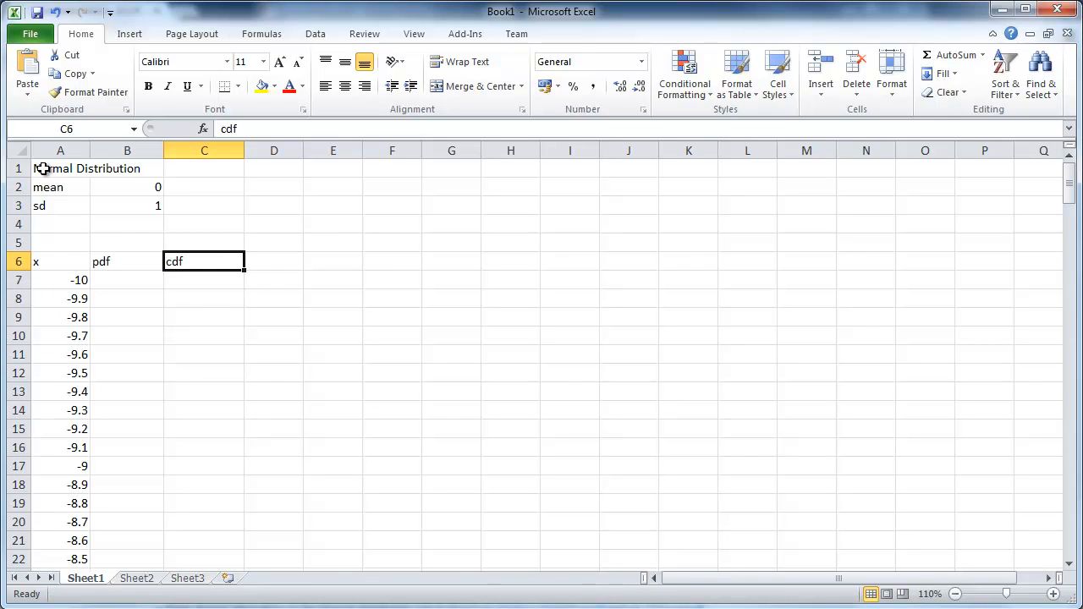
Insert the NORM.DIST statistical function into B7 as the start of the pdf formula.
left_click(126, 261)
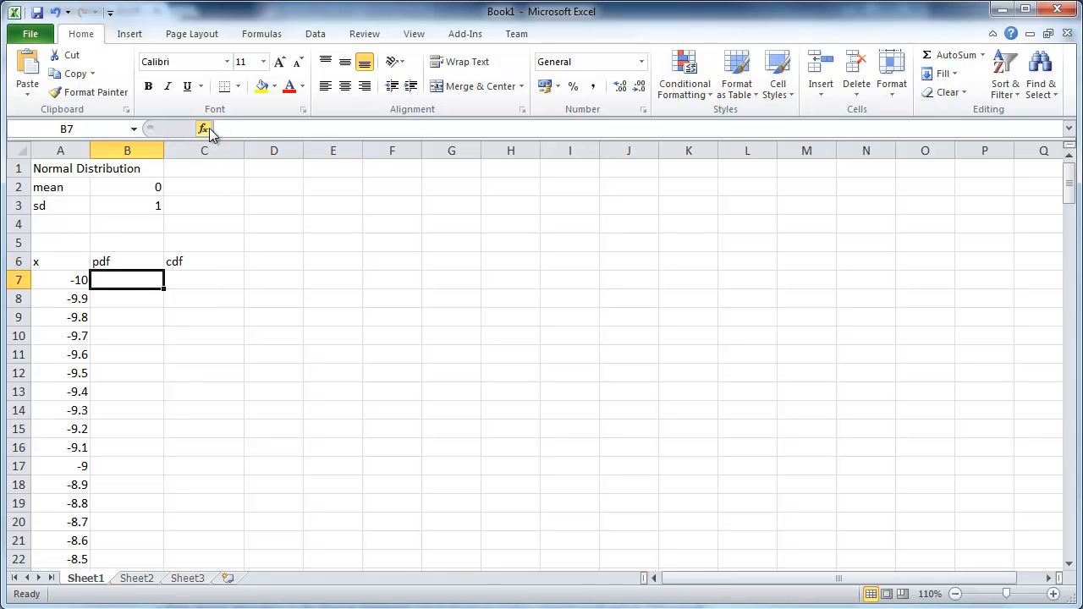
left_click(203, 129)
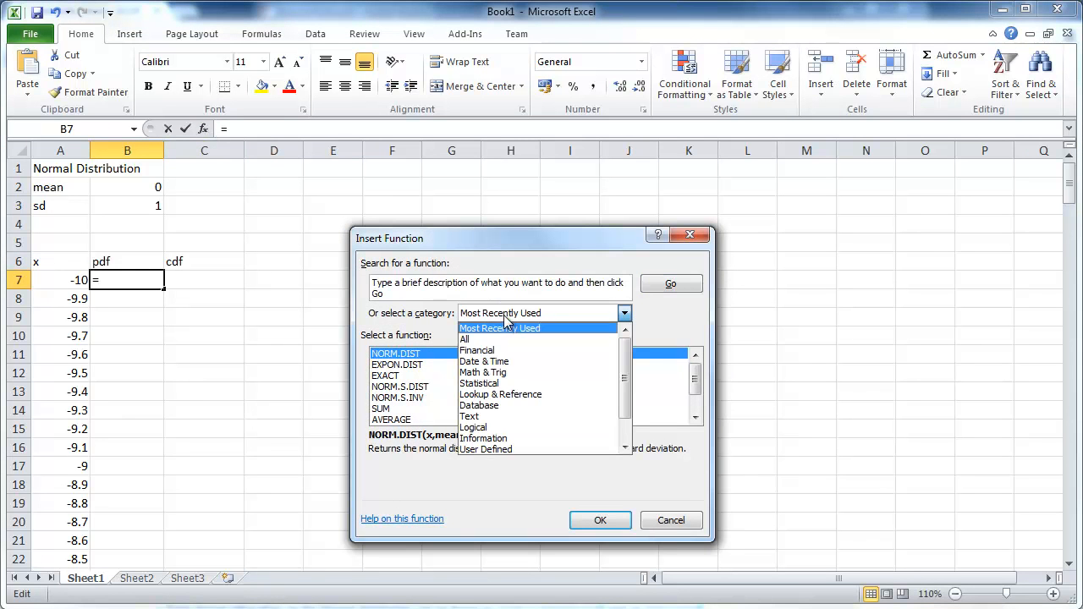
left_click(477, 382)
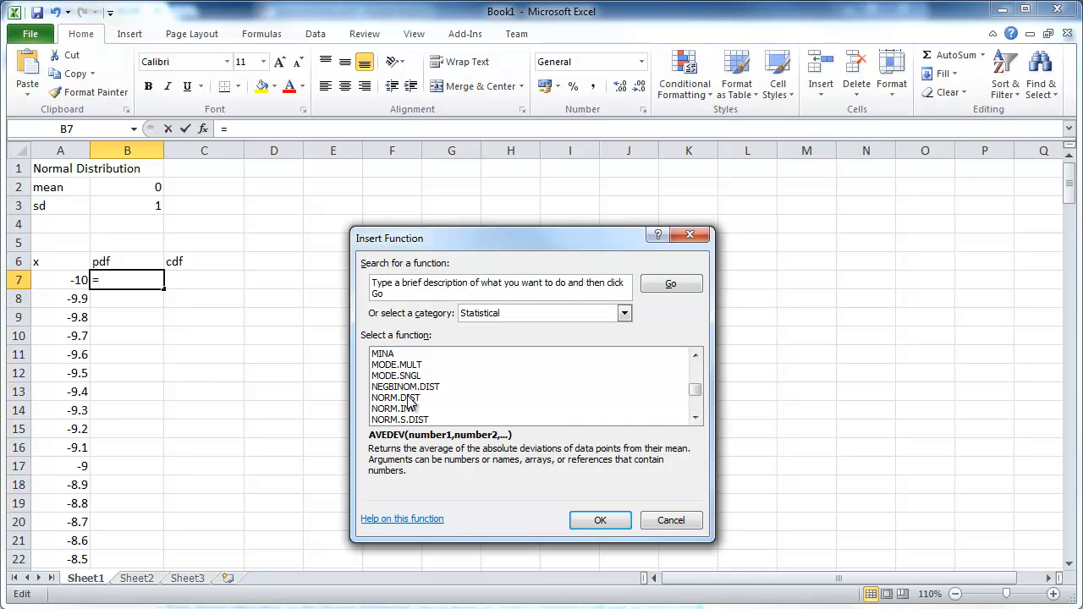
mouse_move(489, 425)
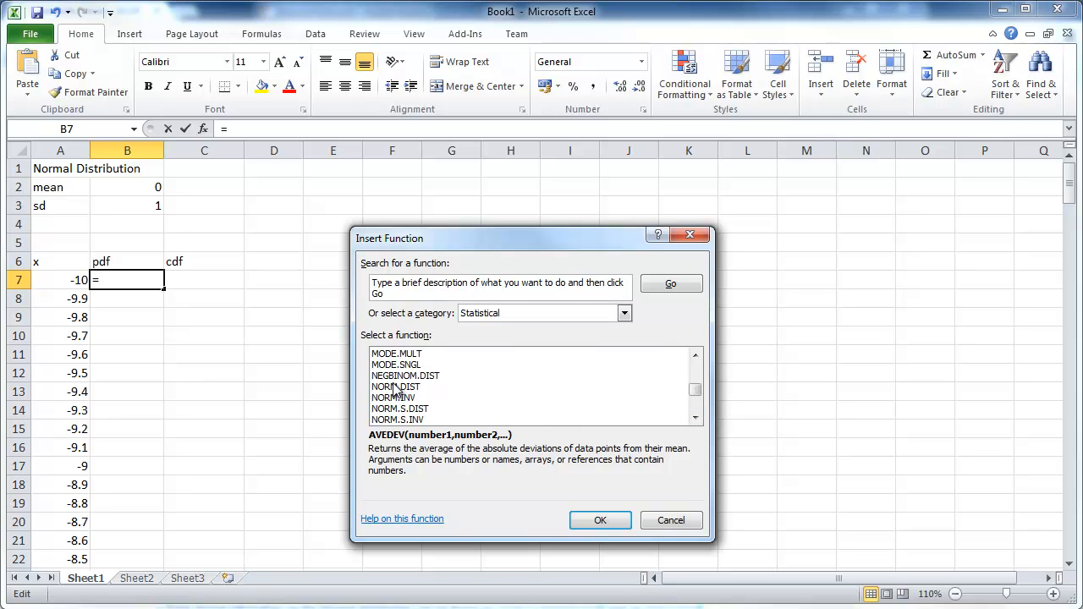
left_click(599, 520)
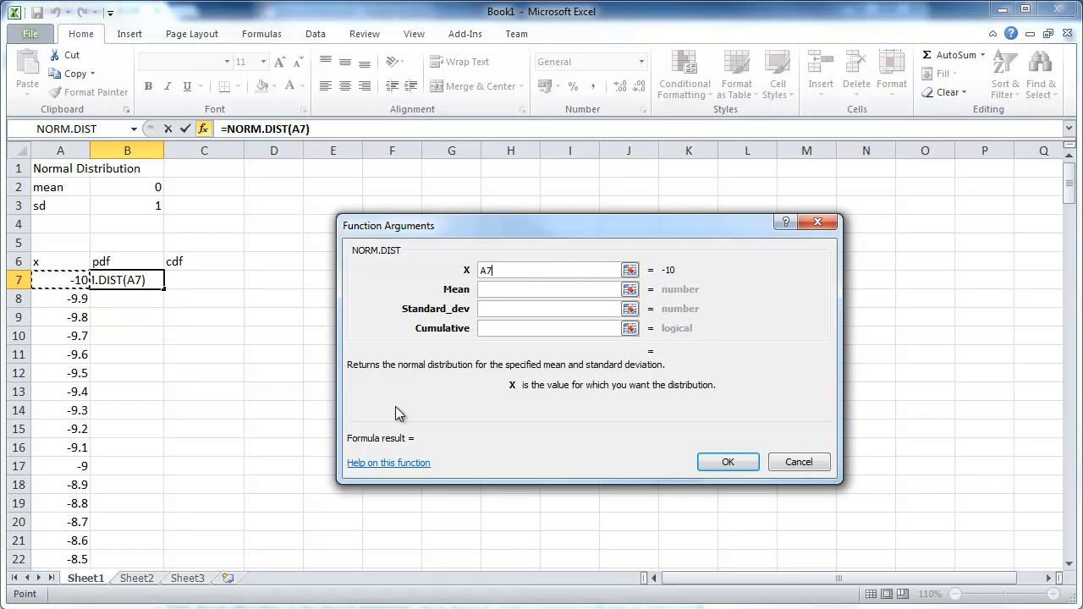
mouse_move(176, 315)
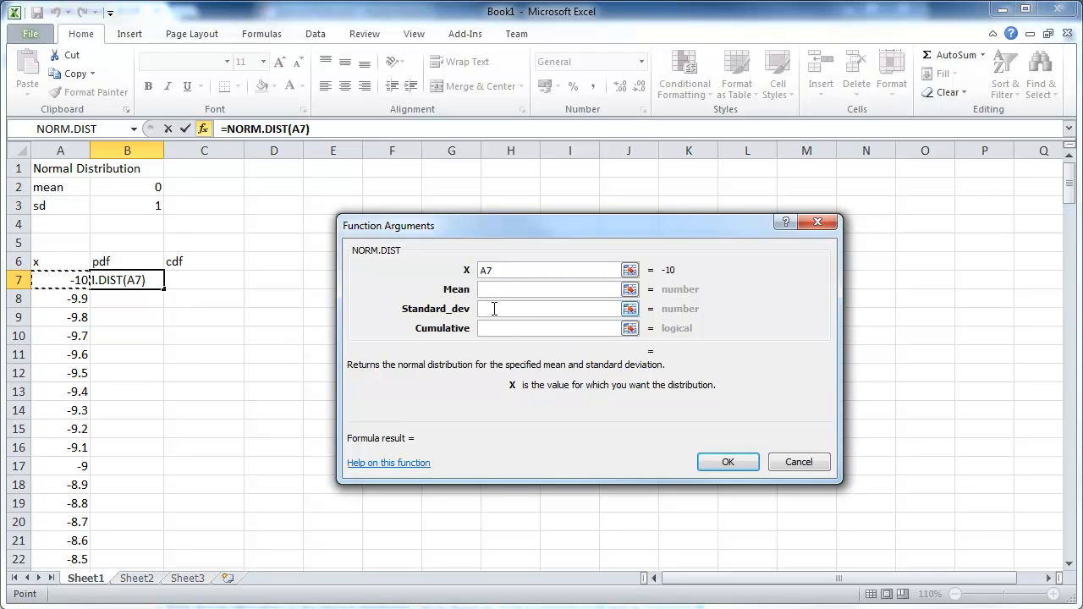
Complete B7 as =NORM.DIST(A7,$B$2,$B$3,FALSE), returning 7.6946E-23.
left_click(550, 290)
type("$B$2")
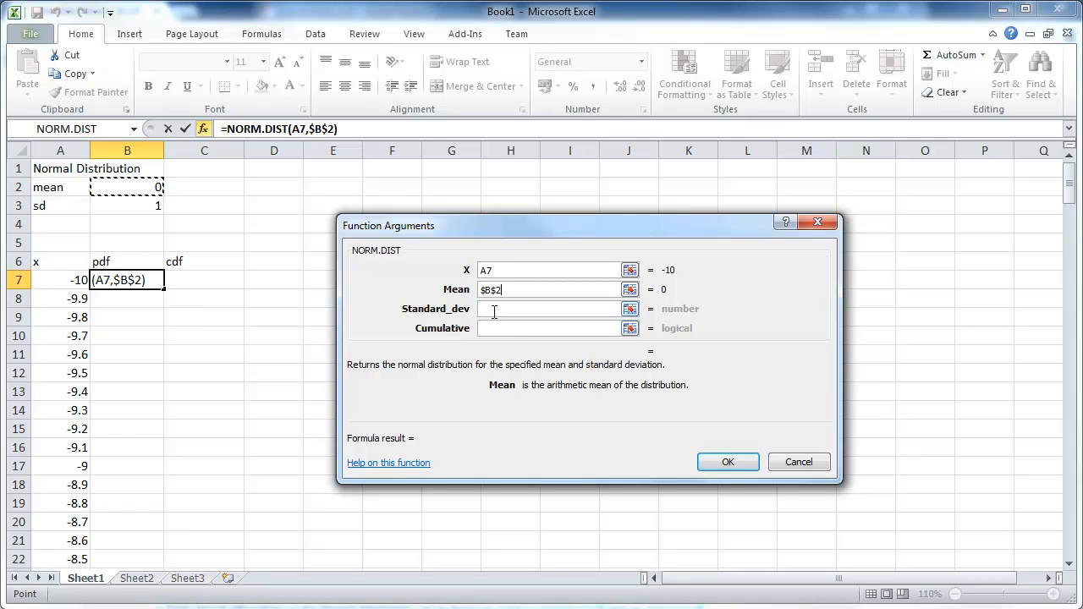
left_click(550, 308)
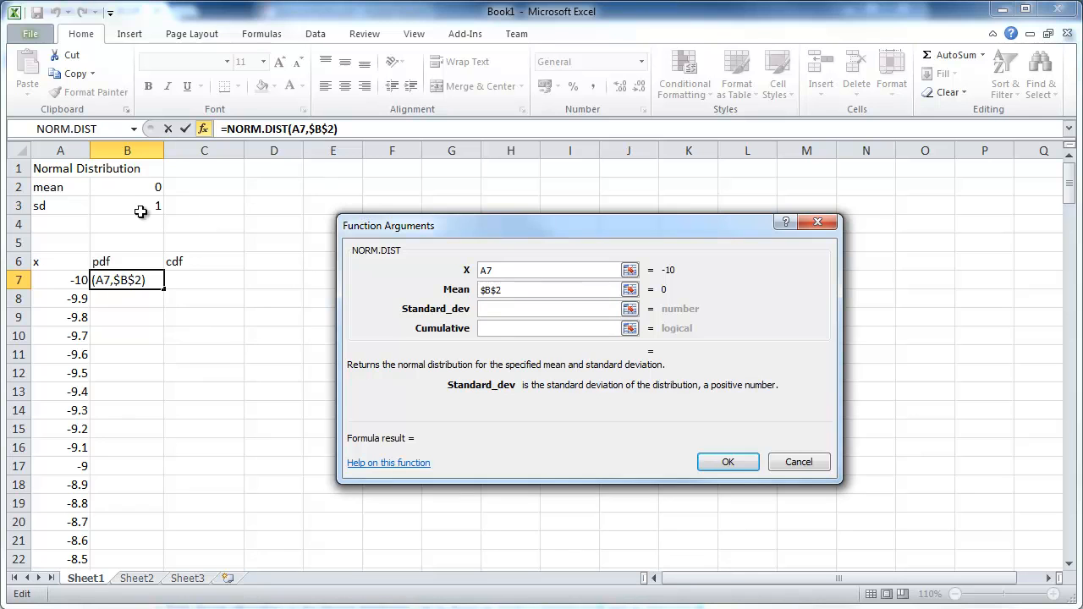
left_click(127, 207)
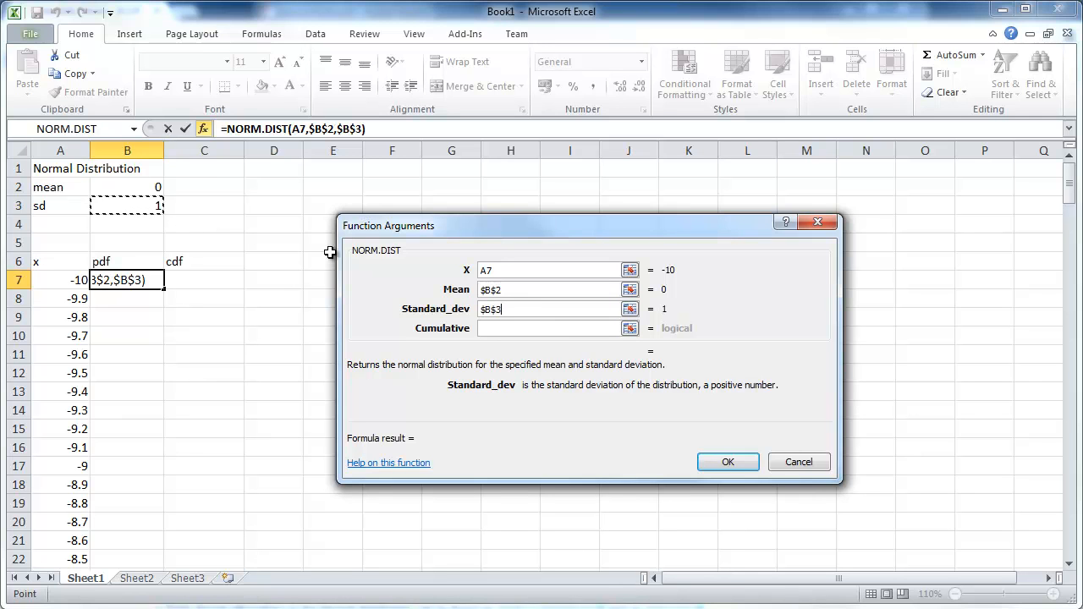
left_click(550, 328)
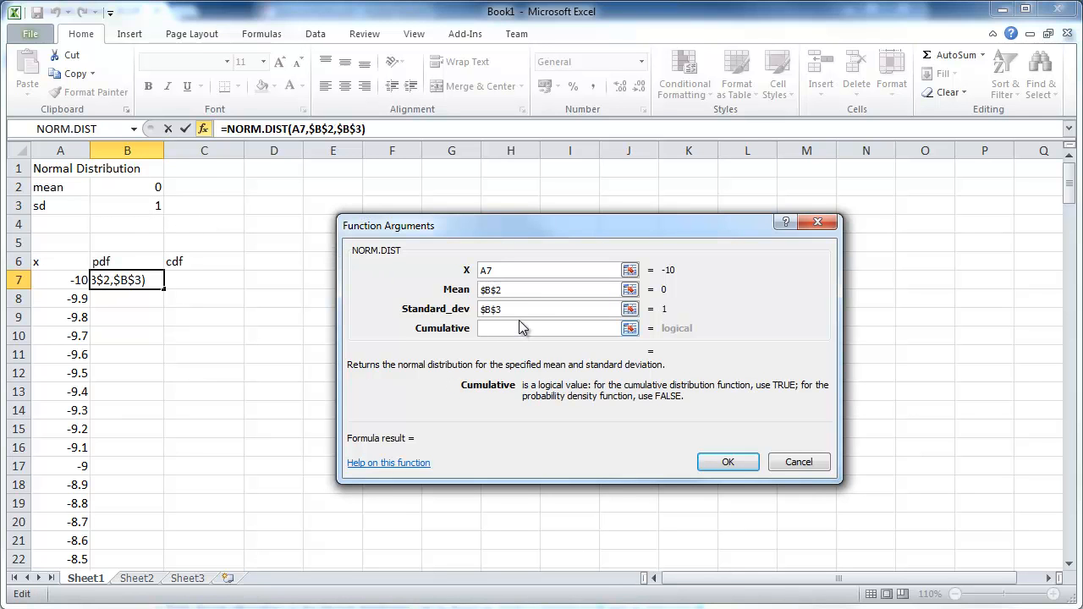
mouse_move(508, 356)
type("false")
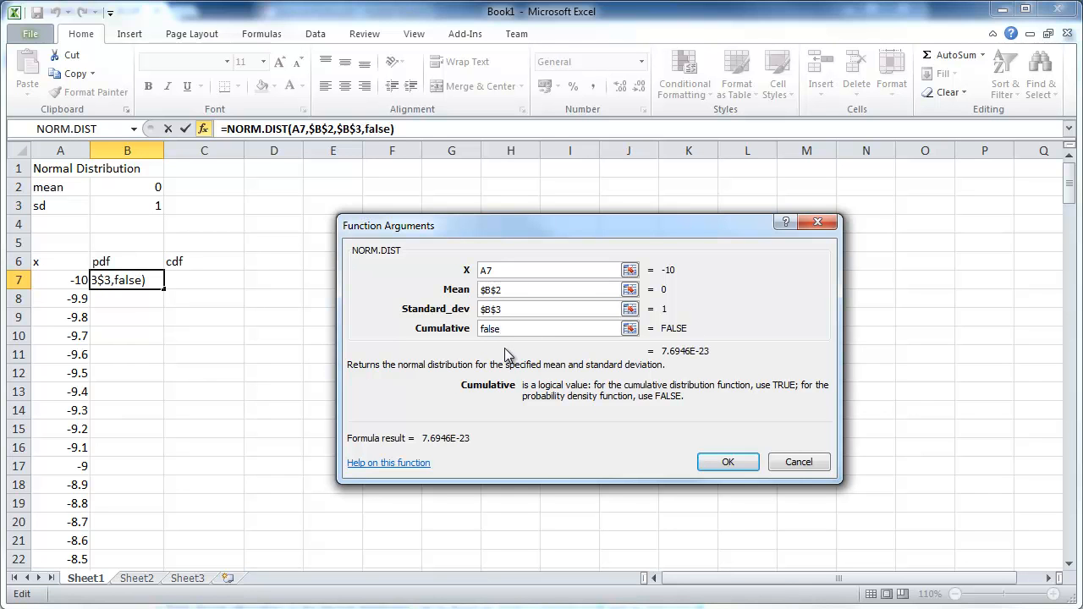
left_click(728, 461)
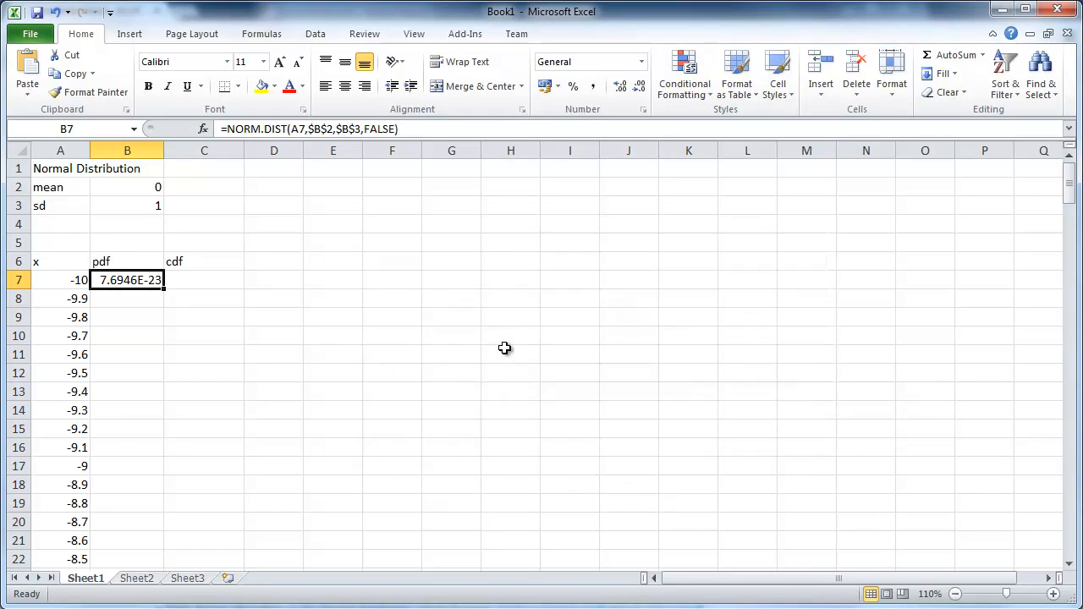
mouse_move(134, 283)
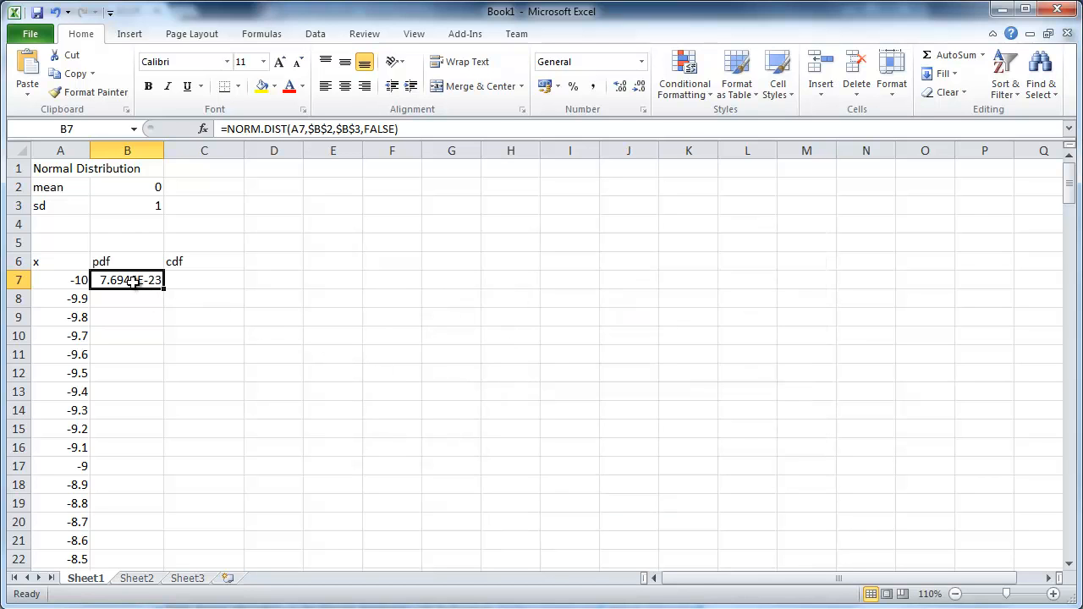
mouse_move(137, 295)
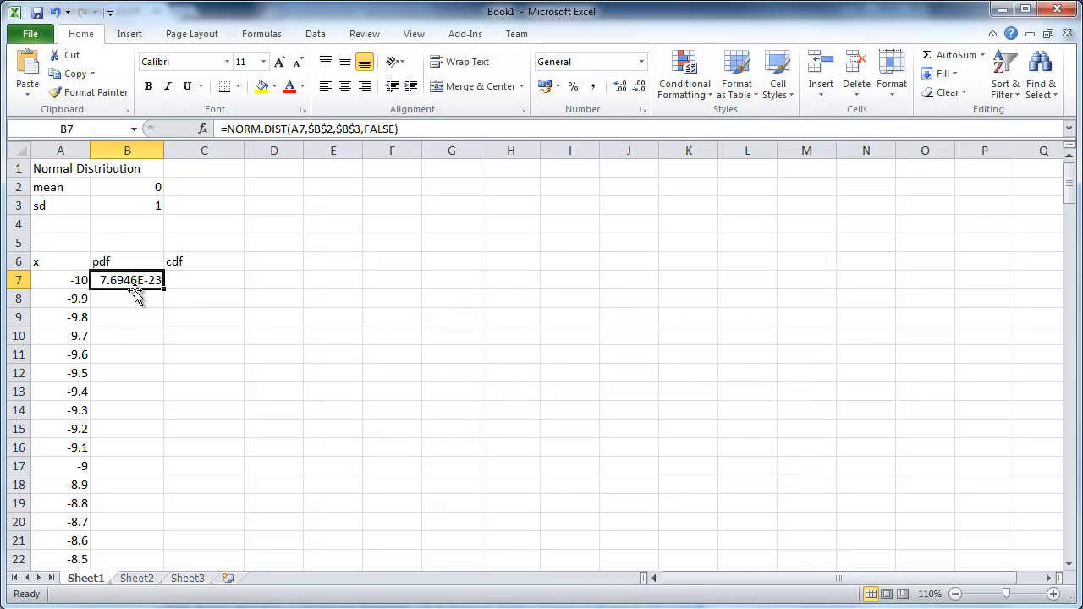
mouse_move(190, 266)
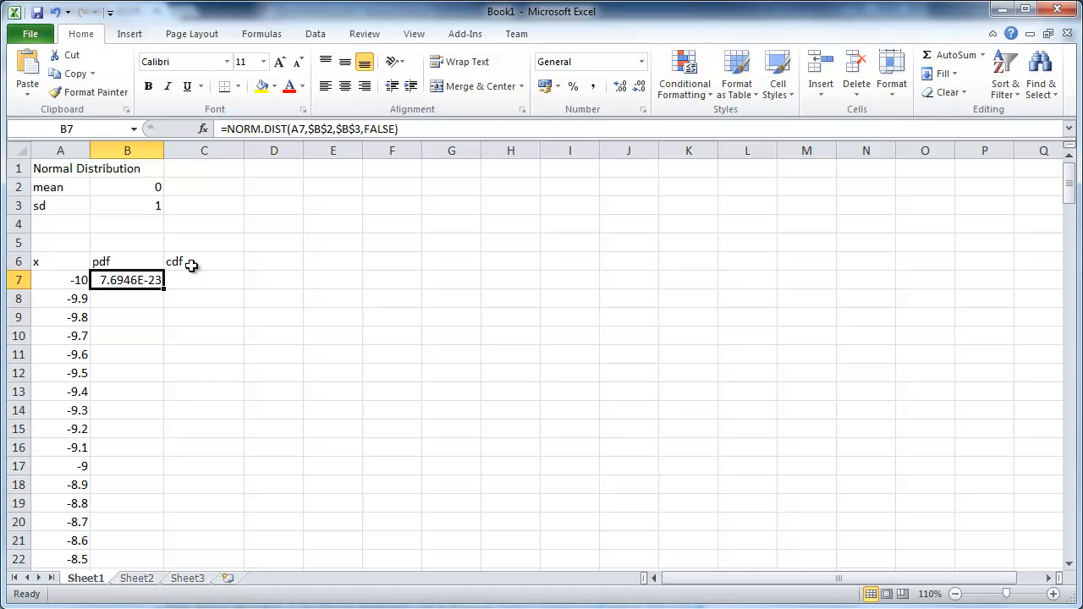
mouse_move(213, 165)
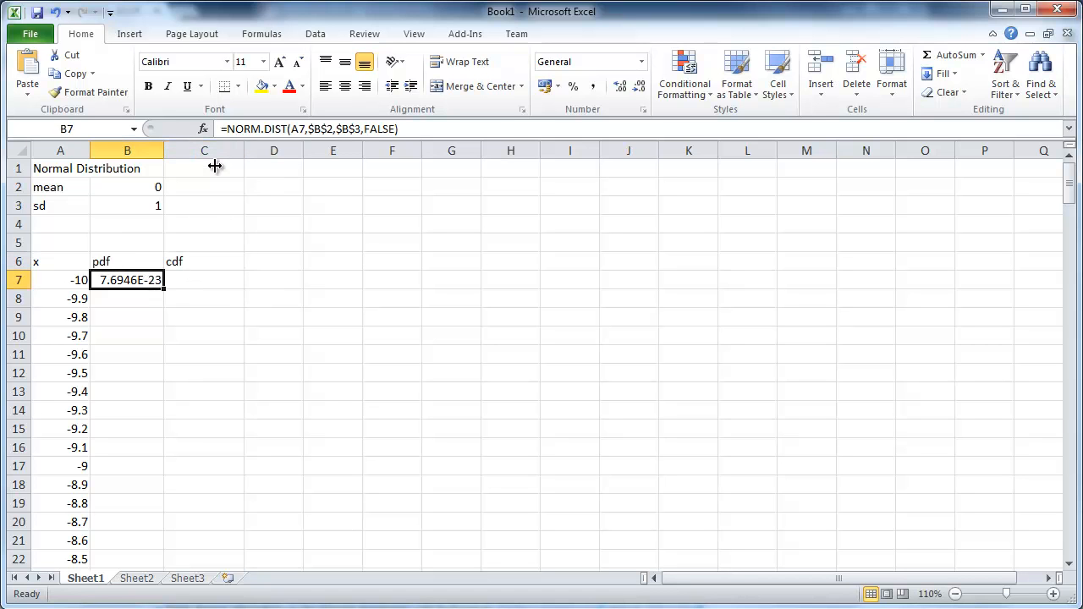
Copy the pdf formula into C7 with TRUE for cumulative, then fill B7:C7 down to row 207.
double_click(127, 281)
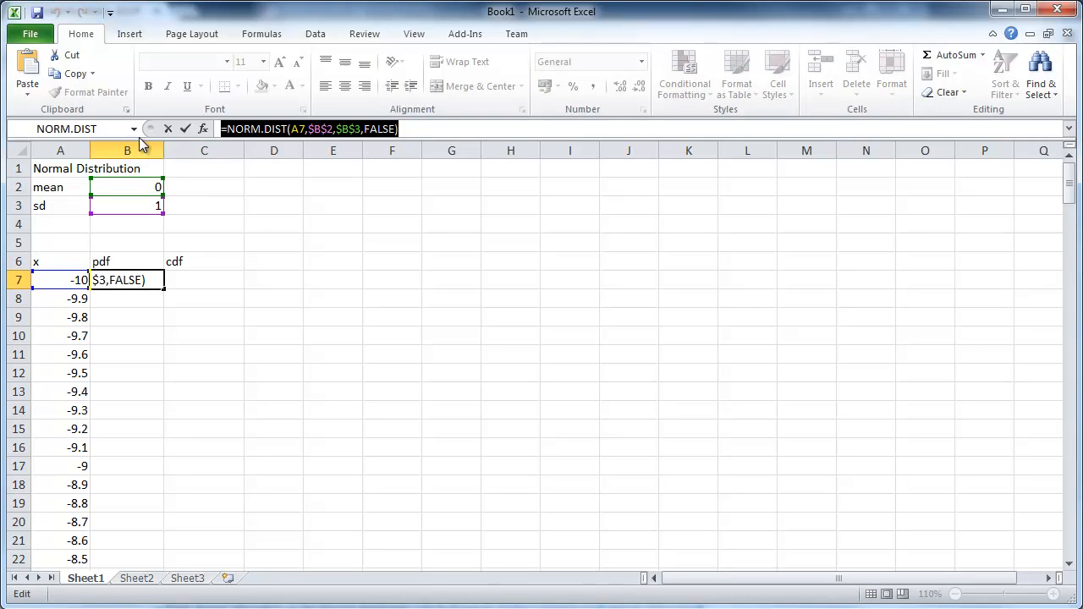
key("enter")
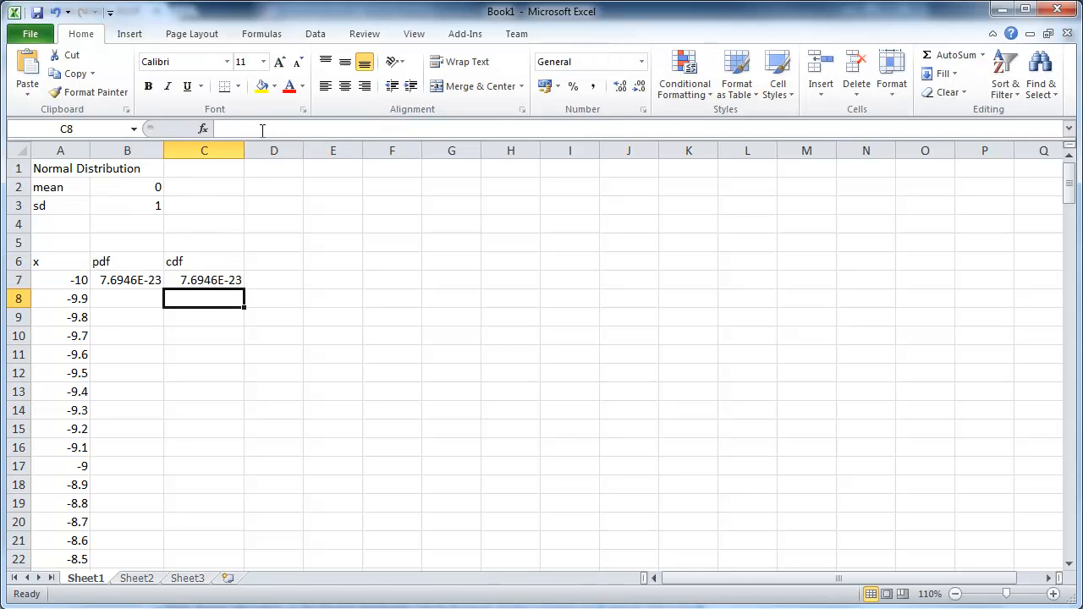
left_click(203, 281)
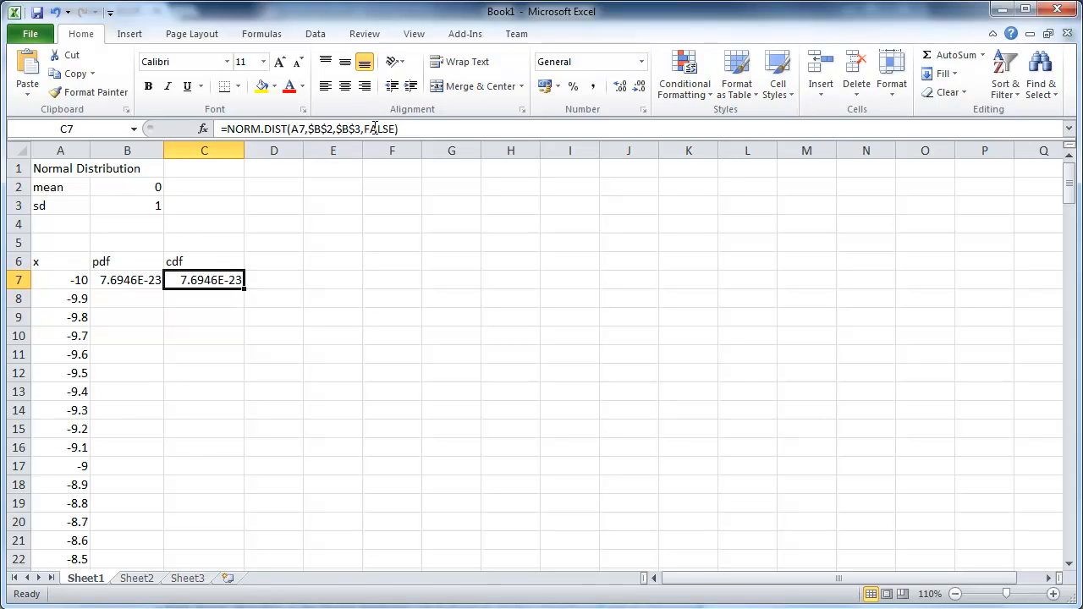
double_click(203, 281)
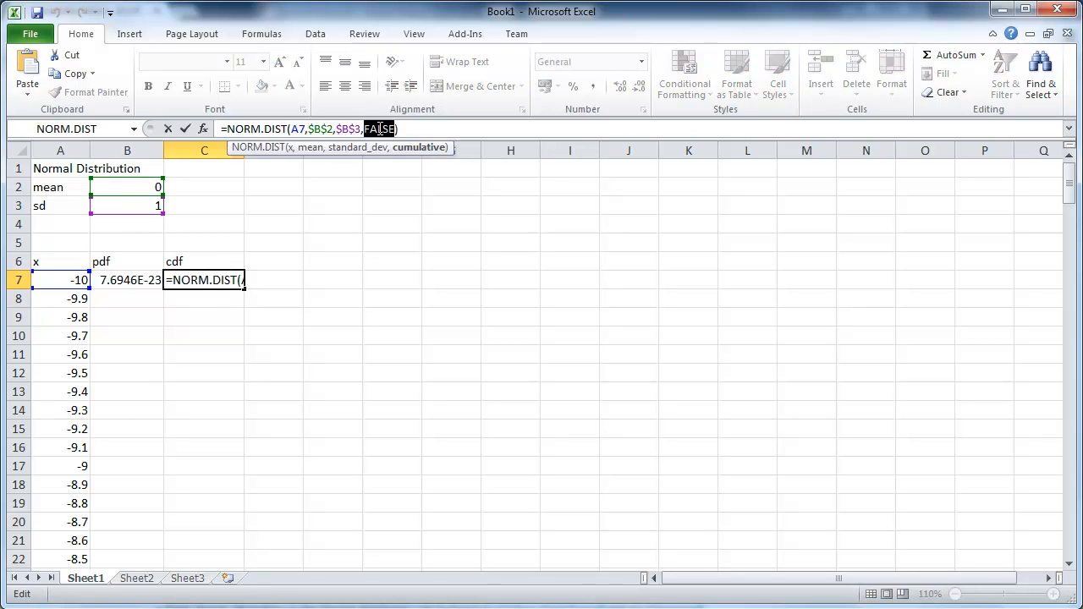
type("true")
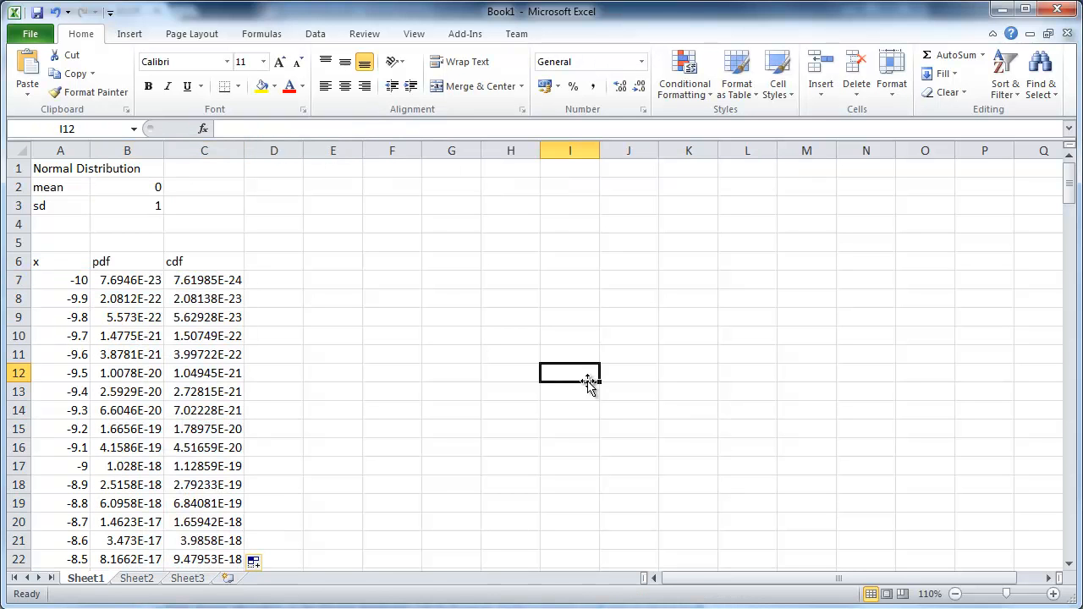
left_click(127, 279)
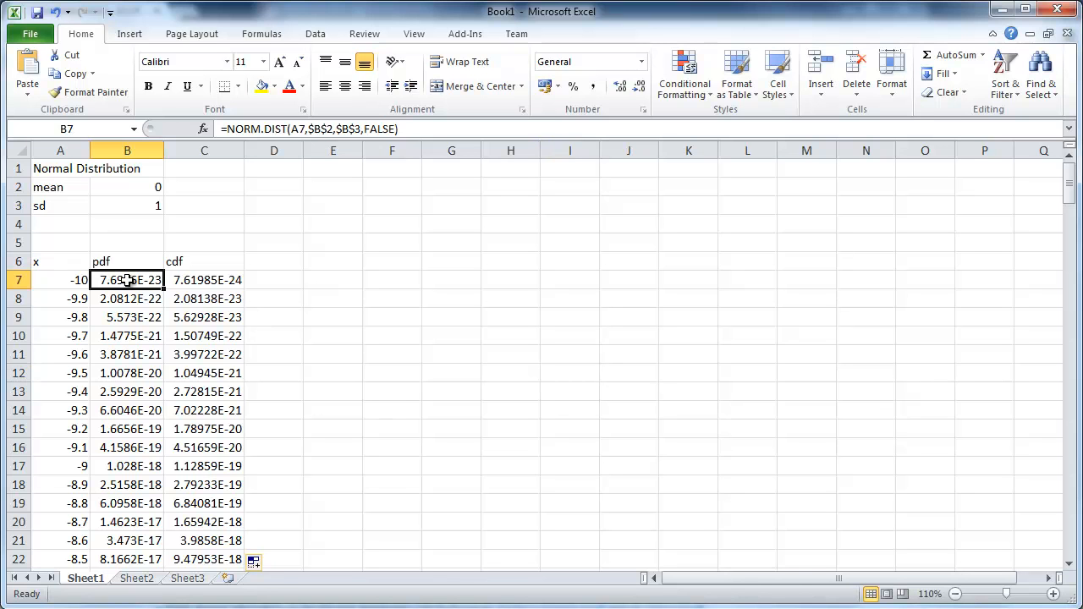
scroll("down", 3)
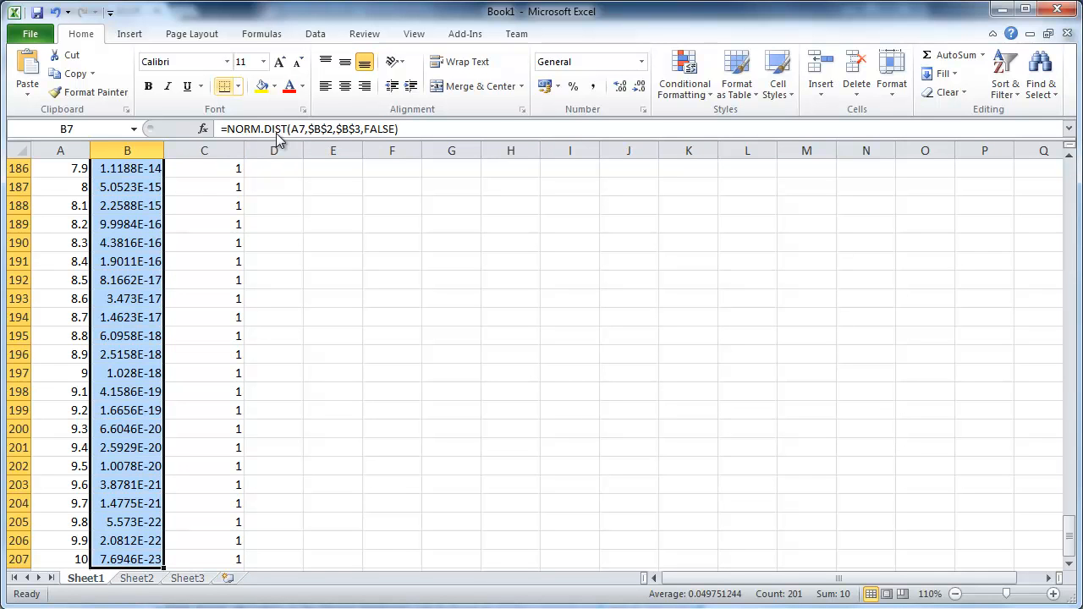
Insert a 2-D line chart of the pdf values B7:B207, resize it beside the table and remove its legend.
left_click(366, 71)
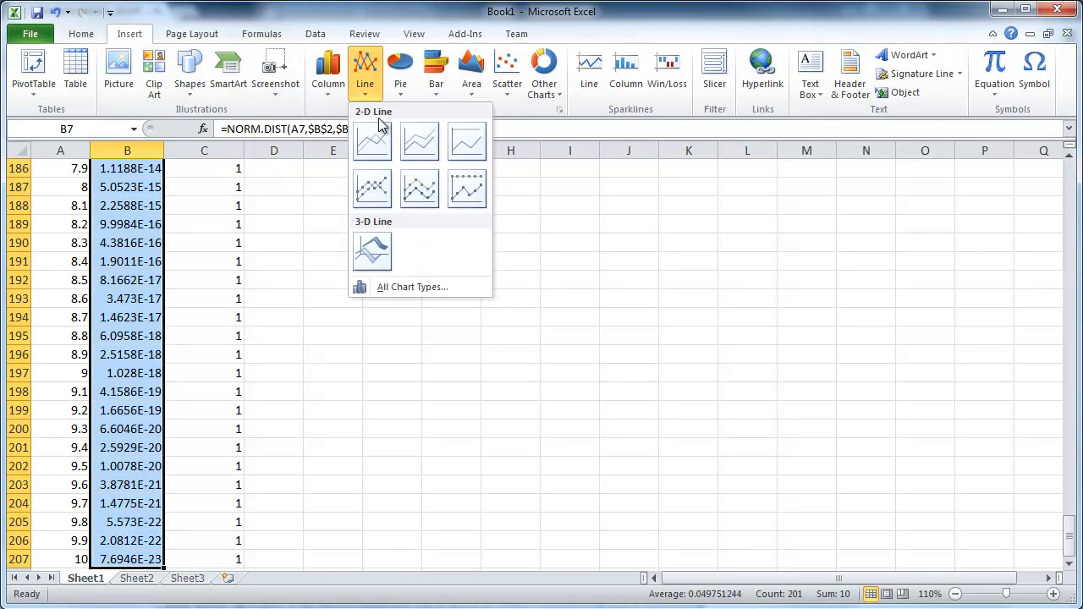
left_click(373, 142)
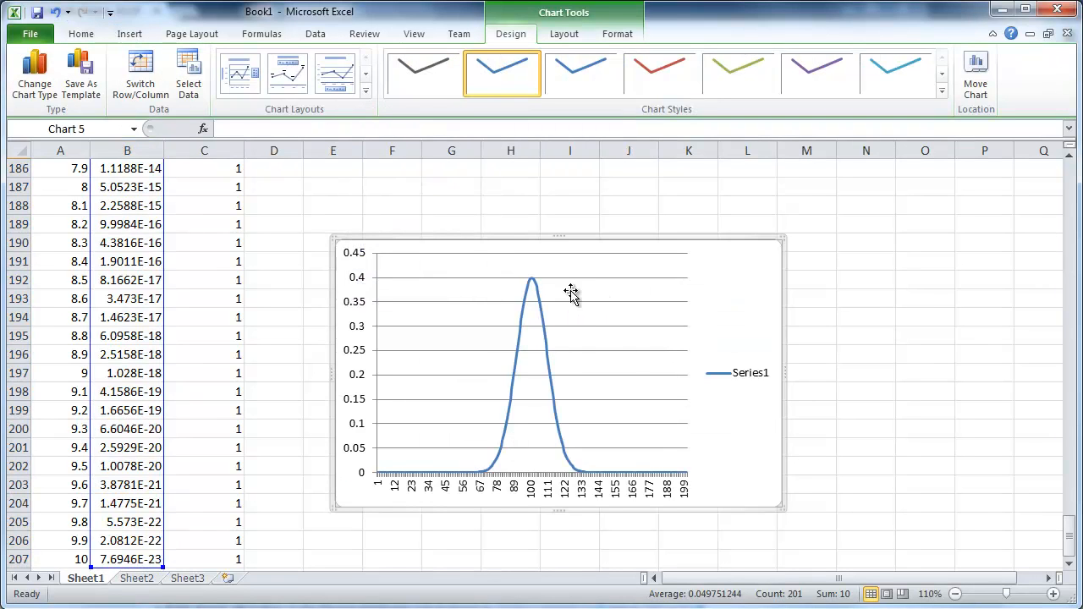
mouse_move(740, 443)
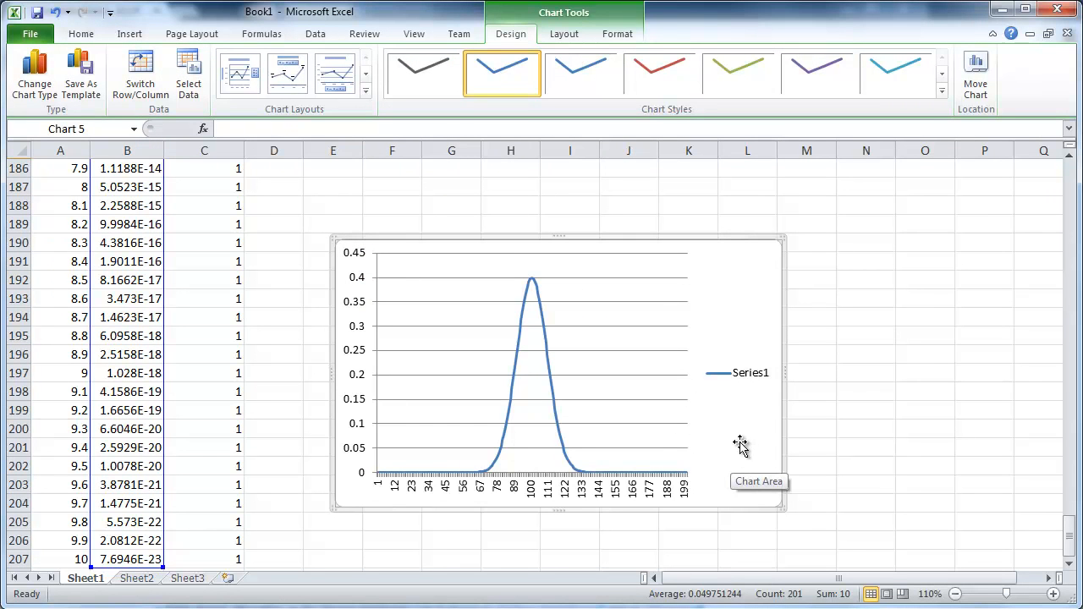
right_click(730, 467)
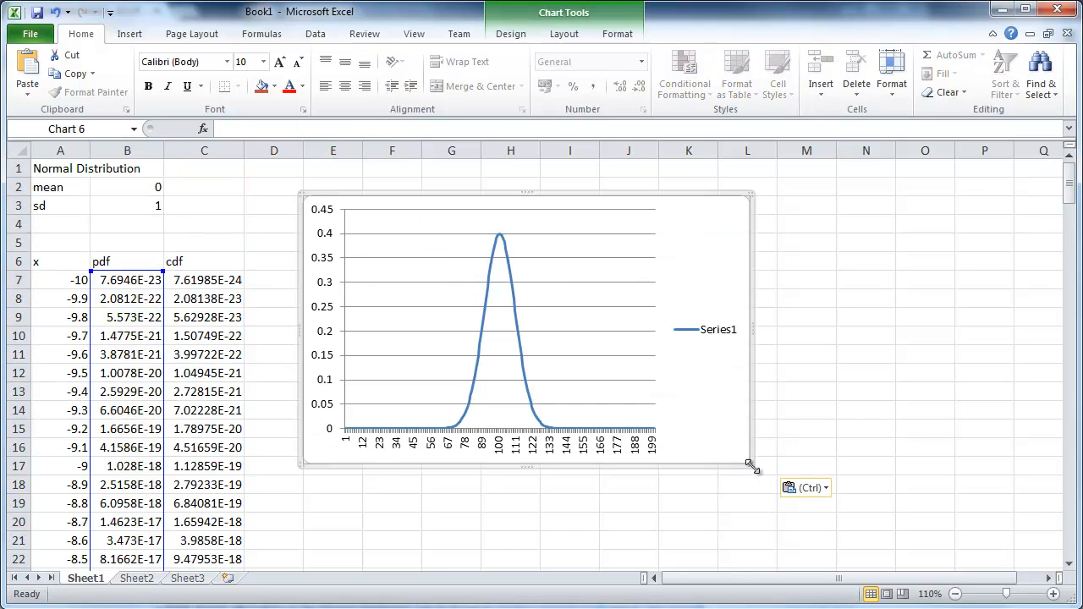
left_click_drag(752, 468, 662, 411)
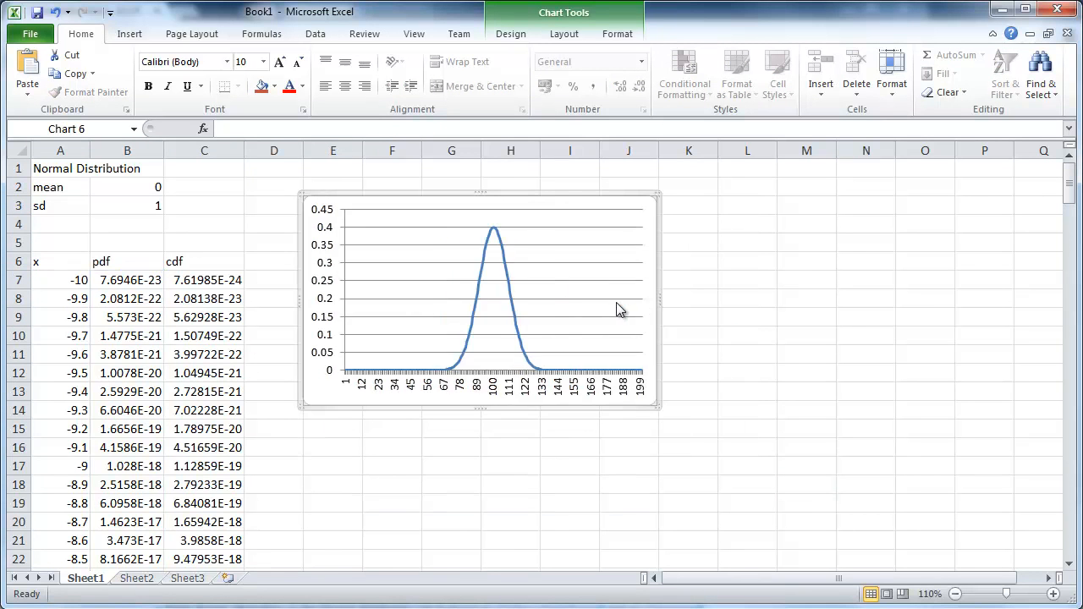
mouse_move(456, 389)
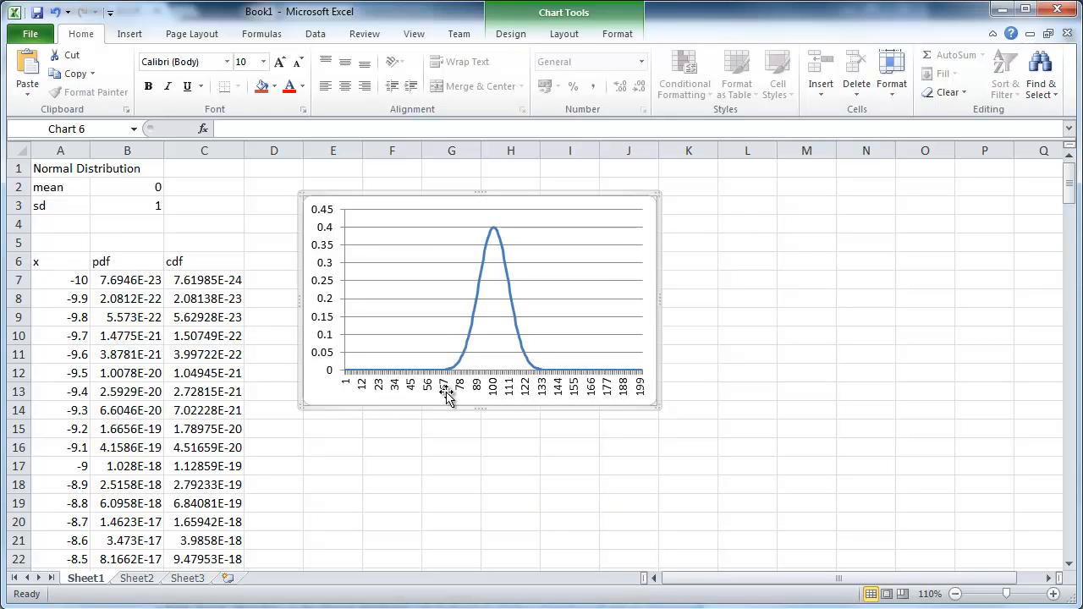
mouse_move(399, 330)
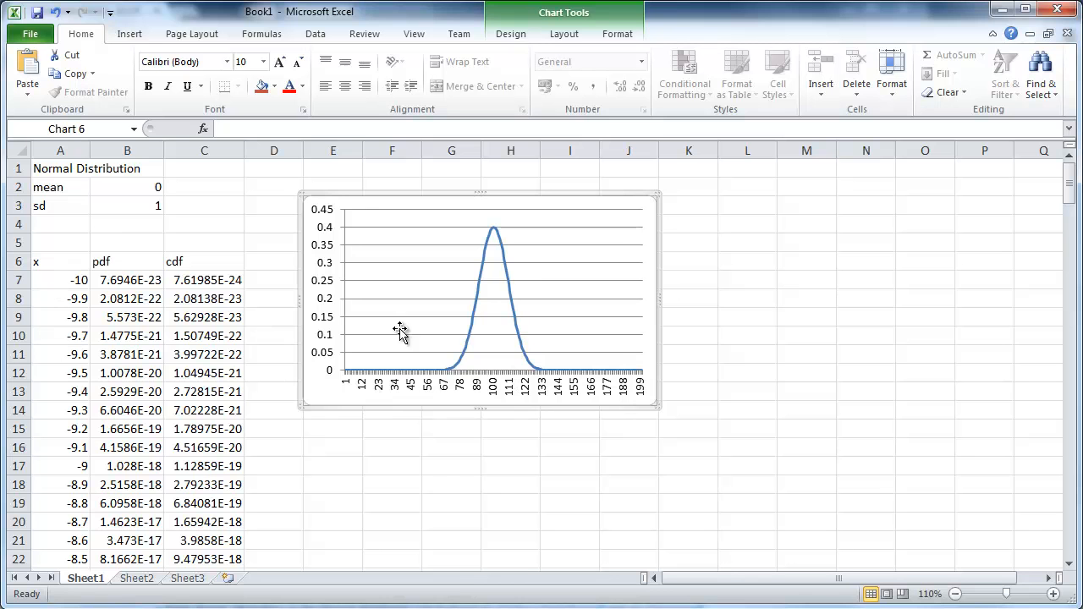
Set the pdf chart's horizontal axis labels to the x values in column A.
right_click(403, 330)
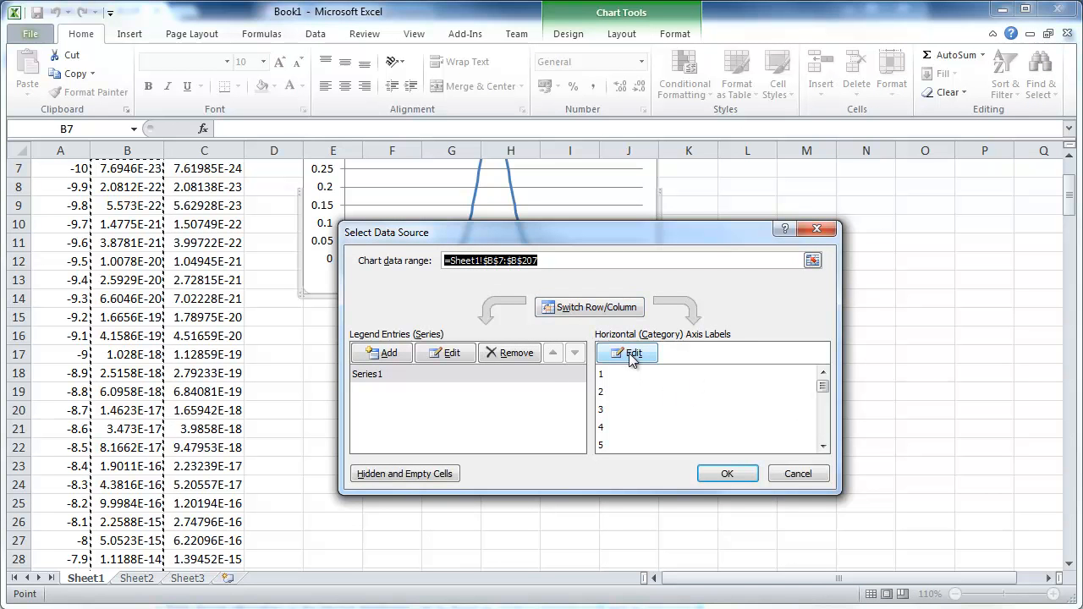
left_click(633, 353)
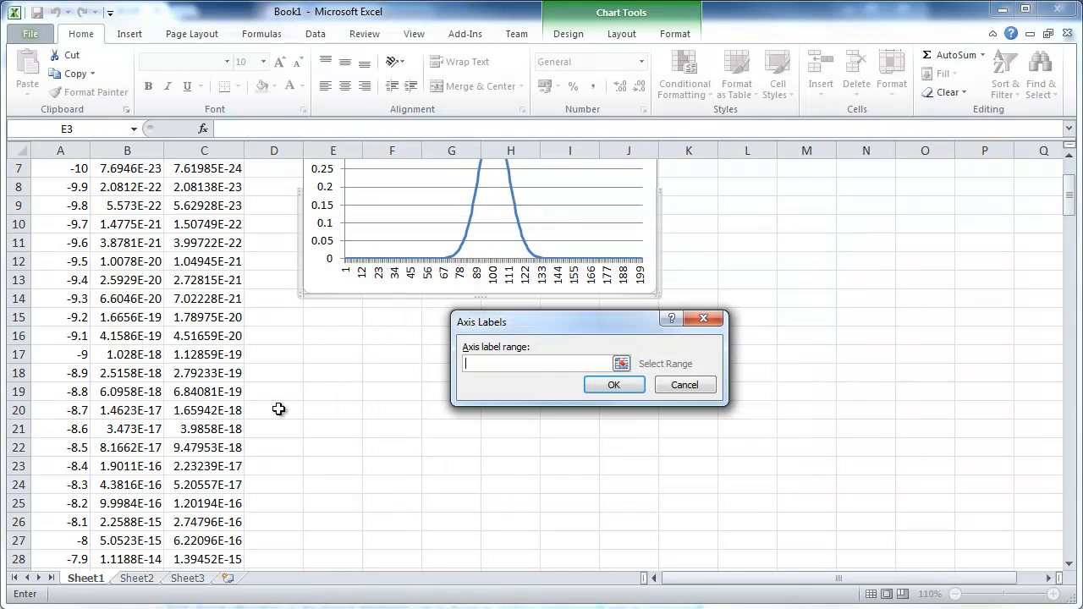
left_click(71, 281)
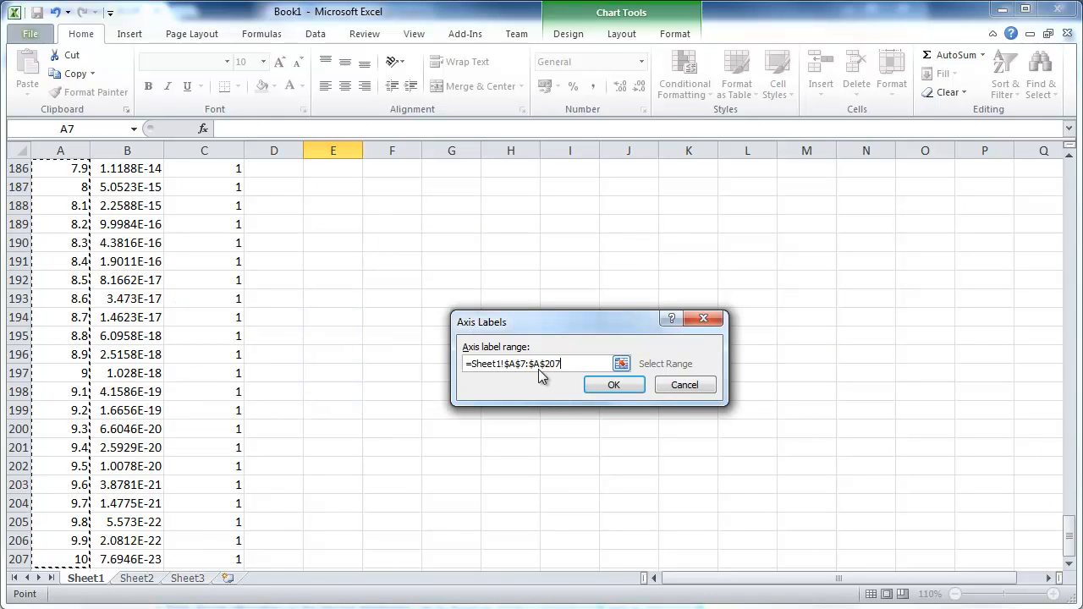
left_click(613, 386)
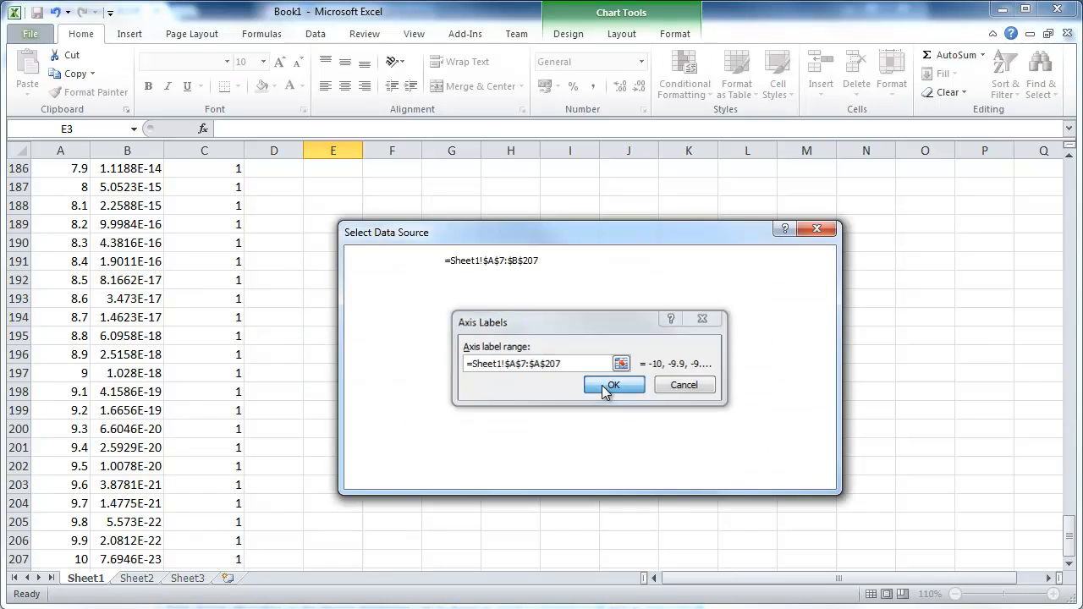
left_click(613, 386)
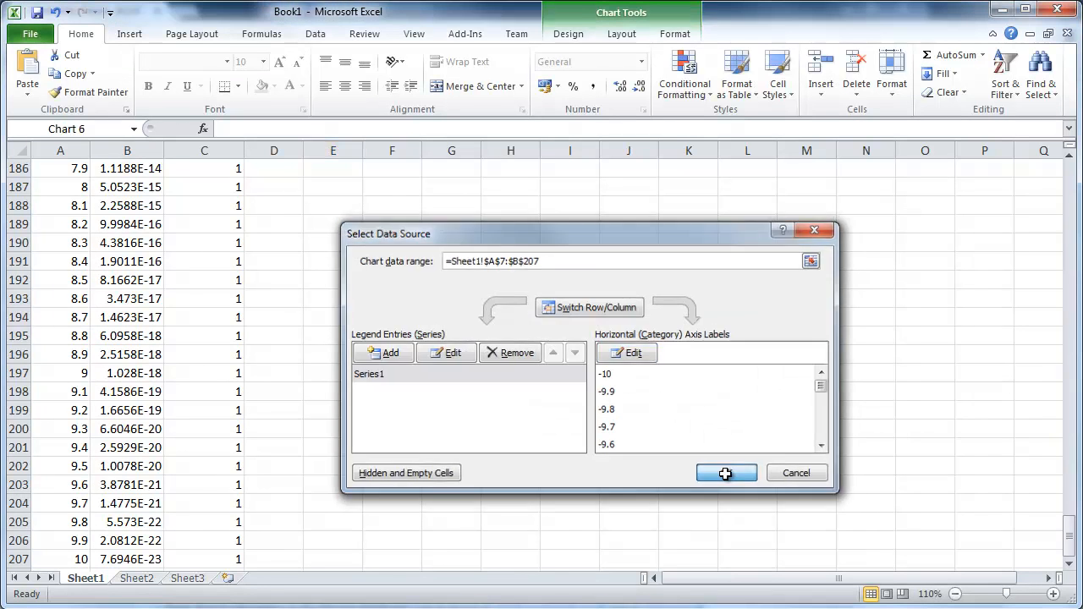
left_click(726, 473)
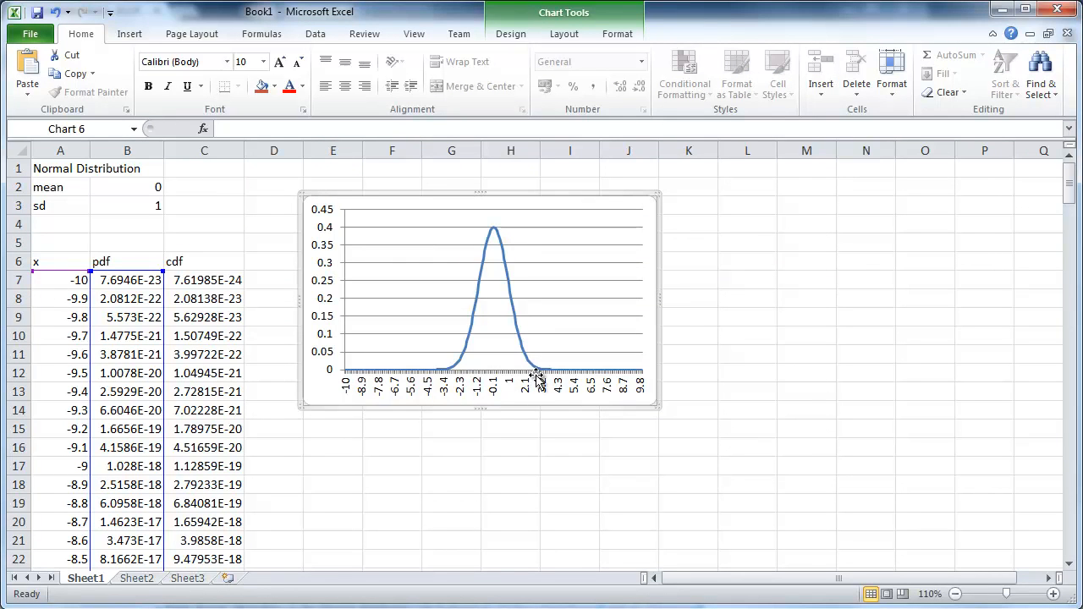
mouse_move(386, 423)
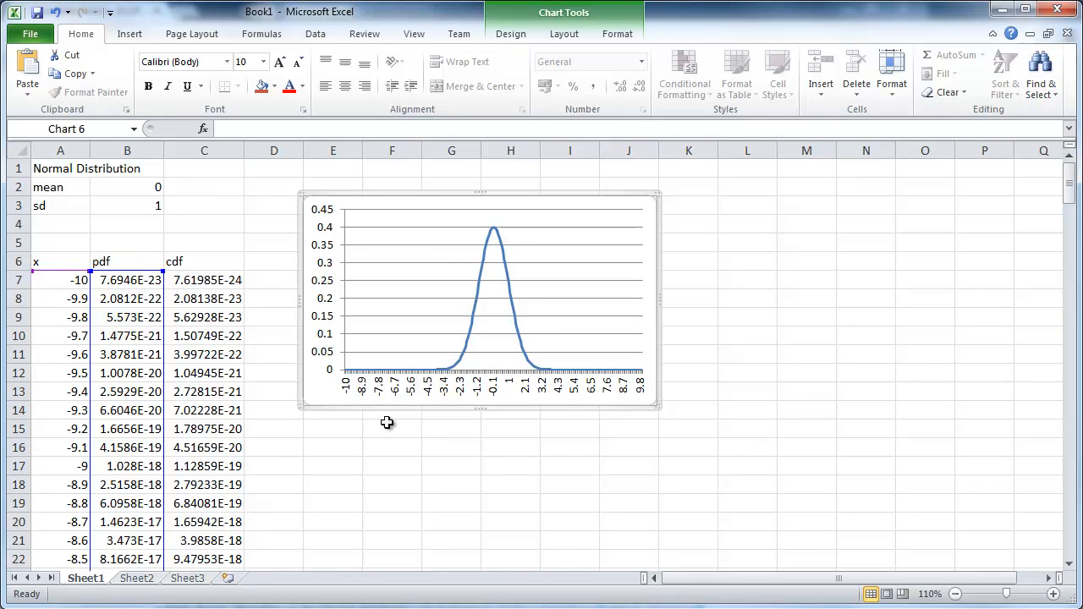
mouse_move(319, 294)
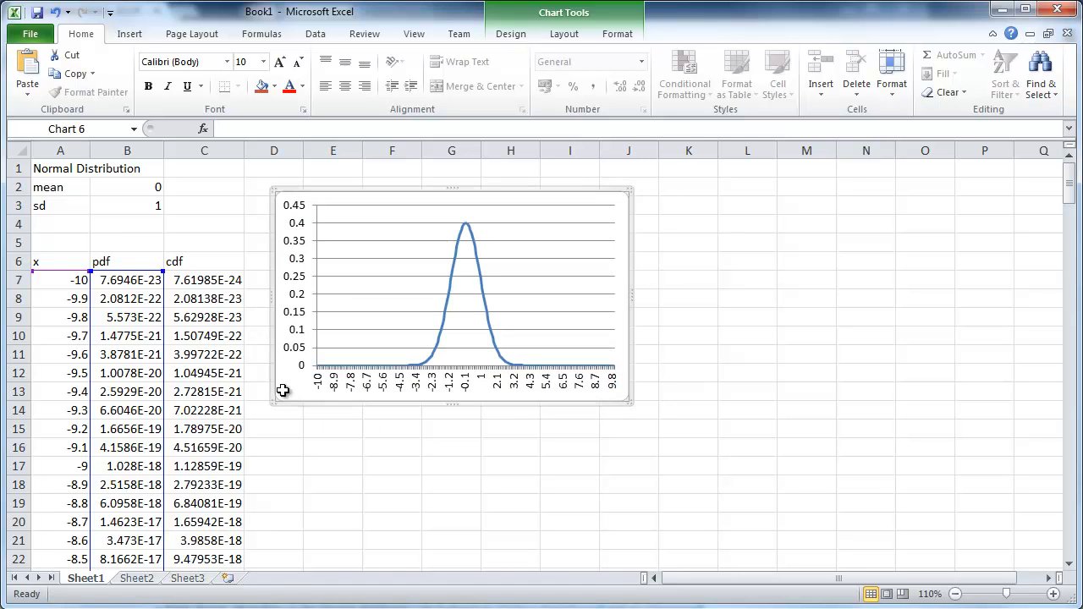
Insert a 2-D line chart of the cdf values C7:C207 and size it to match the pdf chart.
left_click(687, 207)
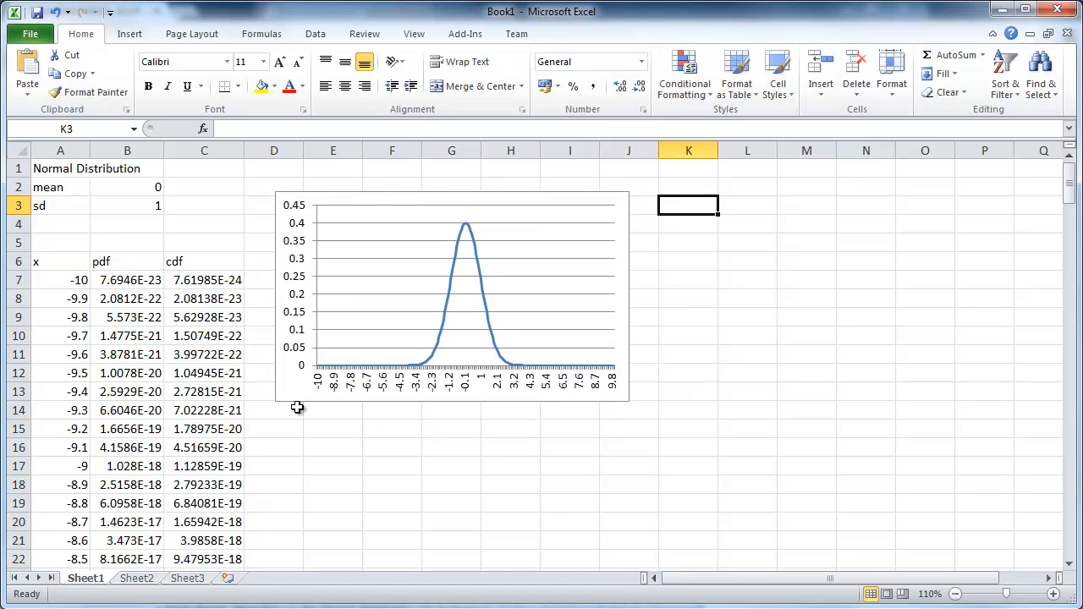
mouse_move(245, 433)
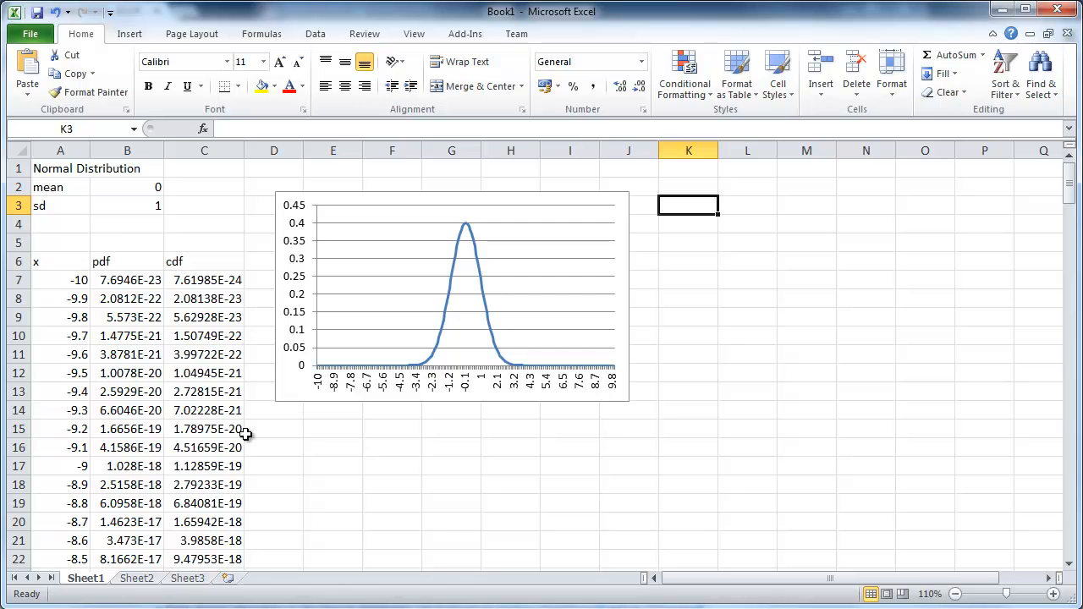
left_click(203, 279)
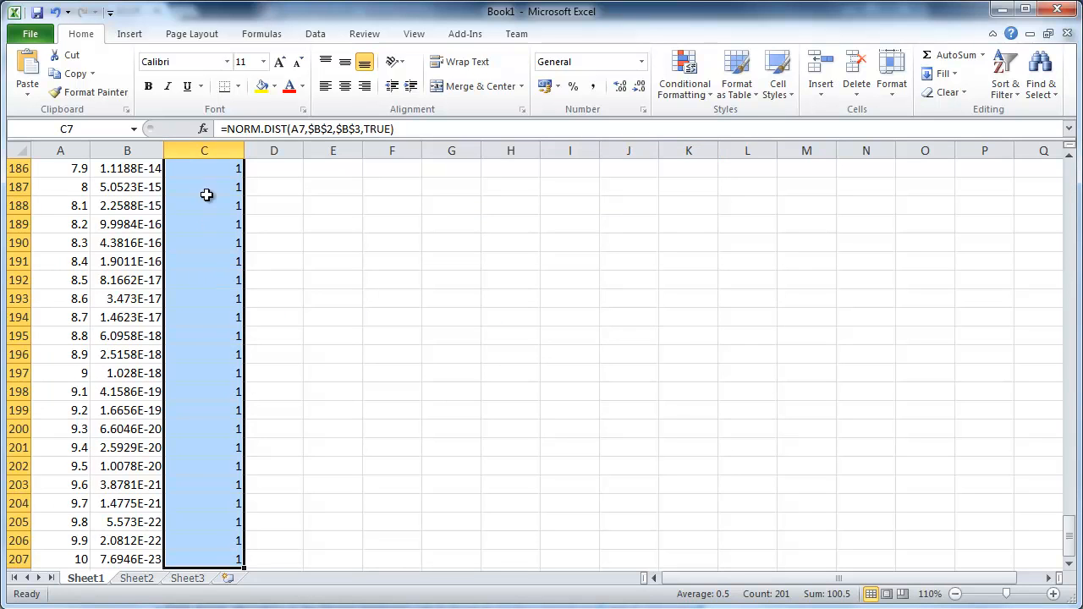
mouse_move(186, 383)
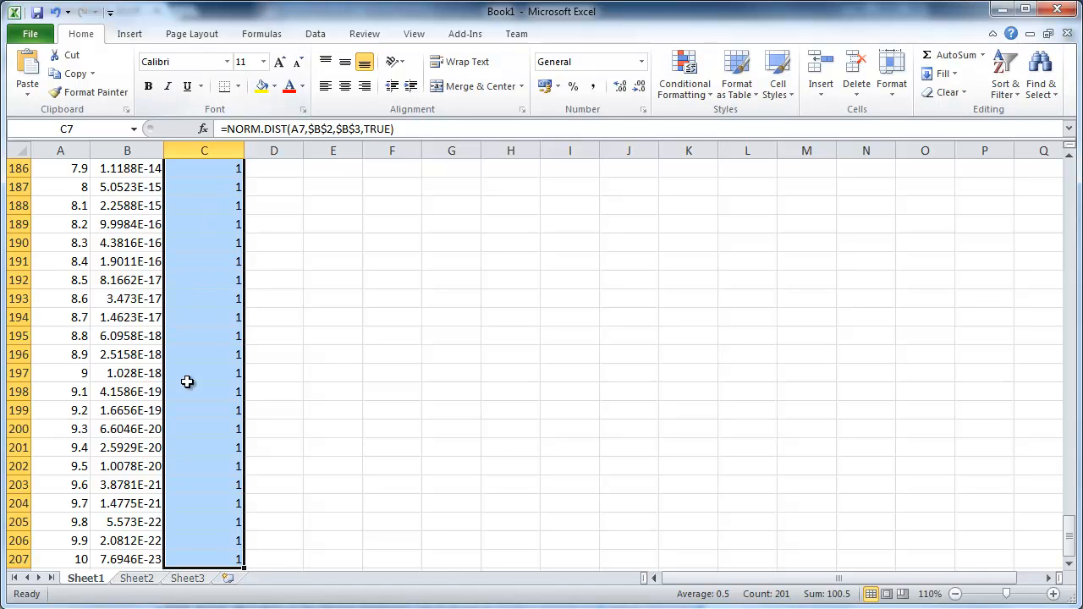
left_click(366, 71)
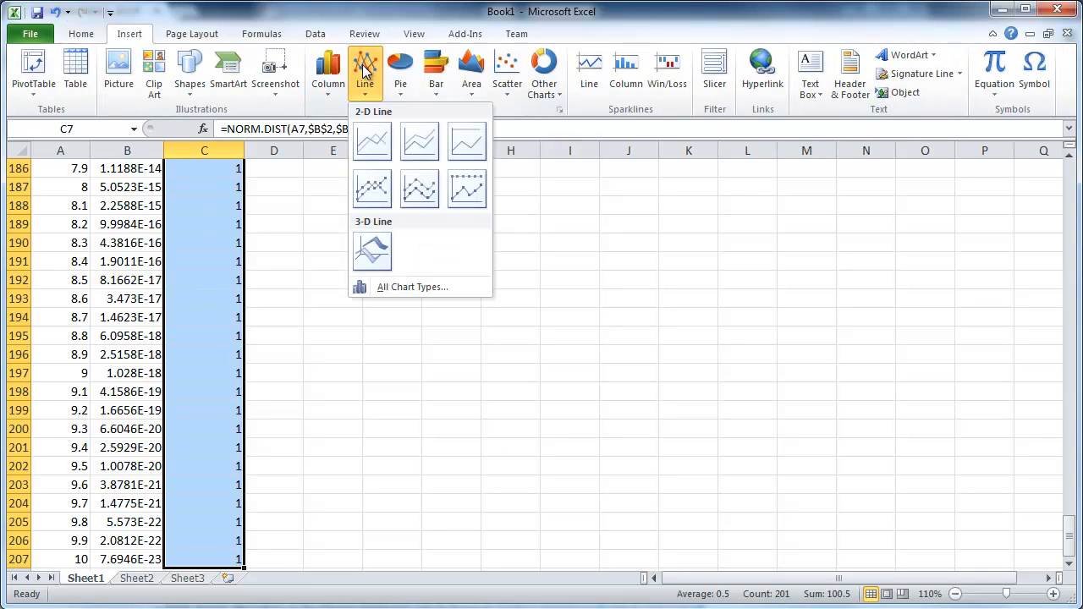
left_click(373, 142)
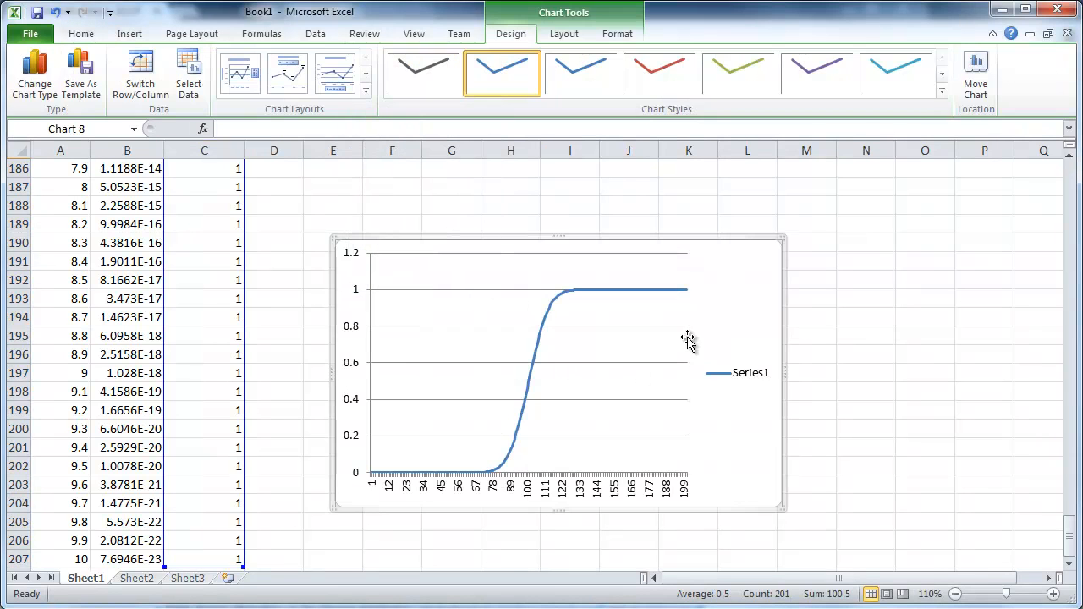
mouse_move(738, 325)
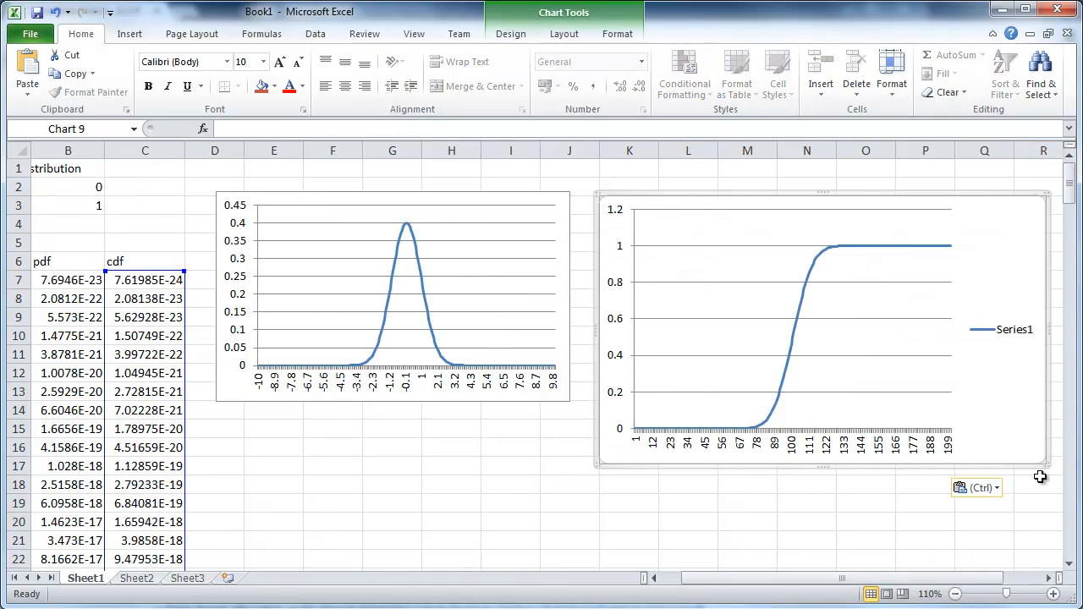
left_click_drag(1053, 470, 921, 406)
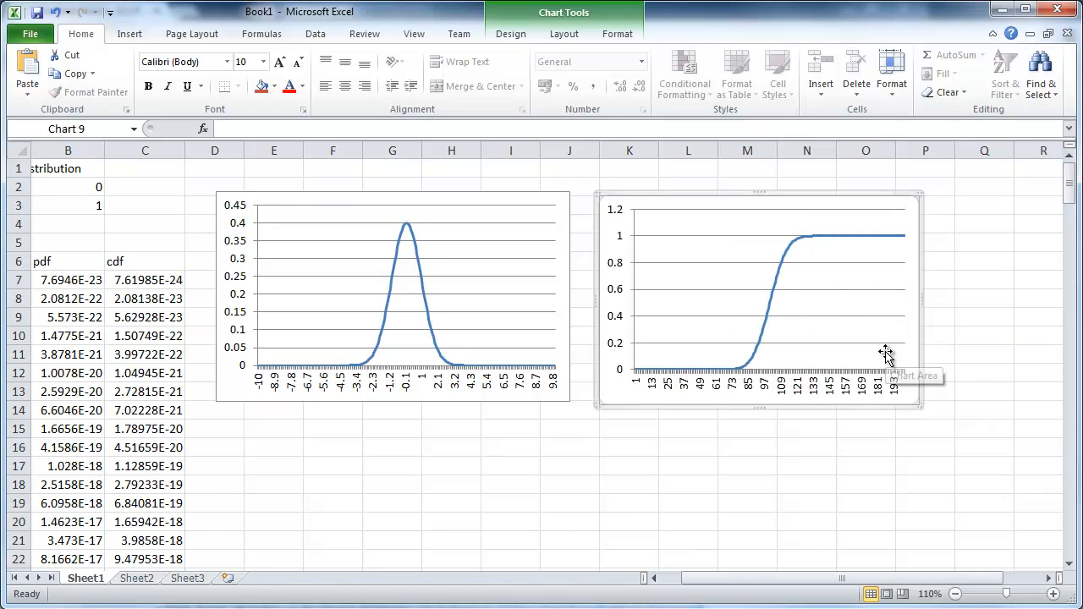
mouse_move(670, 387)
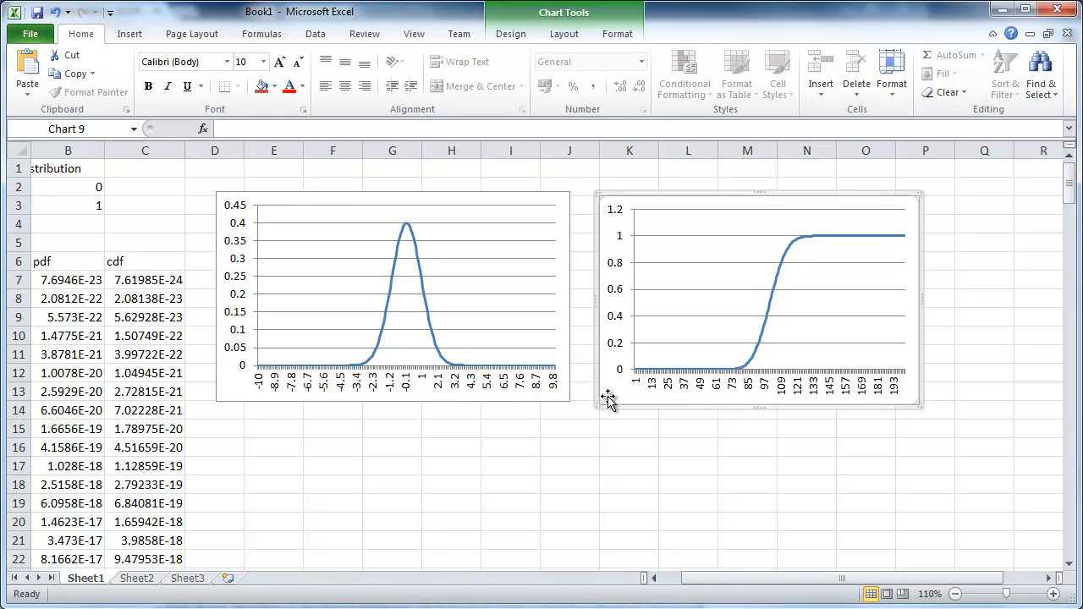
Set the cdf chart's horizontal axis labels to =Sheet1!$A$7:$A$207.
right_click(609, 398)
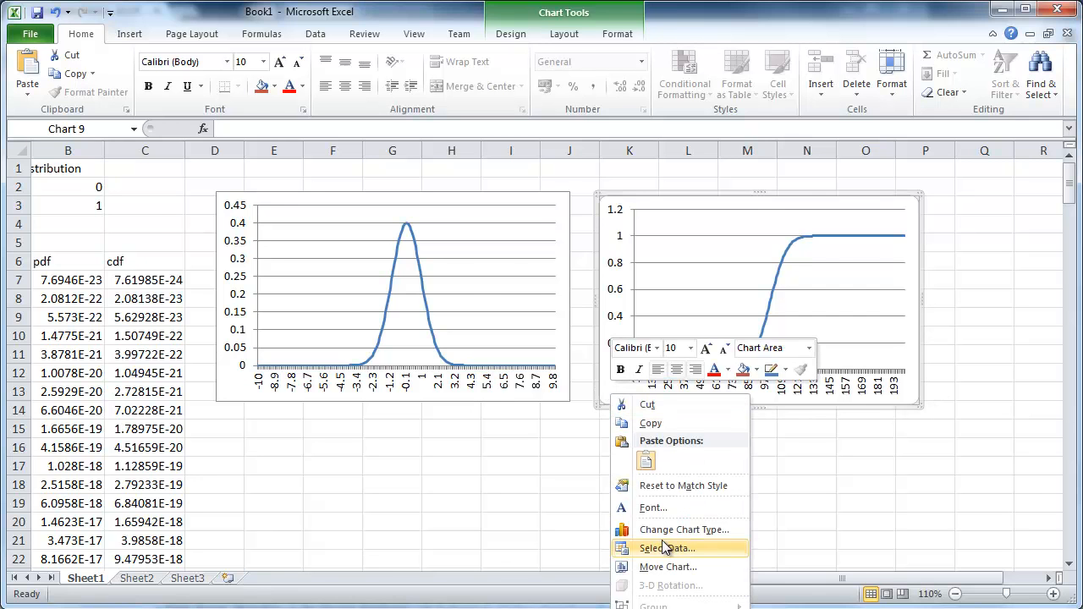
left_click(667, 549)
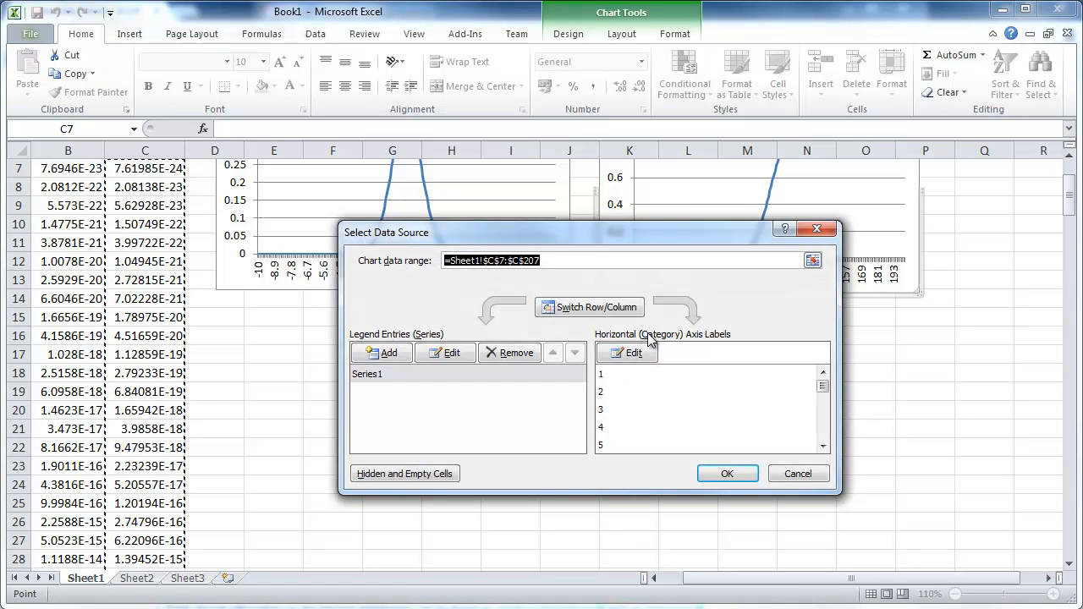
left_click(626, 354)
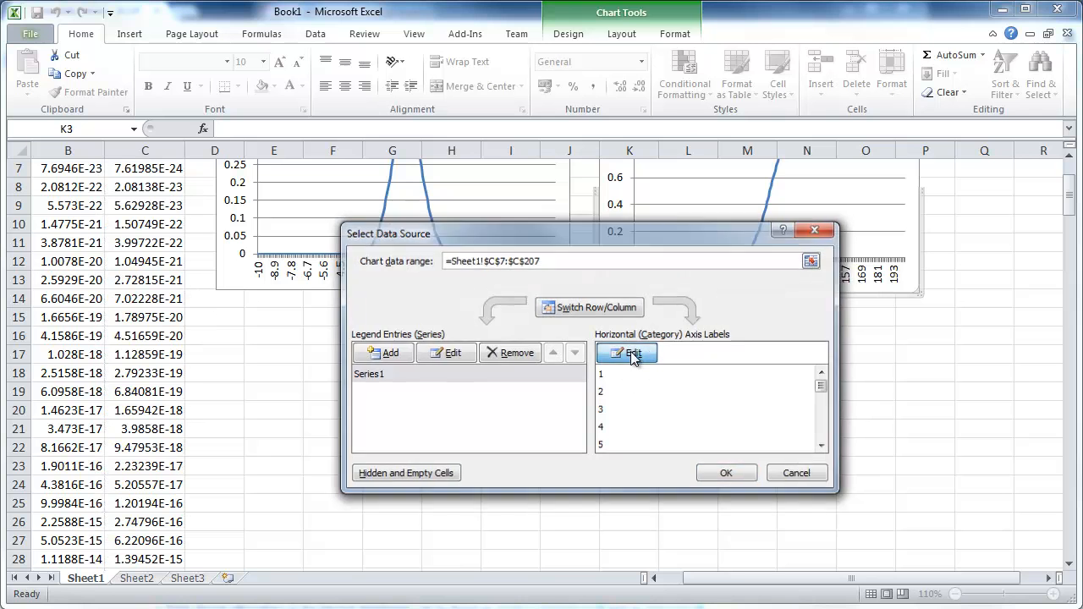
left_click(626, 353)
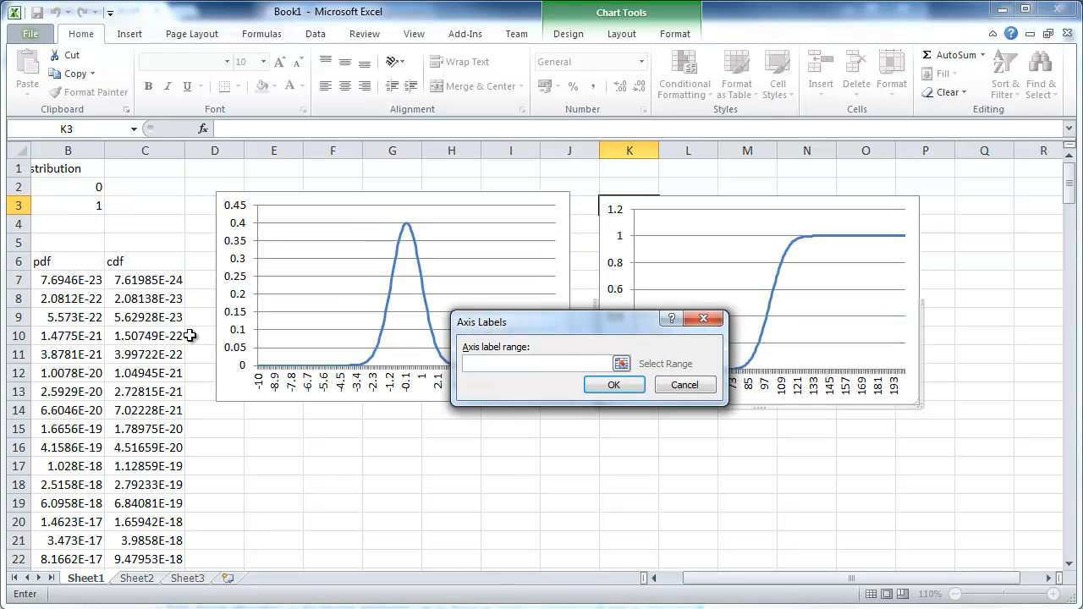
left_click(67, 281)
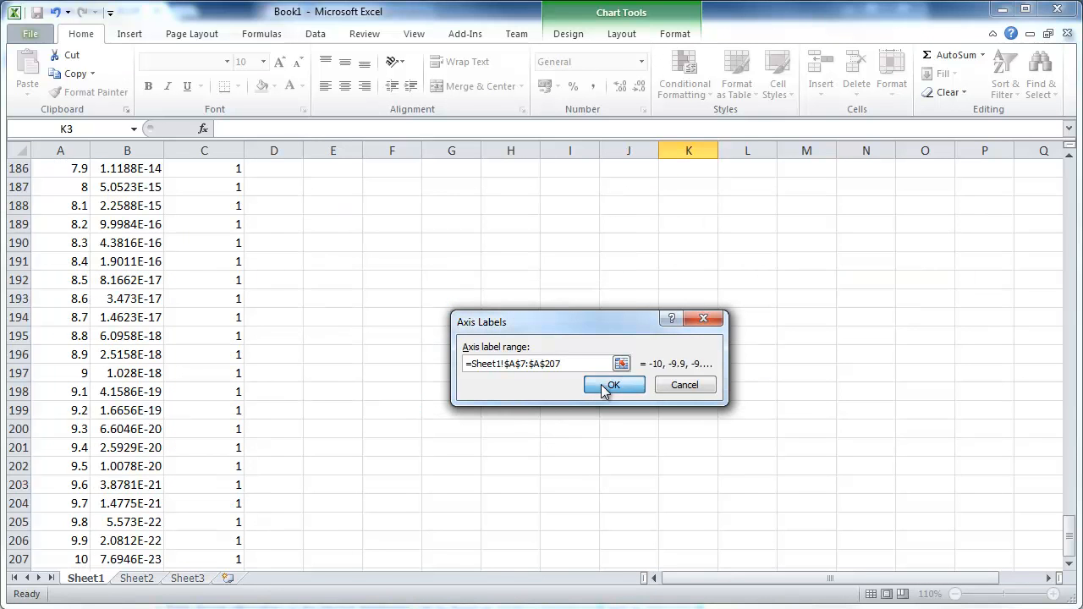
left_click(613, 386)
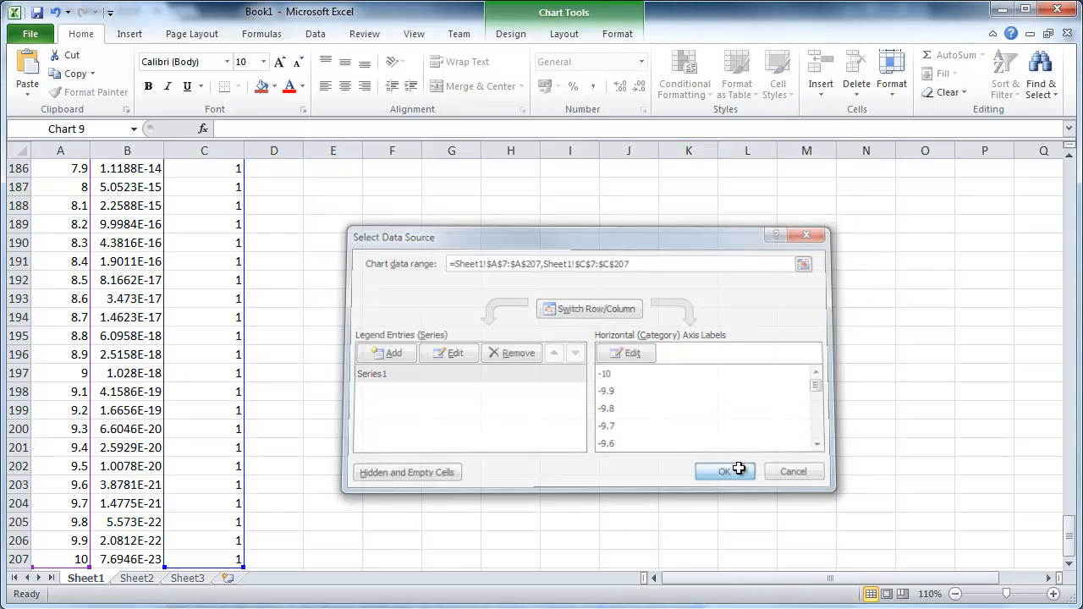
left_click(724, 471)
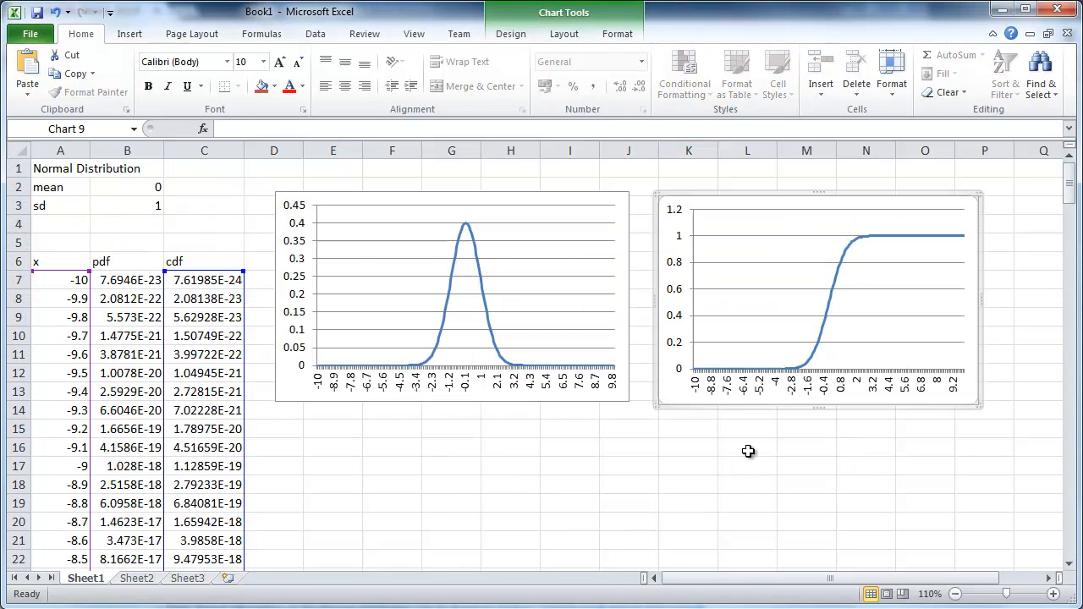
mouse_move(427, 355)
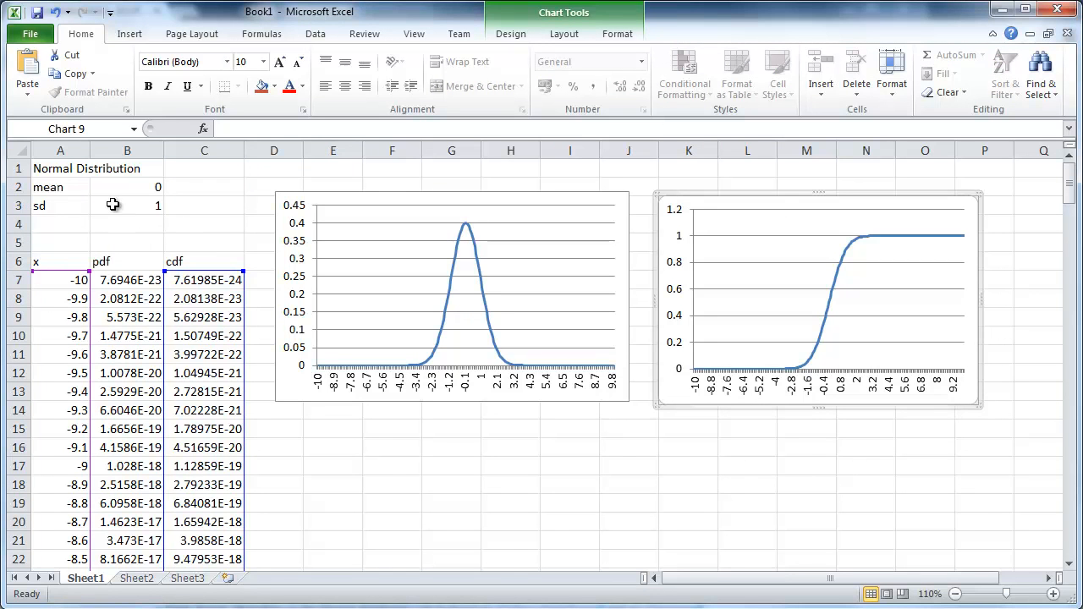
Label the charts with the headings pdf in E1 and cdf in L1.
left_click(127, 187)
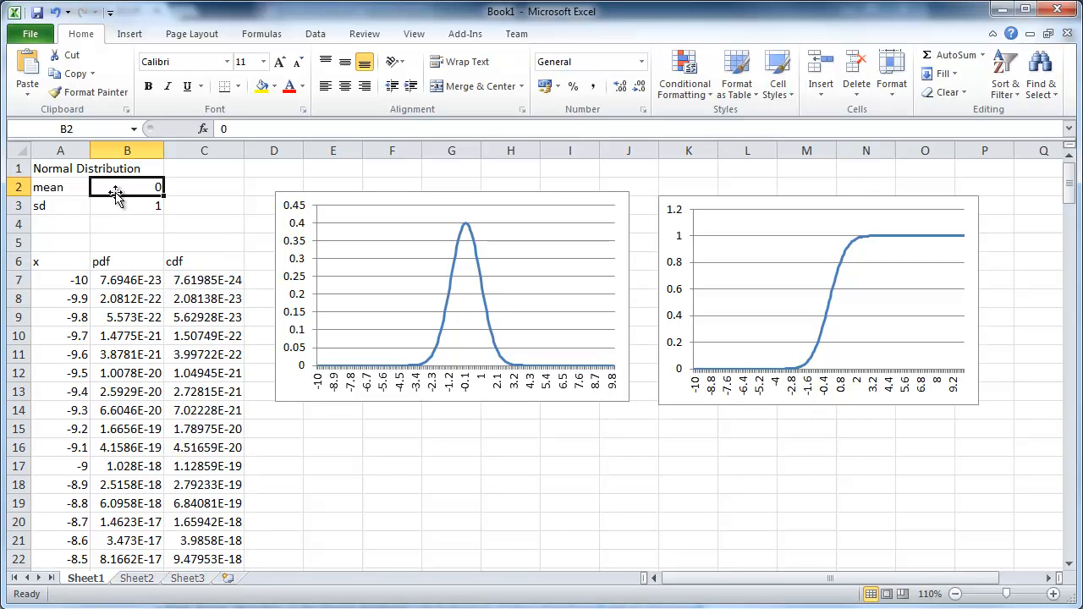
left_click(127, 207)
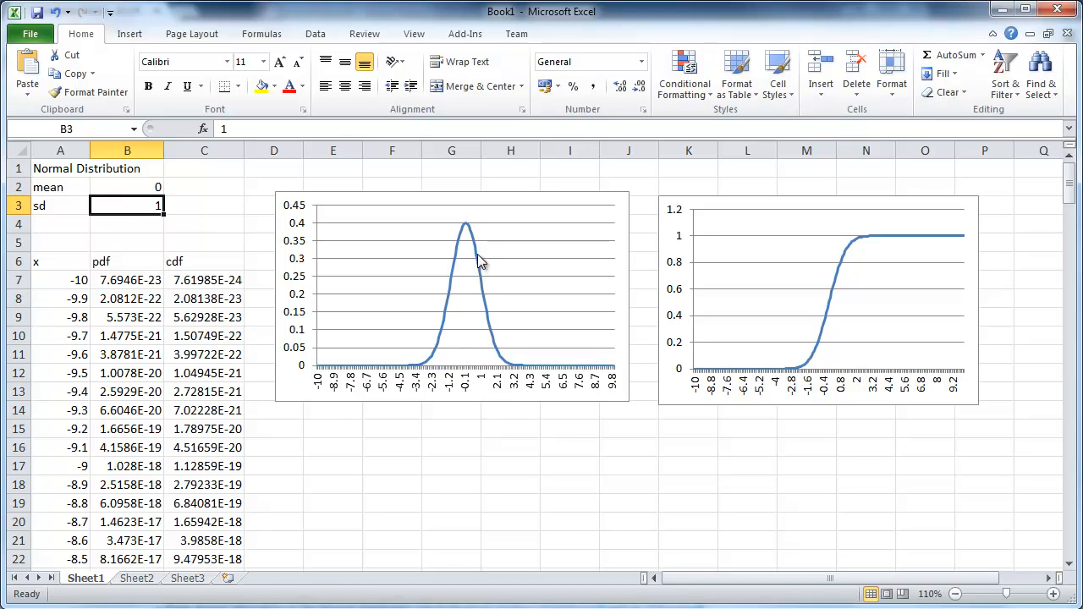
left_click(332, 169)
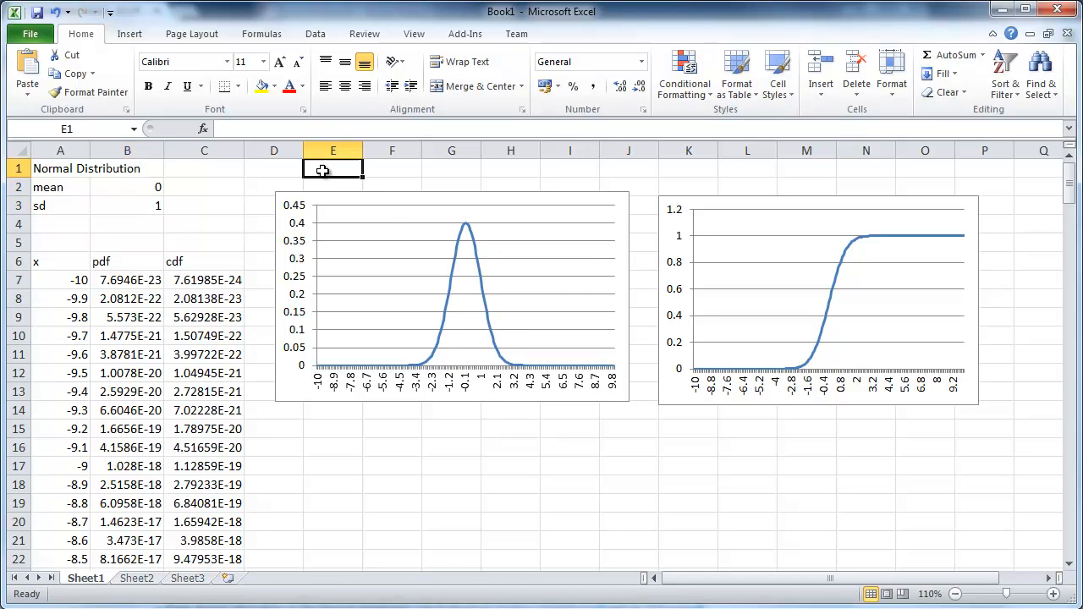
type("pd")
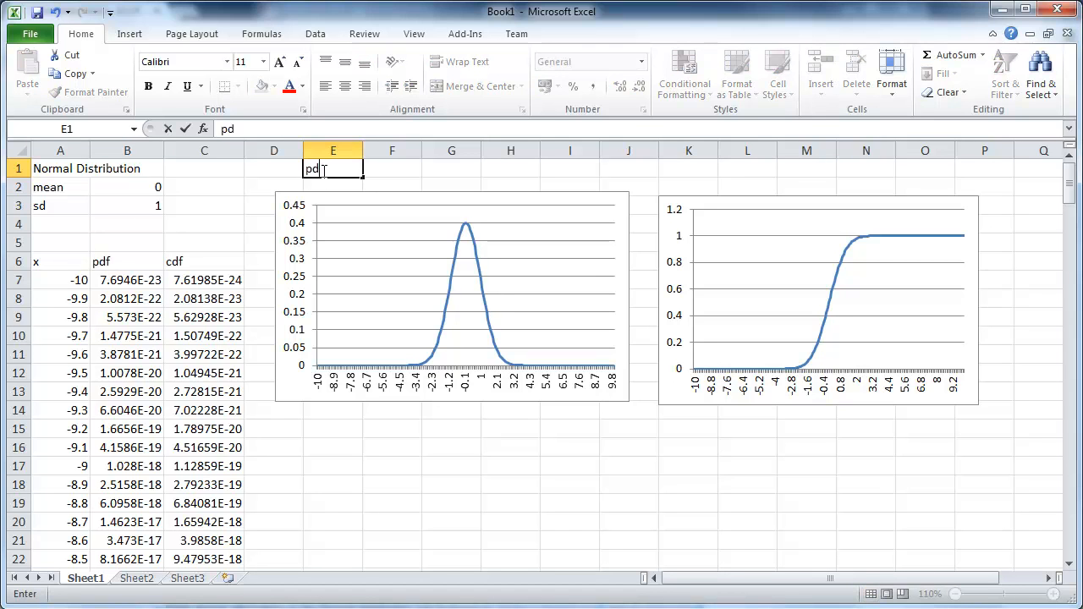
left_click(746, 168)
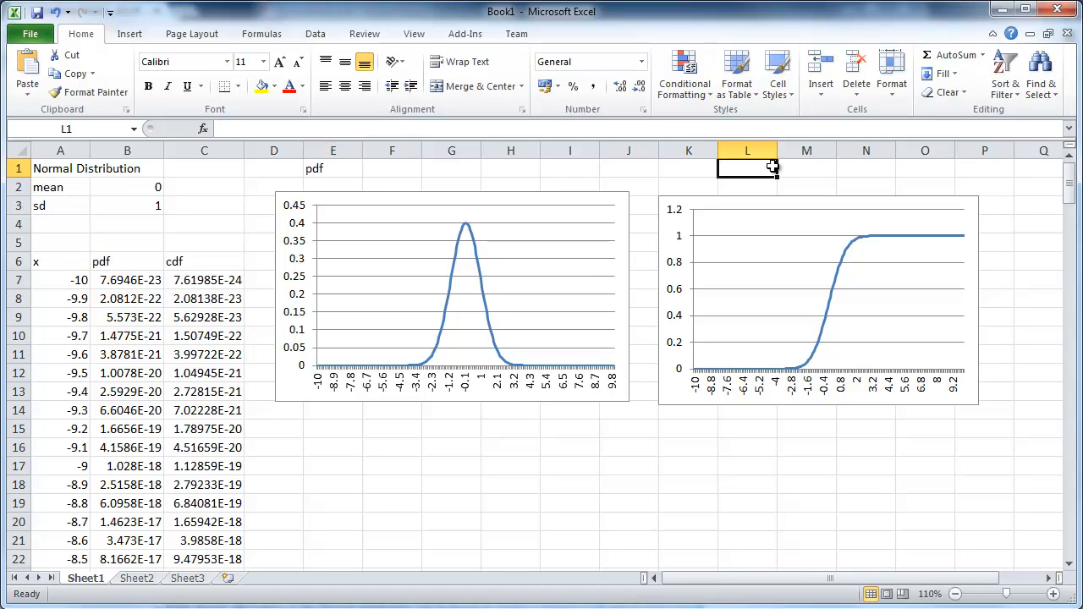
type("cdf")
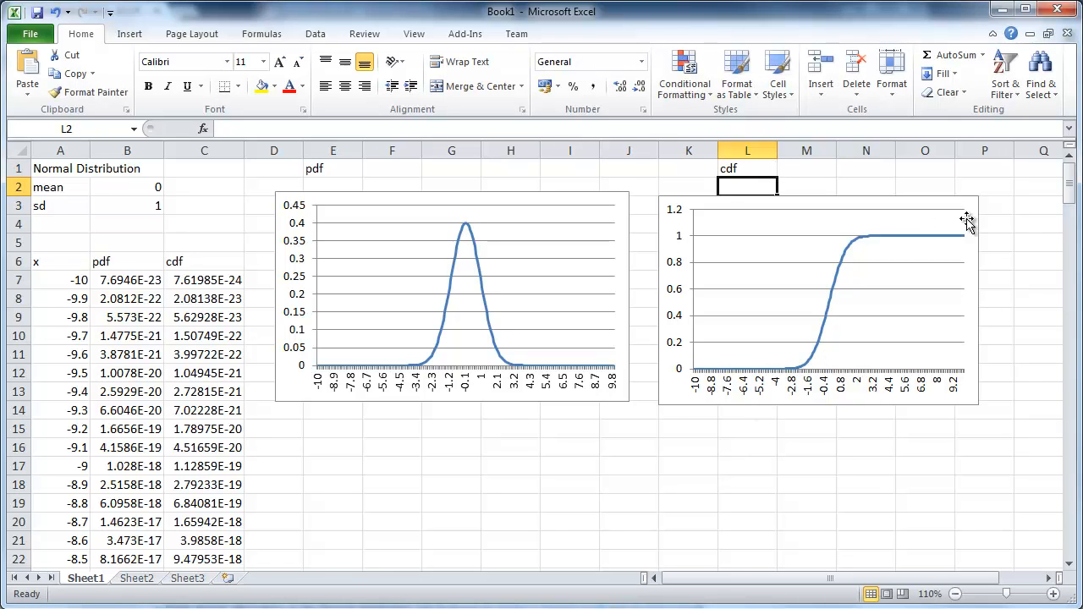
mouse_move(155, 318)
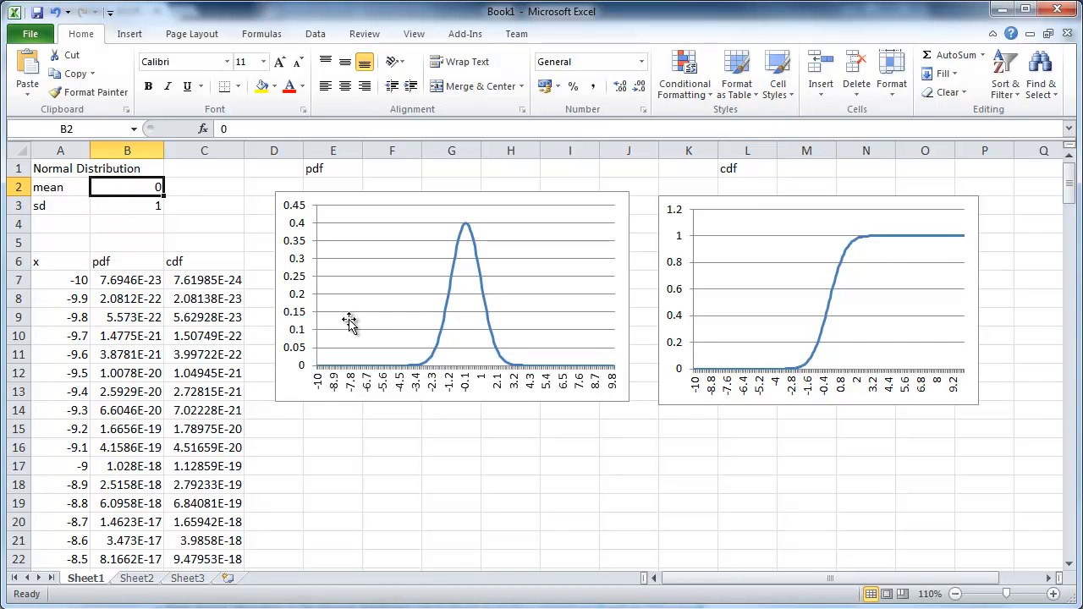
Change the mean in B2 to 3, then -4, then back to 0, watching both curves shift.
type("3")
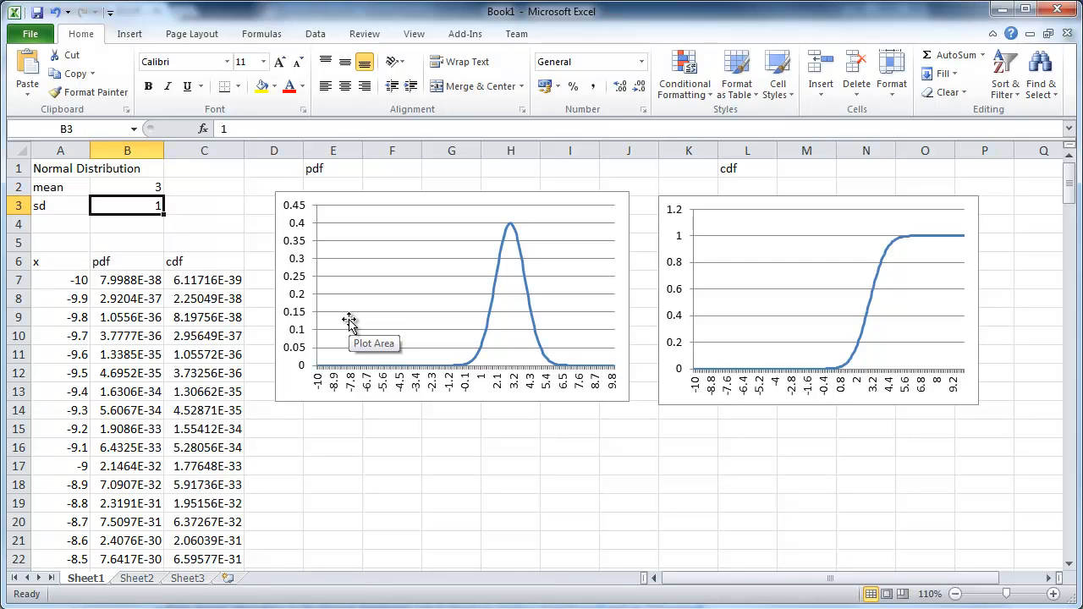
left_click(127, 186)
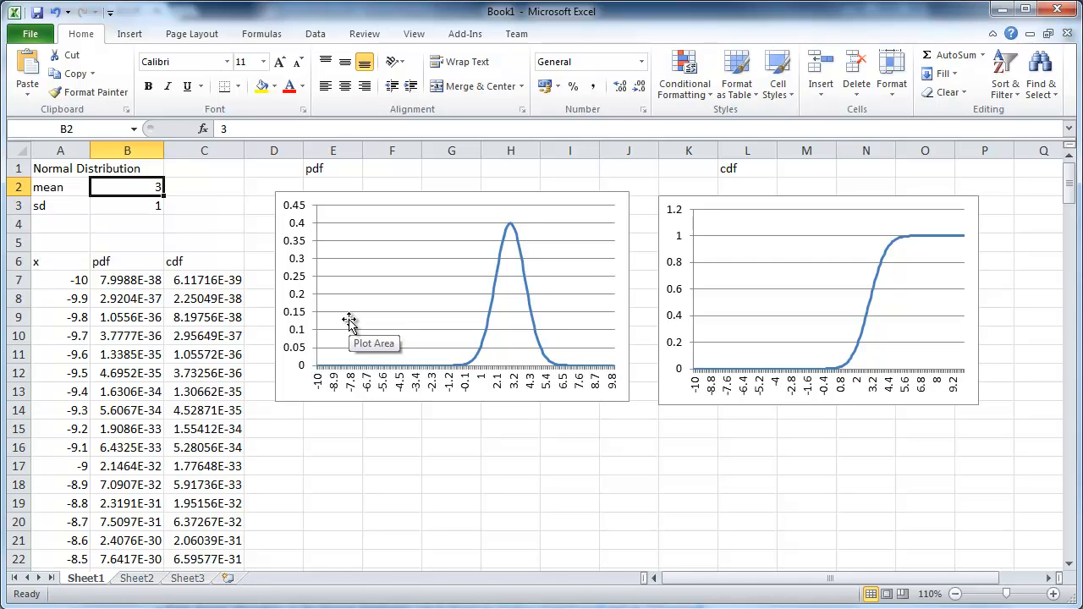
type("-4")
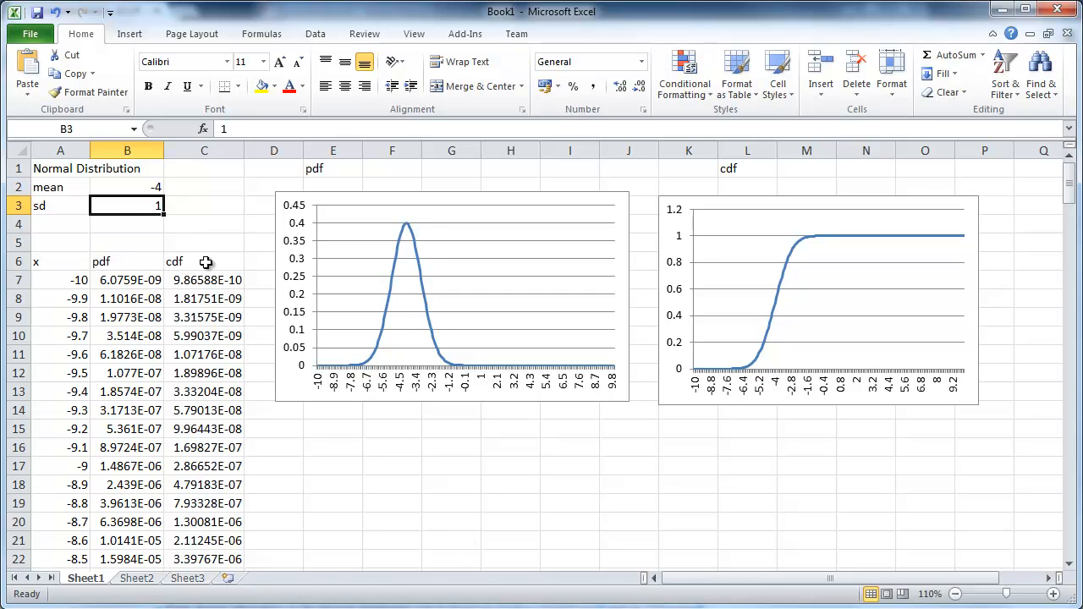
type("0")
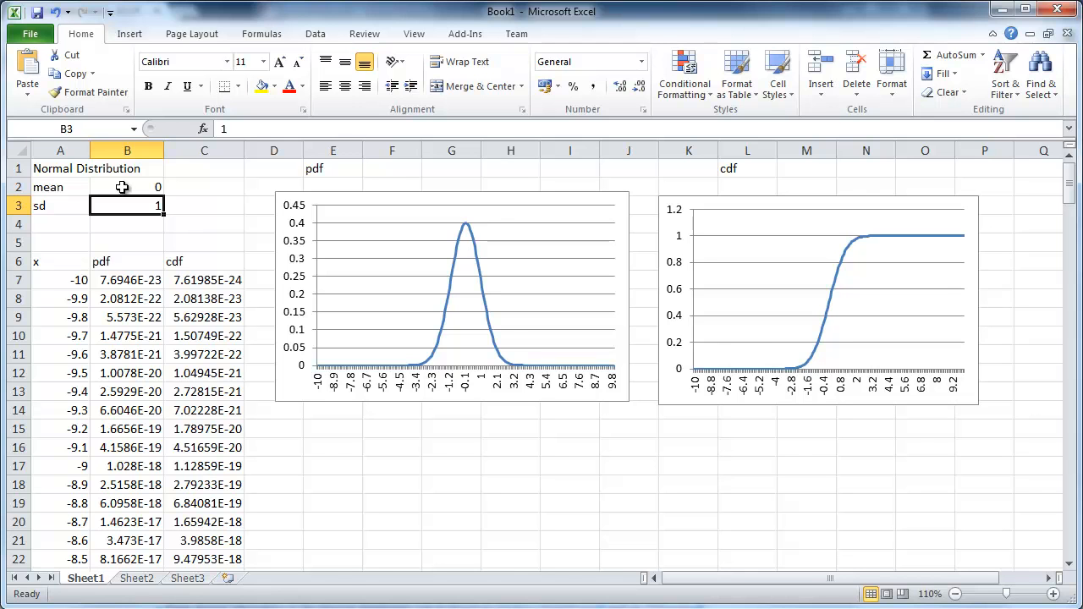
type("6")
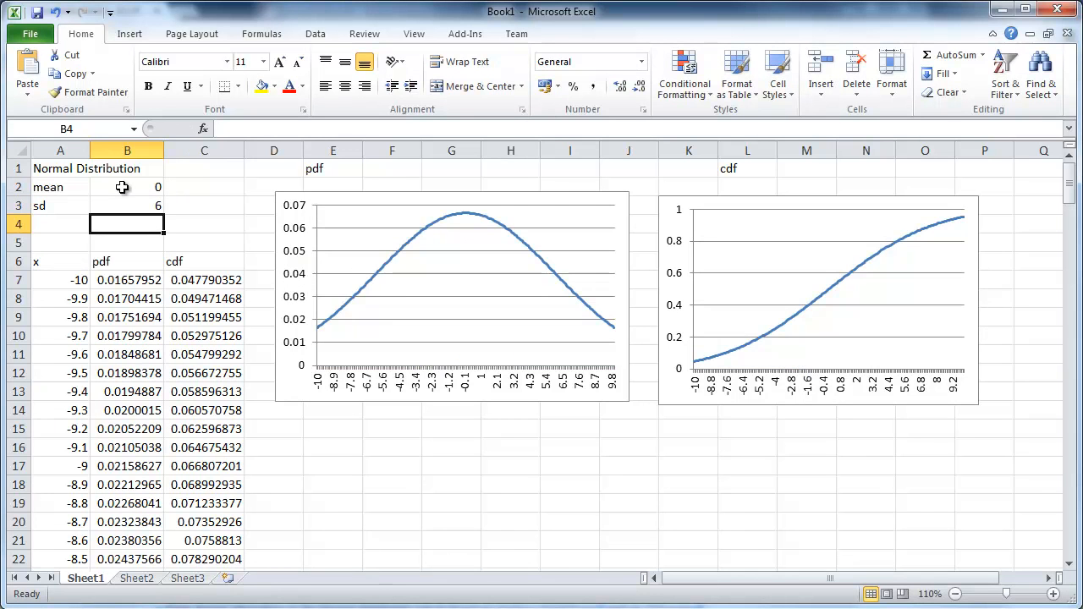
left_click(127, 206)
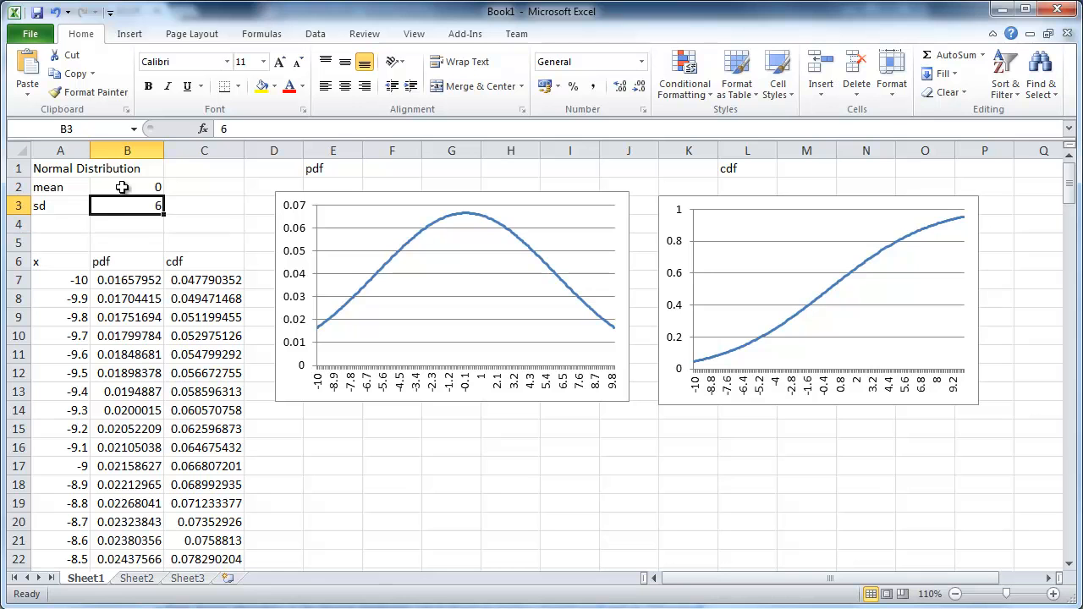
type("2")
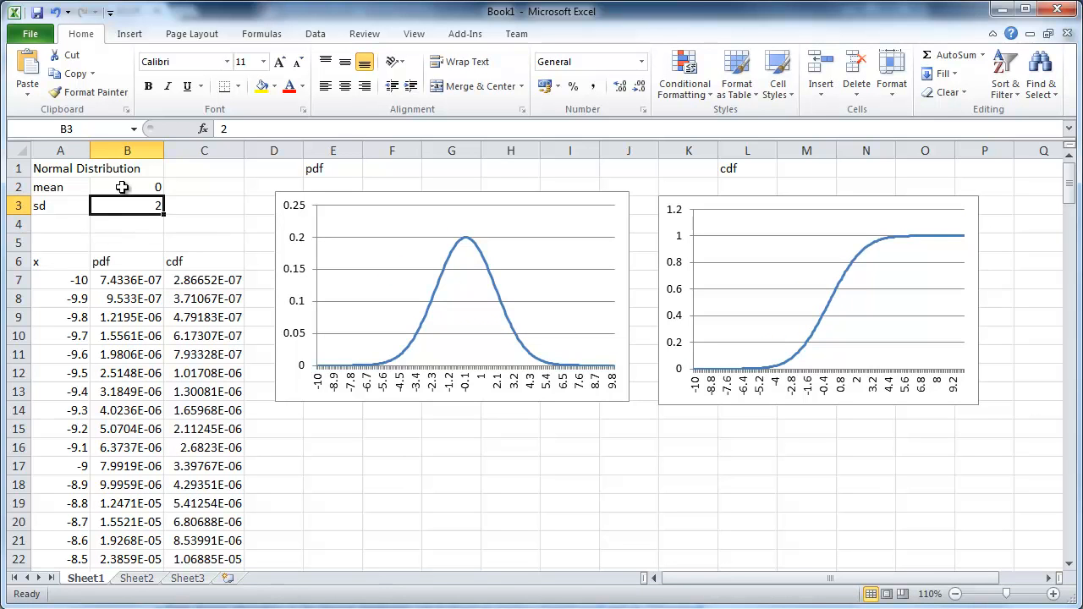
type("1")
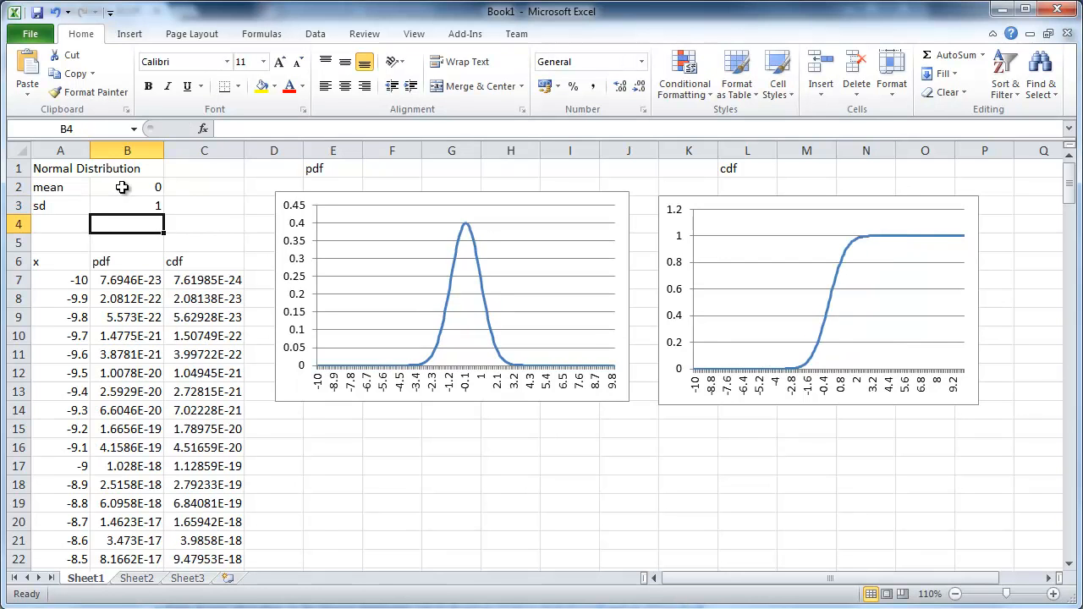
type("2")
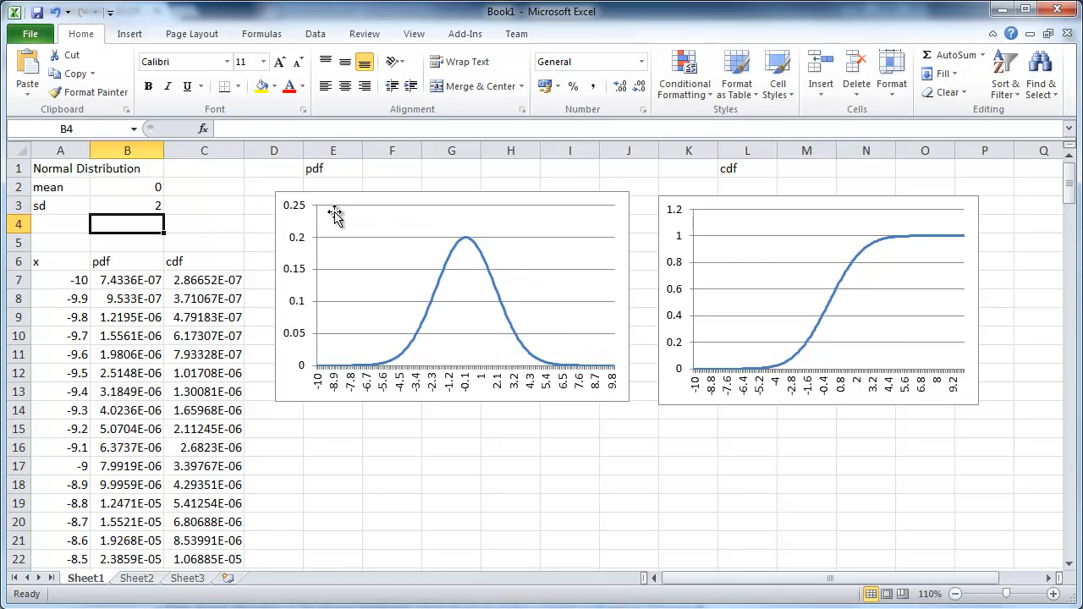
mouse_move(308, 196)
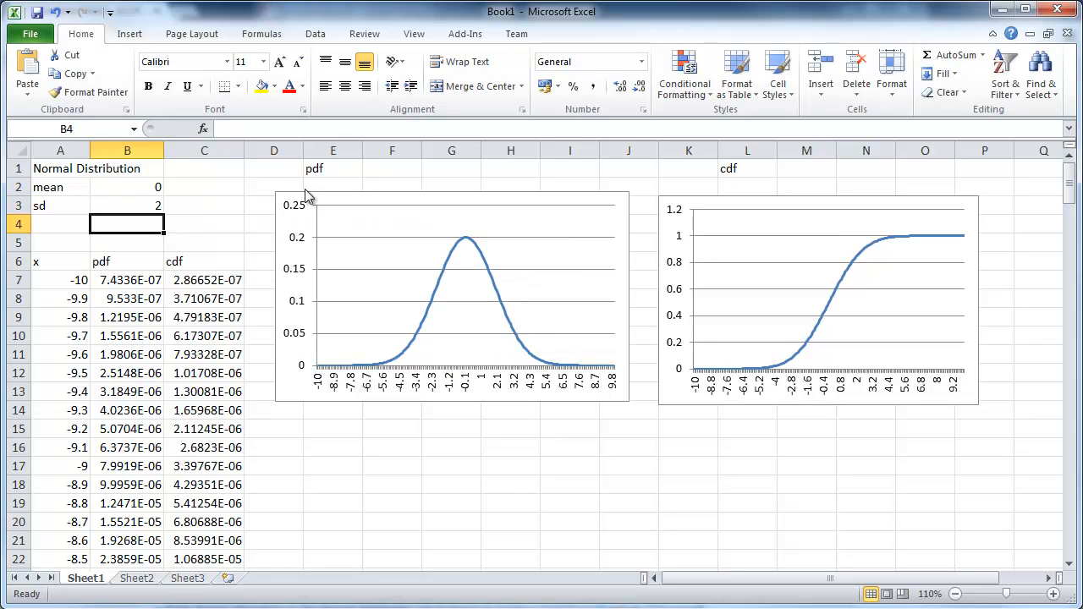
mouse_move(332, 389)
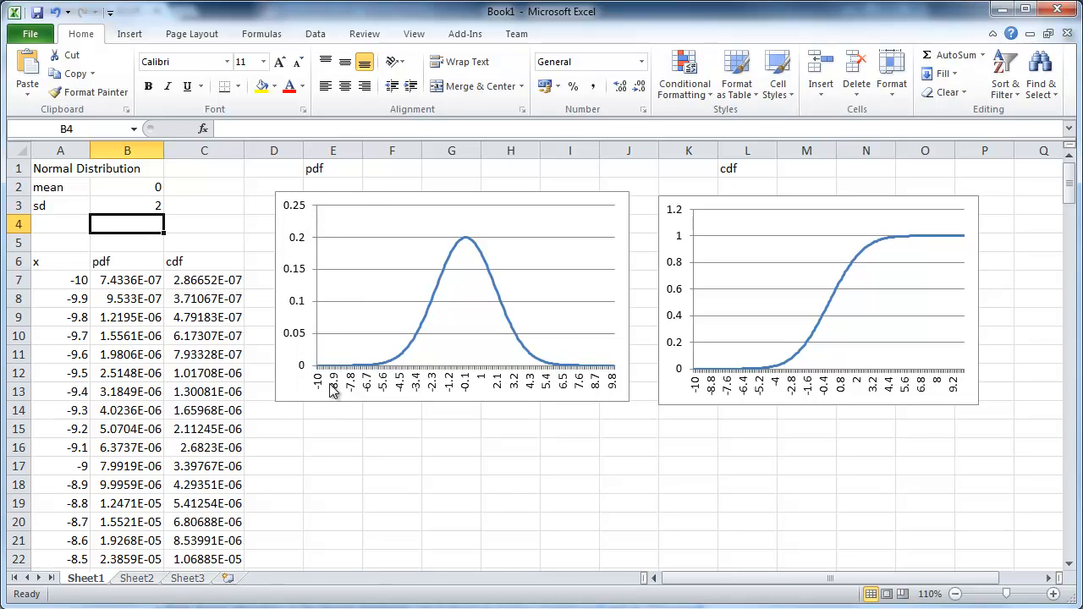
mouse_move(325, 403)
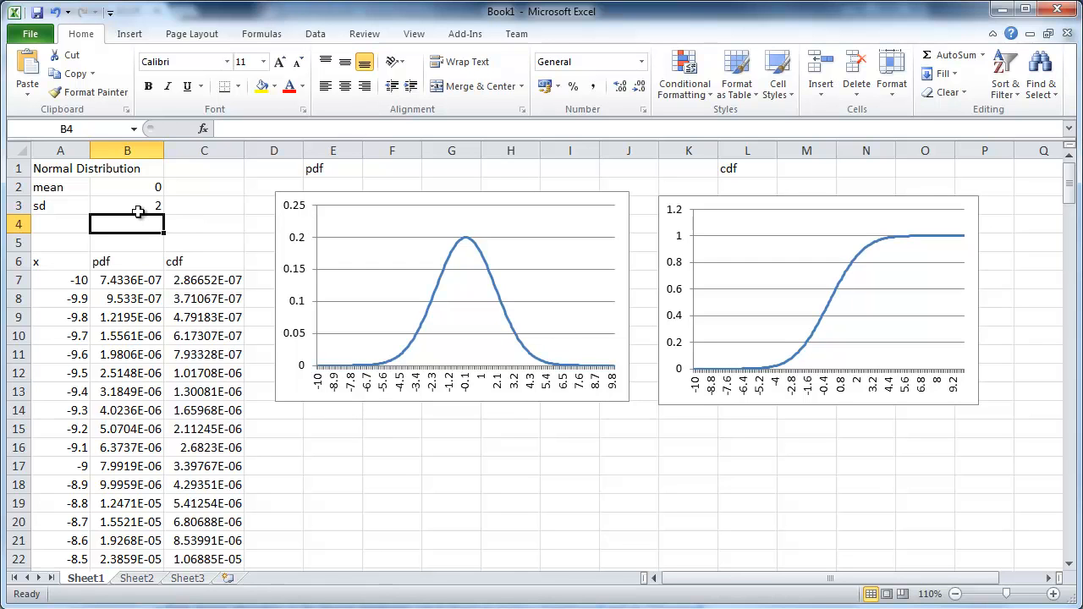
type("1")
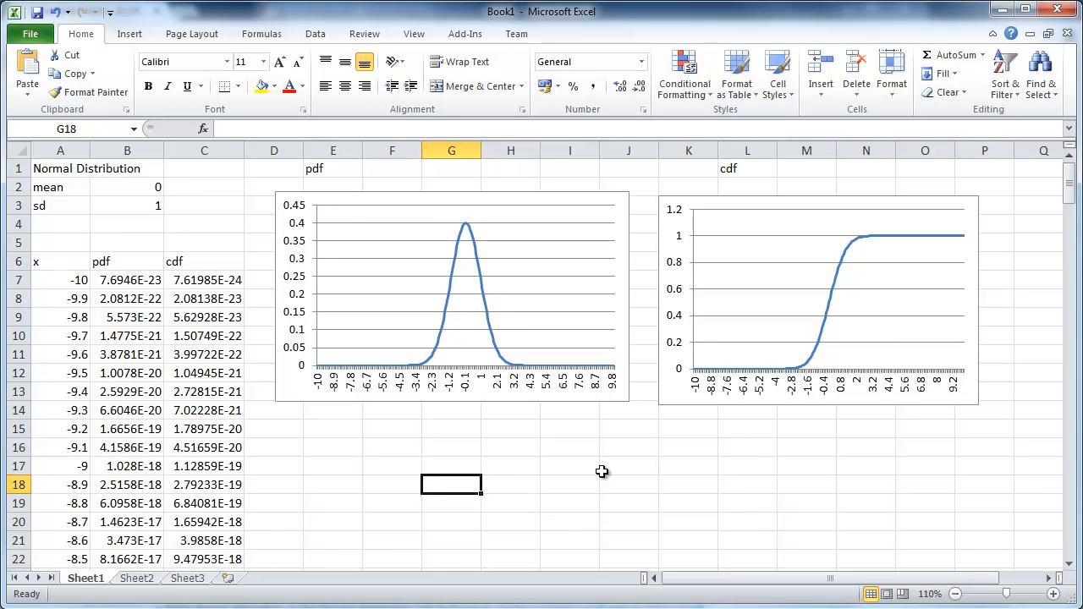
Enter the label P(-2<x<3) in F17 and start the mu label with 'm'.
left_click(392, 467)
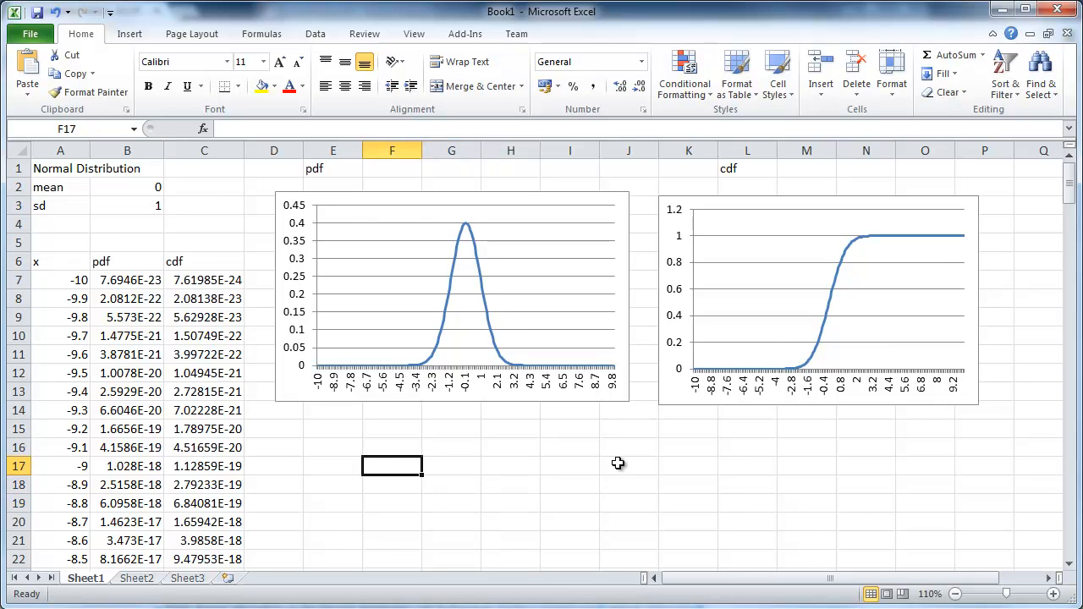
type("P(")
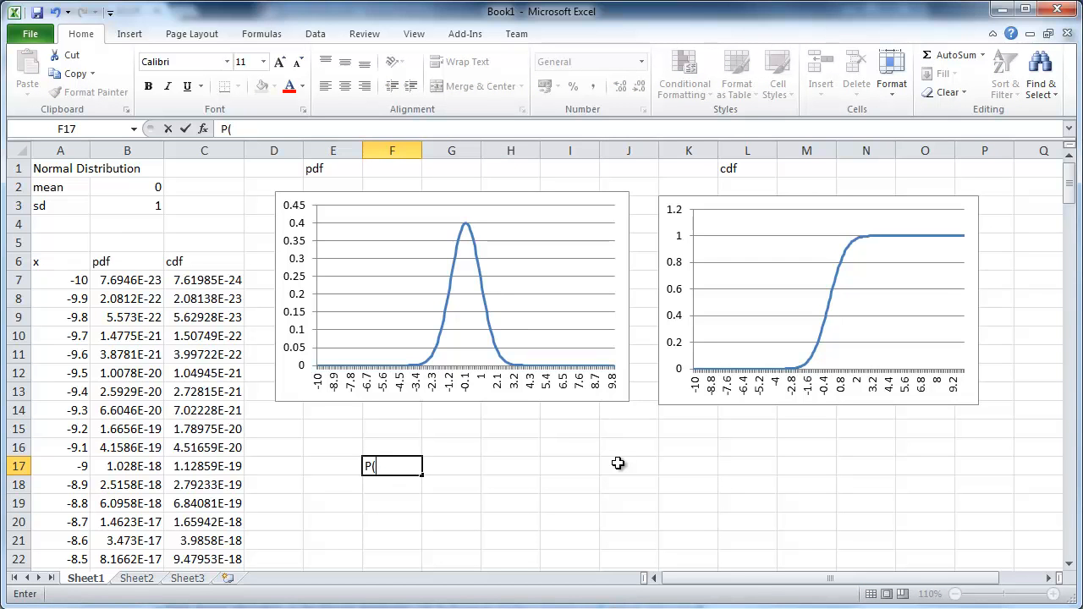
type("-")
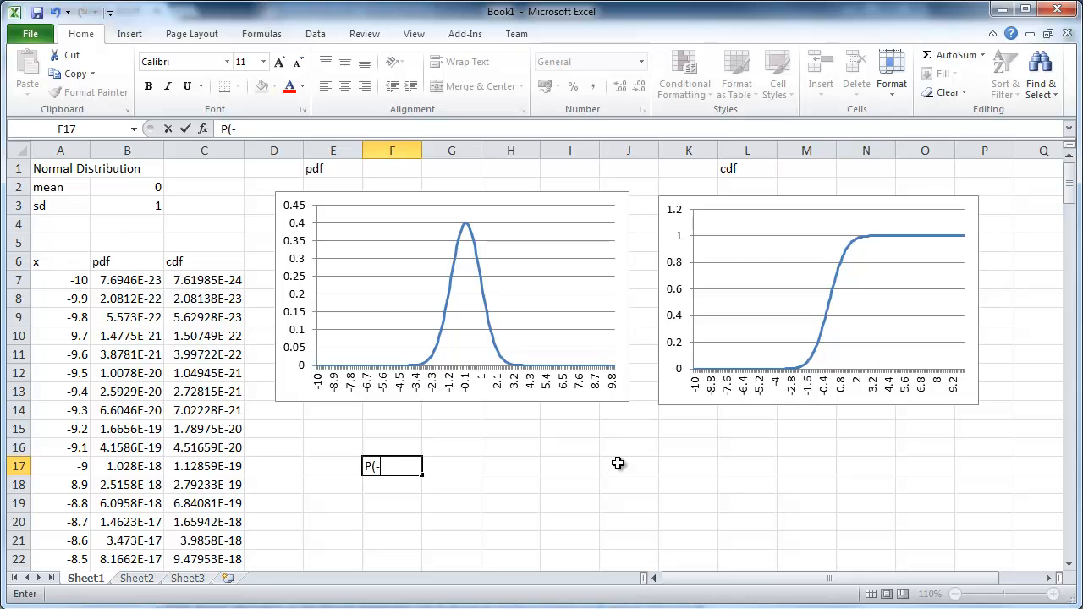
type("2")
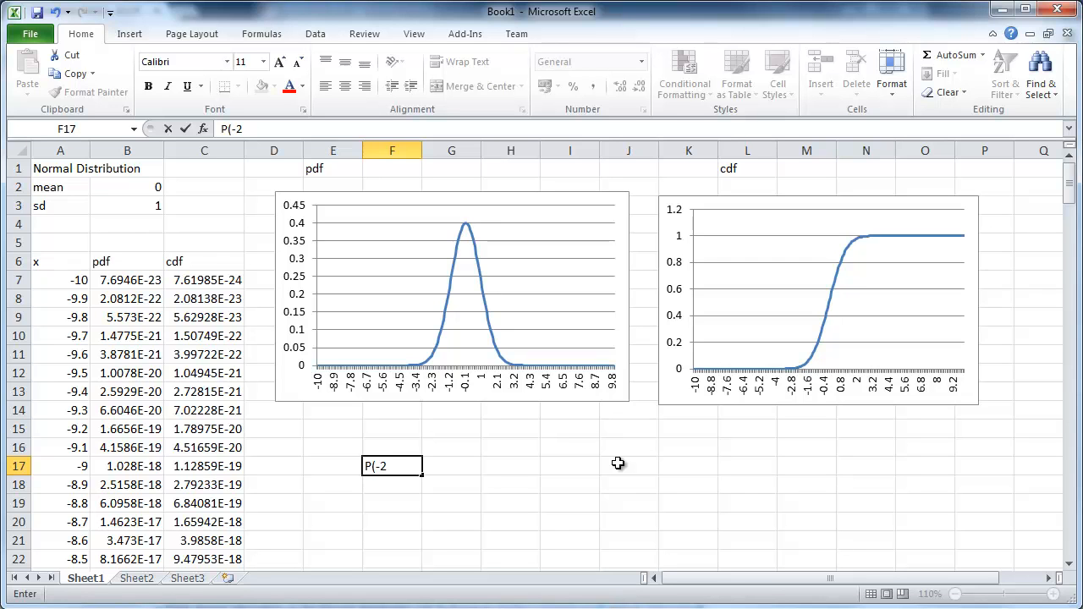
type("<x")
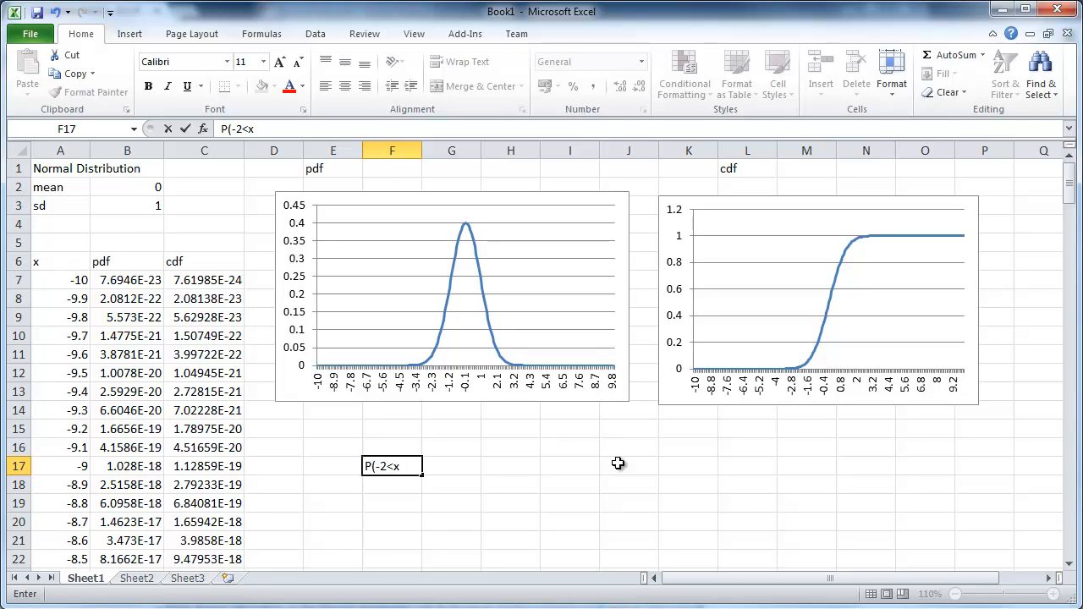
type("3")
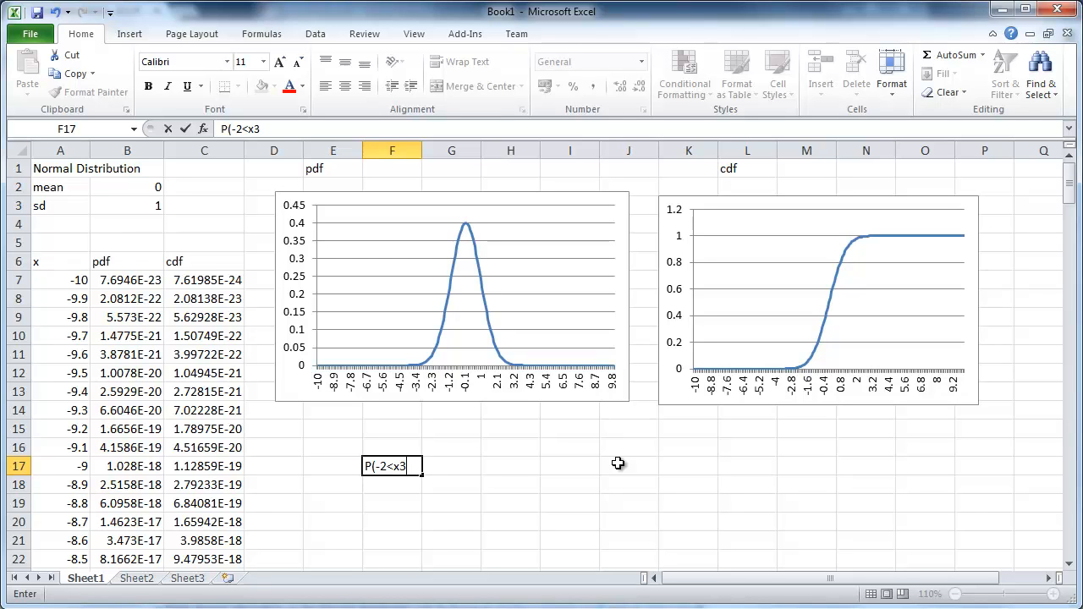
key("Backspace")
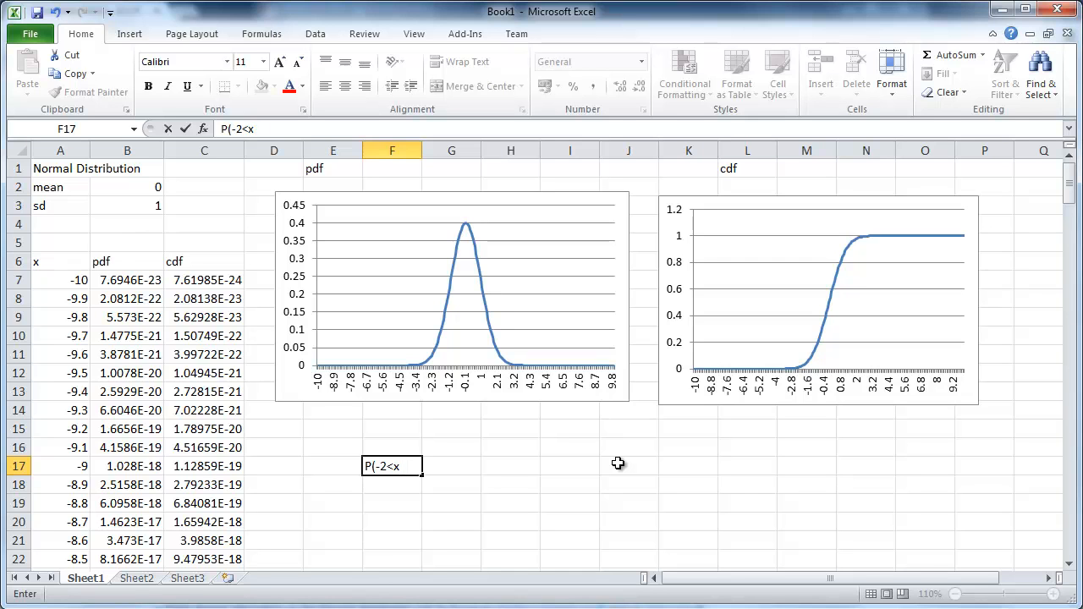
type("<3)")
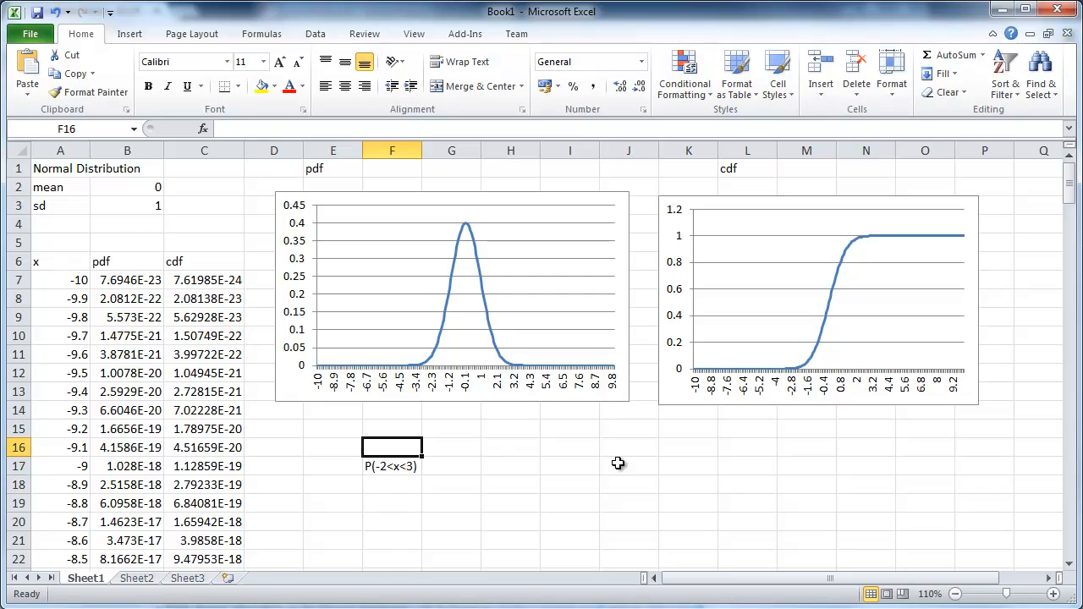
type("mu")
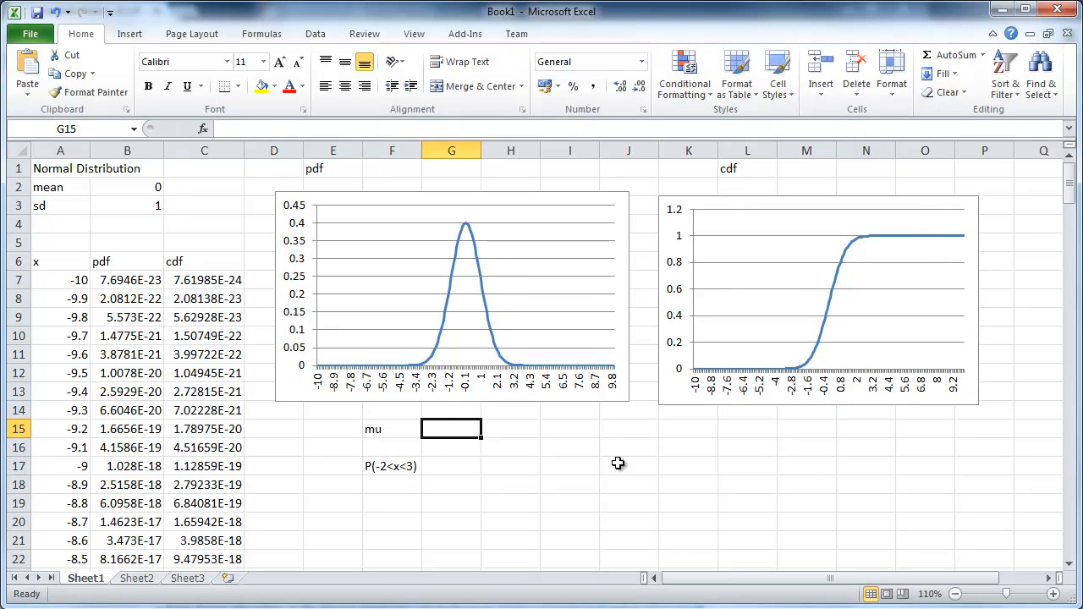
Enter mu = 2 in G15 and sd = 1.5 in G16, then select the probability result cell.
left_click(331, 430)
type("x")
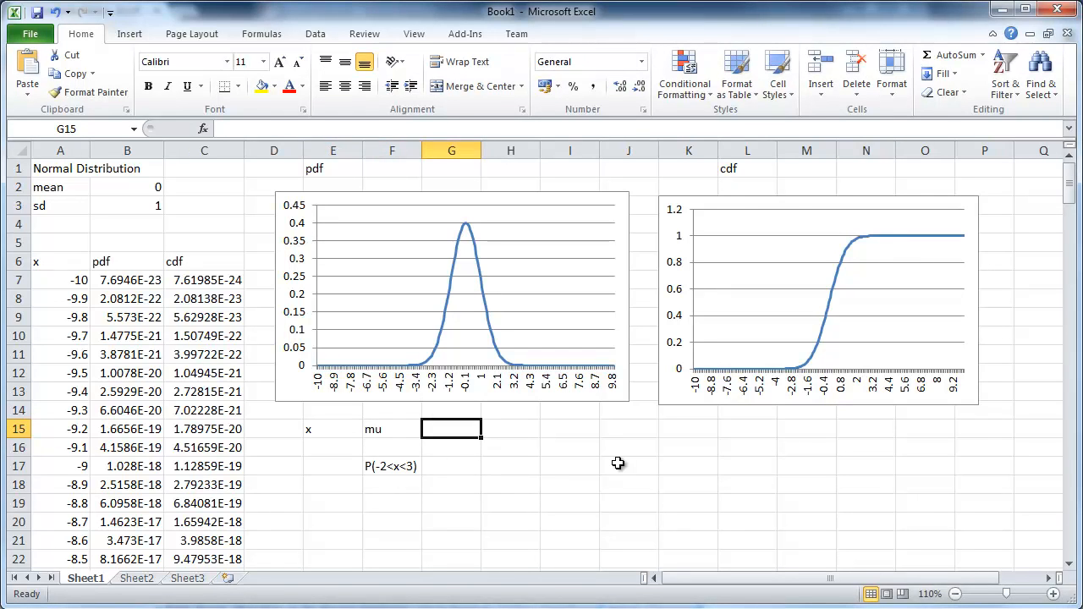
type("2")
left_click(391, 447)
type("sd")
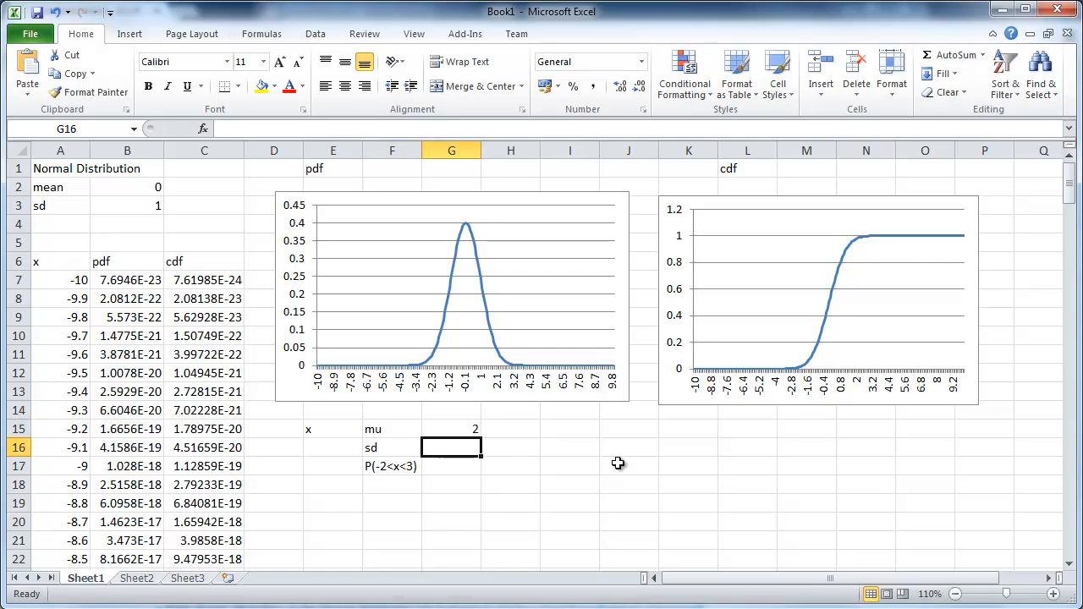
type("1.5")
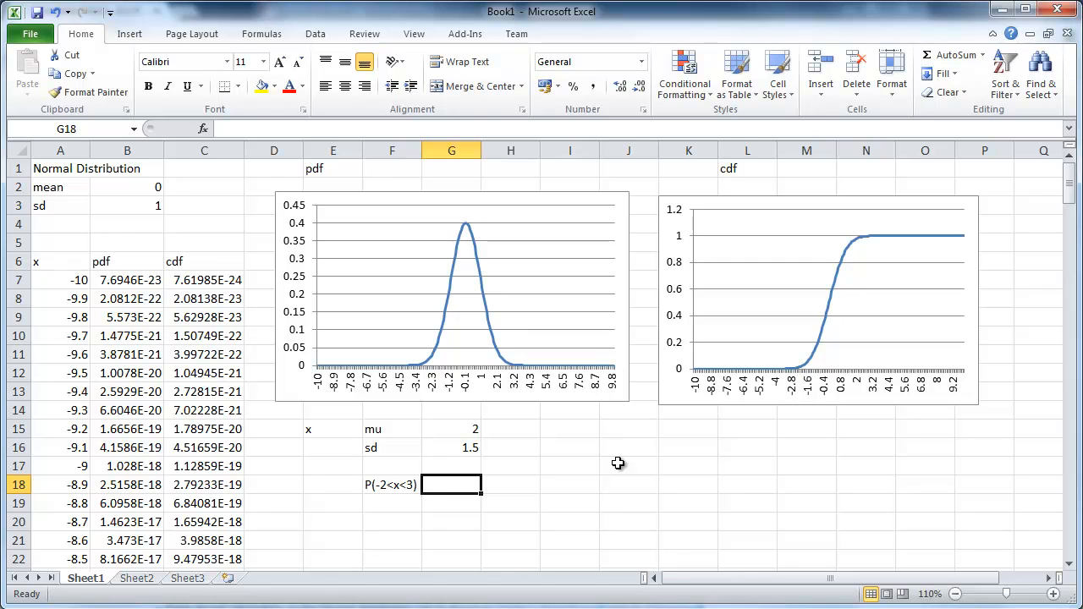
left_click(511, 484)
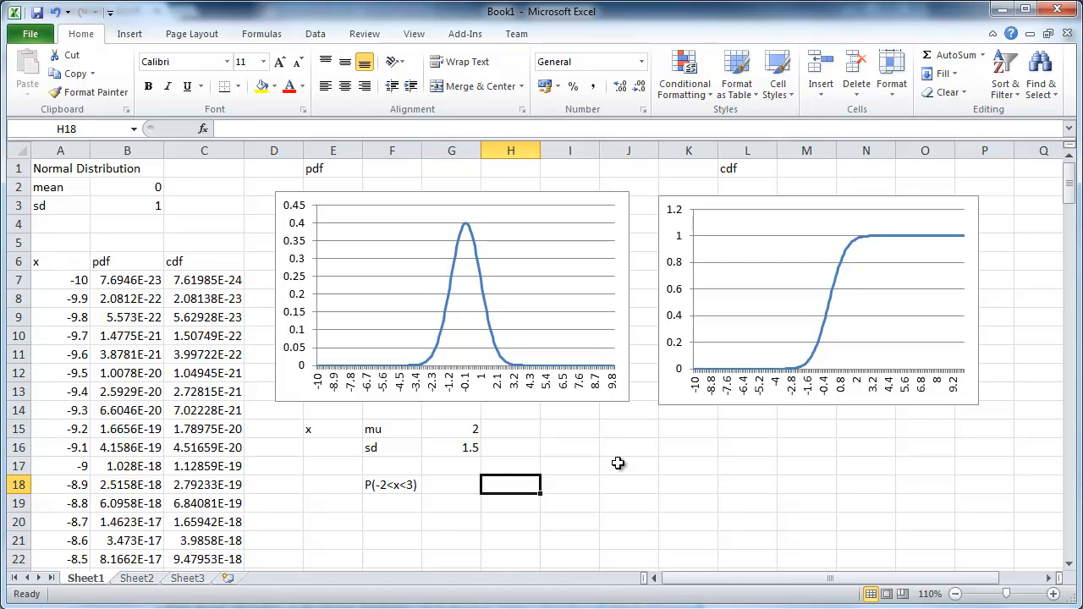
left_click(450, 484)
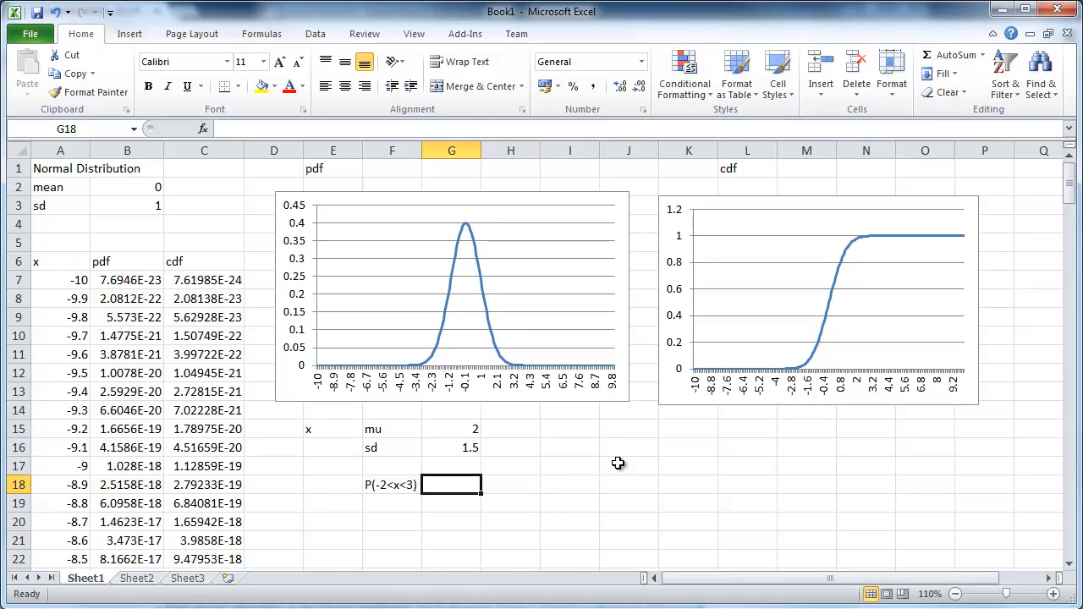
mouse_move(271, 267)
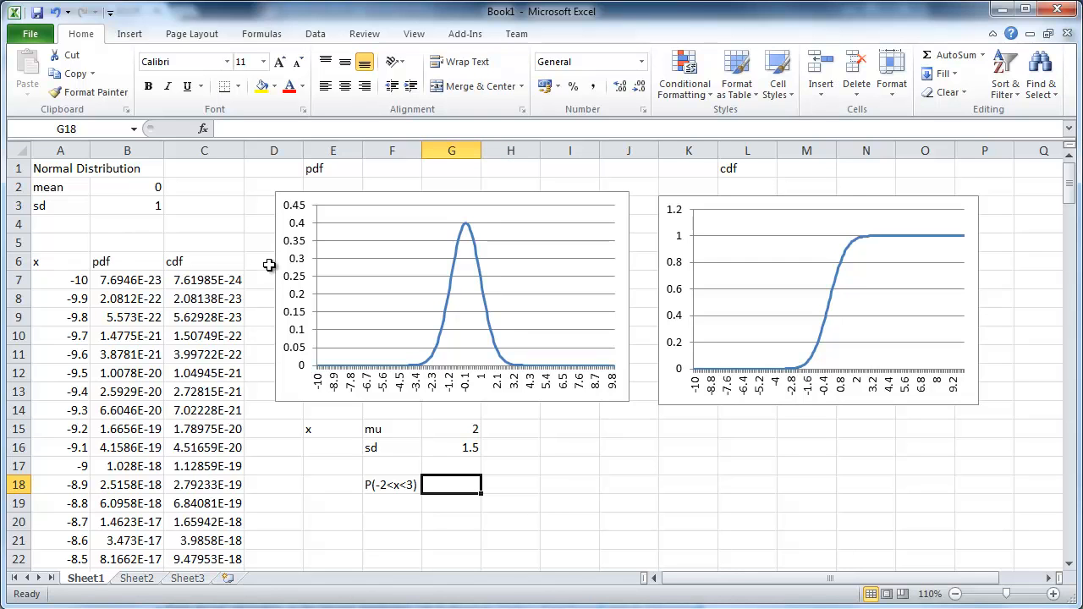
mouse_move(550, 583)
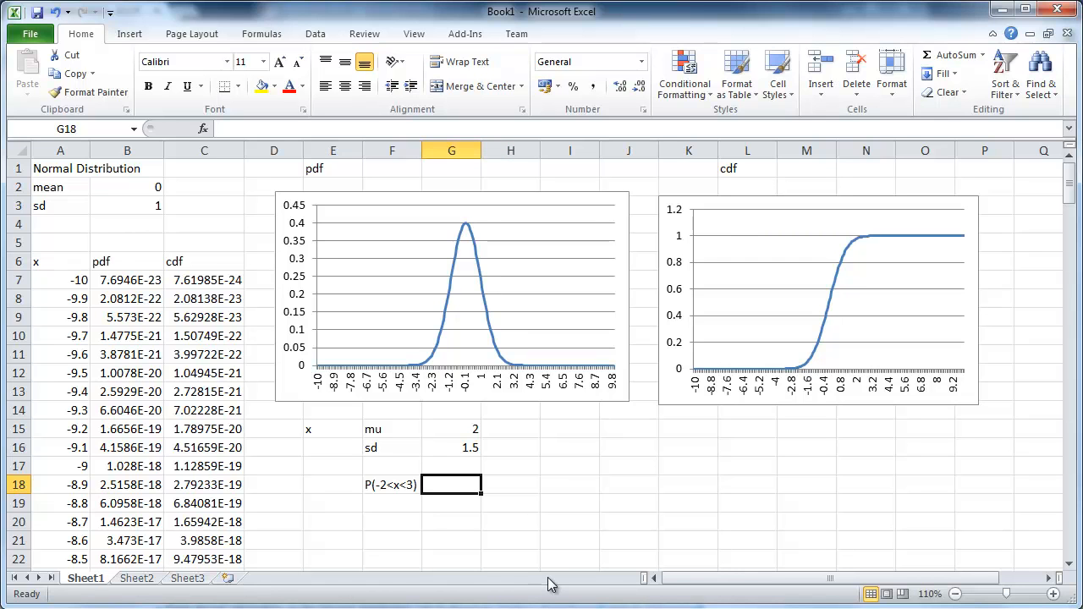
Abandon a stray =H18 entry in G18 and label H18 as P(x<3).
type("=H18")
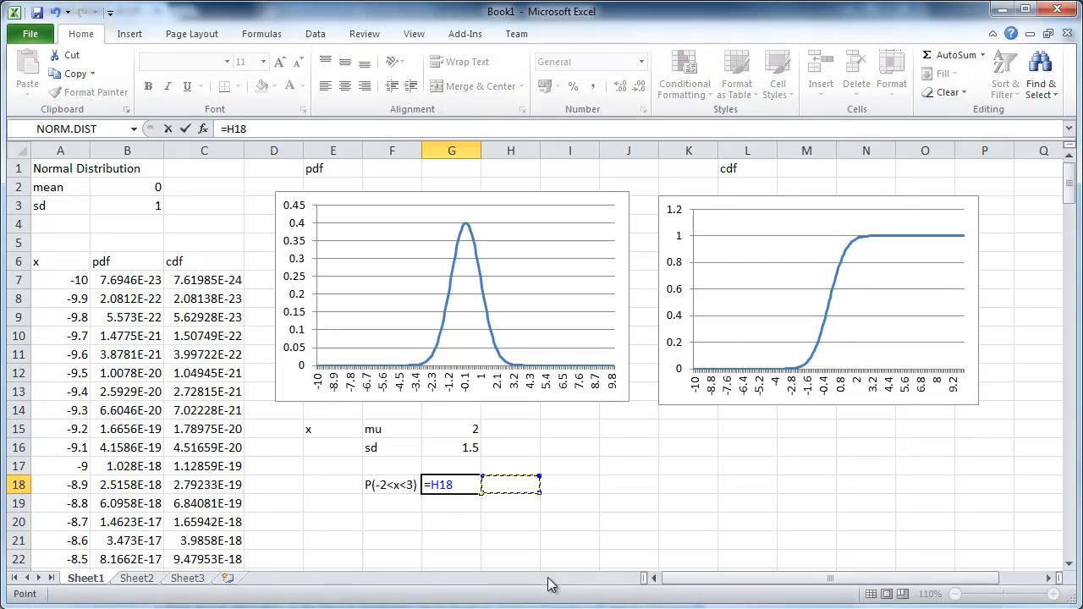
key("Escape")
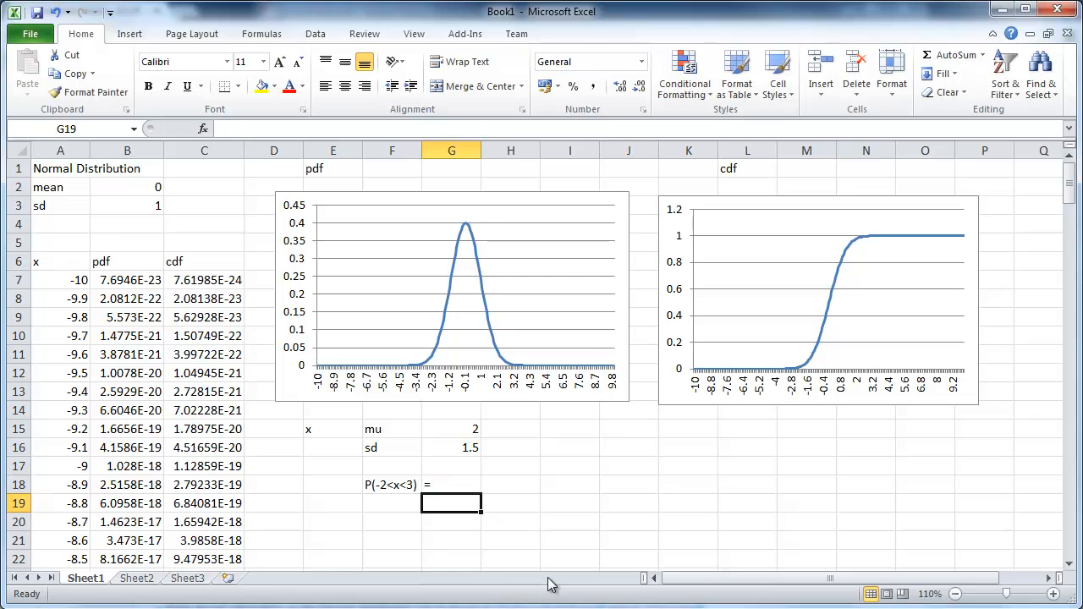
left_click(512, 484)
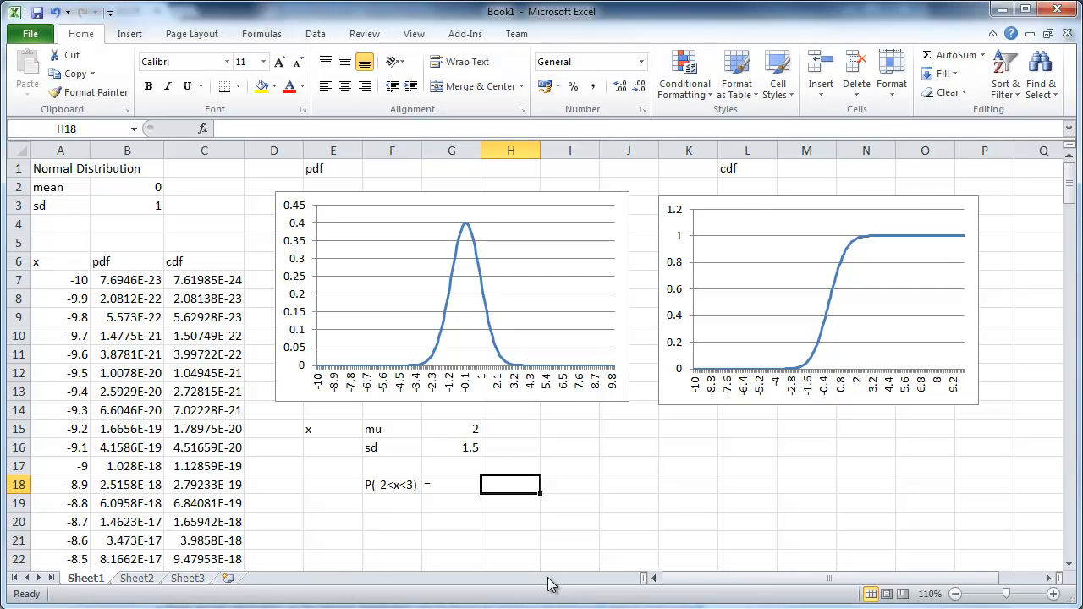
type("P(")
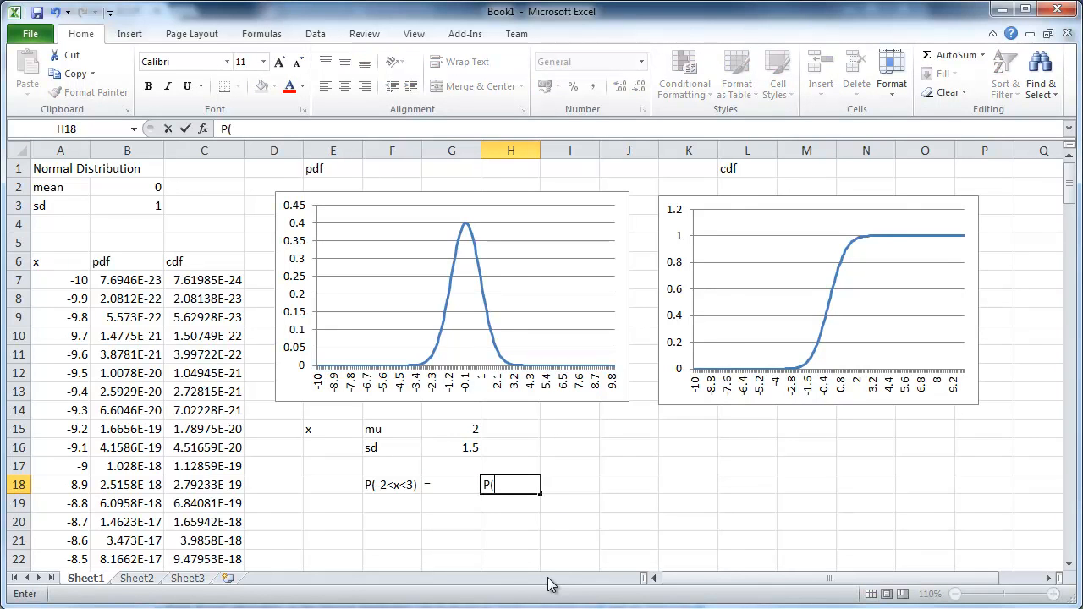
type("x")
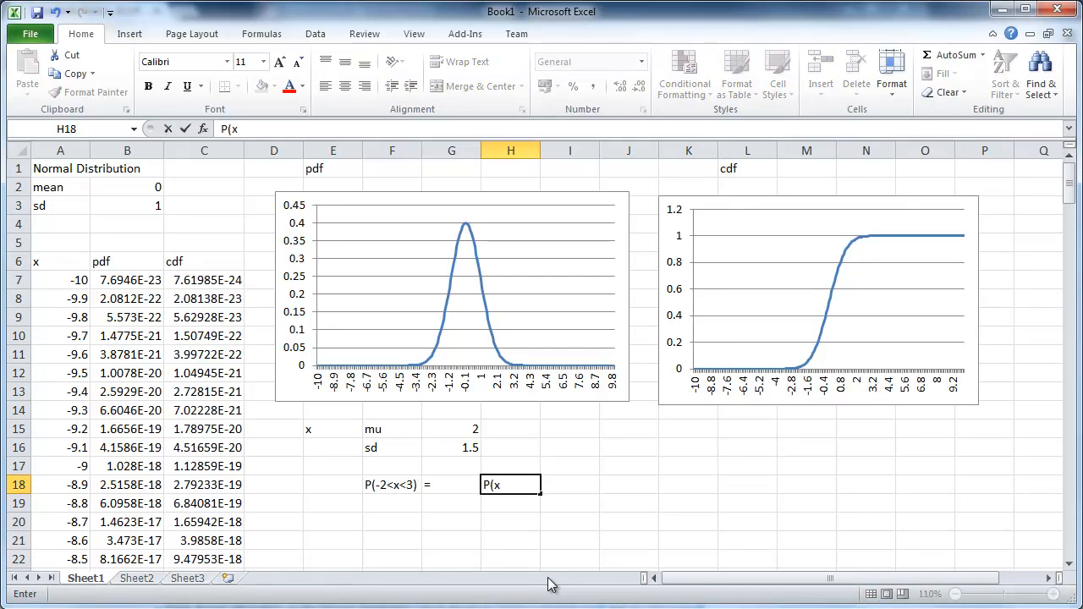
type("<3)")
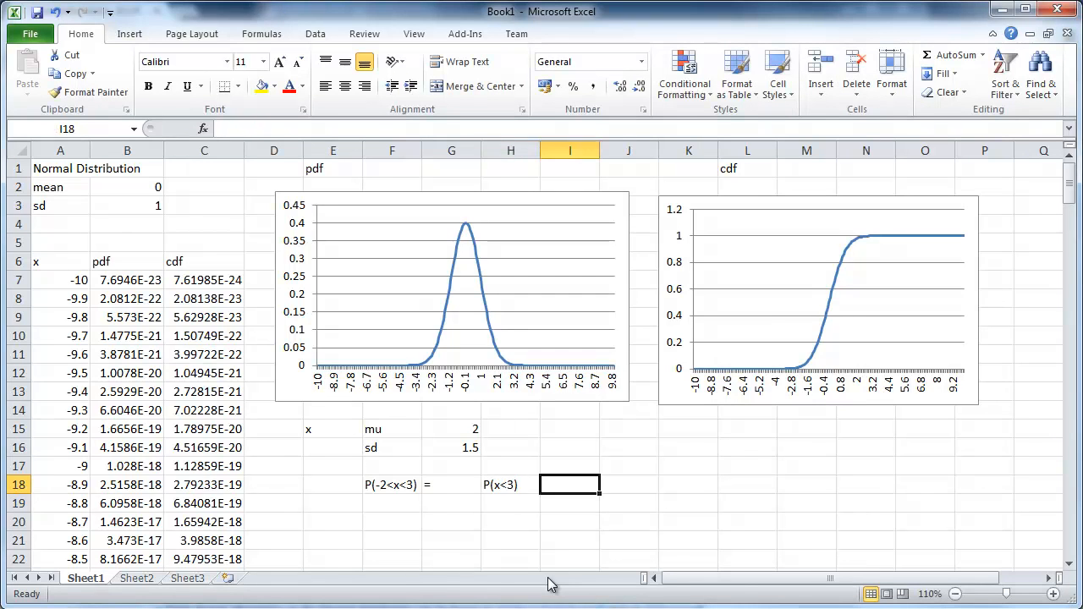
Add = and P(x<-2) so row 18 reads P(-2<x<3) = P(x<3) - P(x<-2).
type("=")
left_click(628, 485)
type("P")
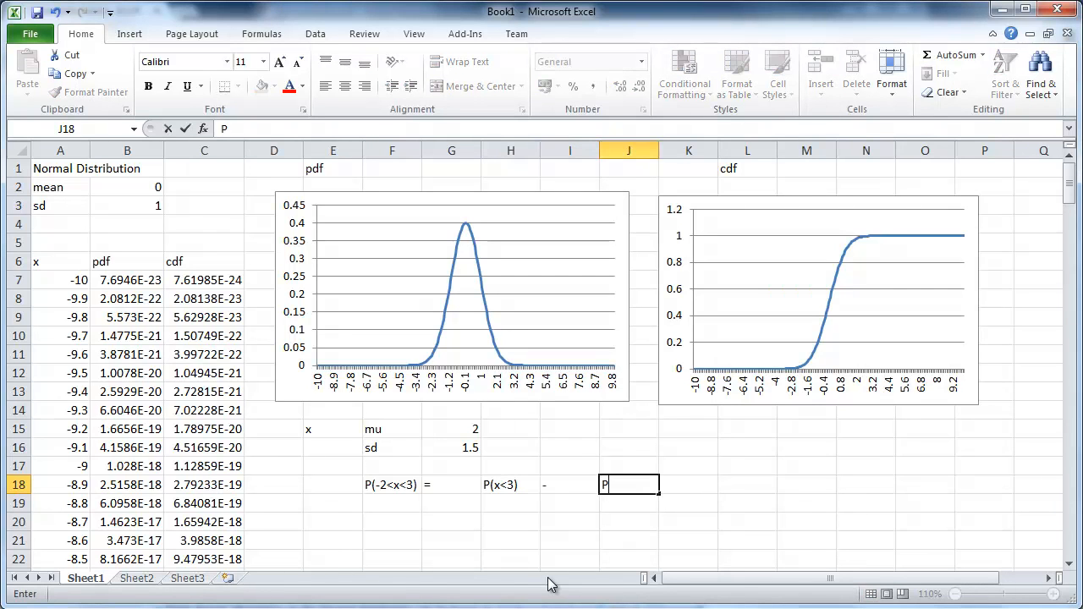
type("(")
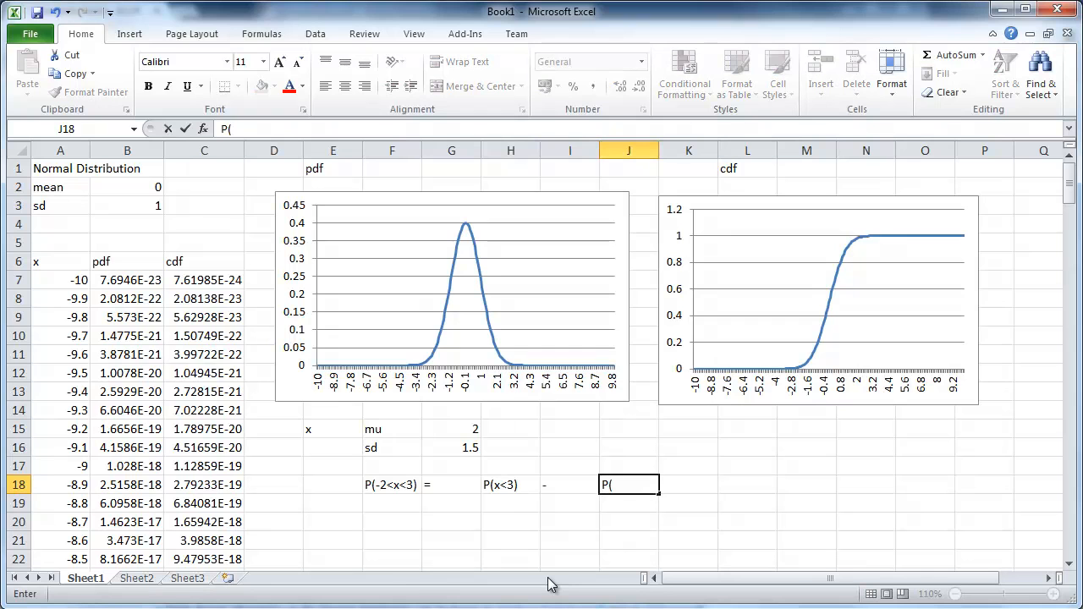
type("x<")
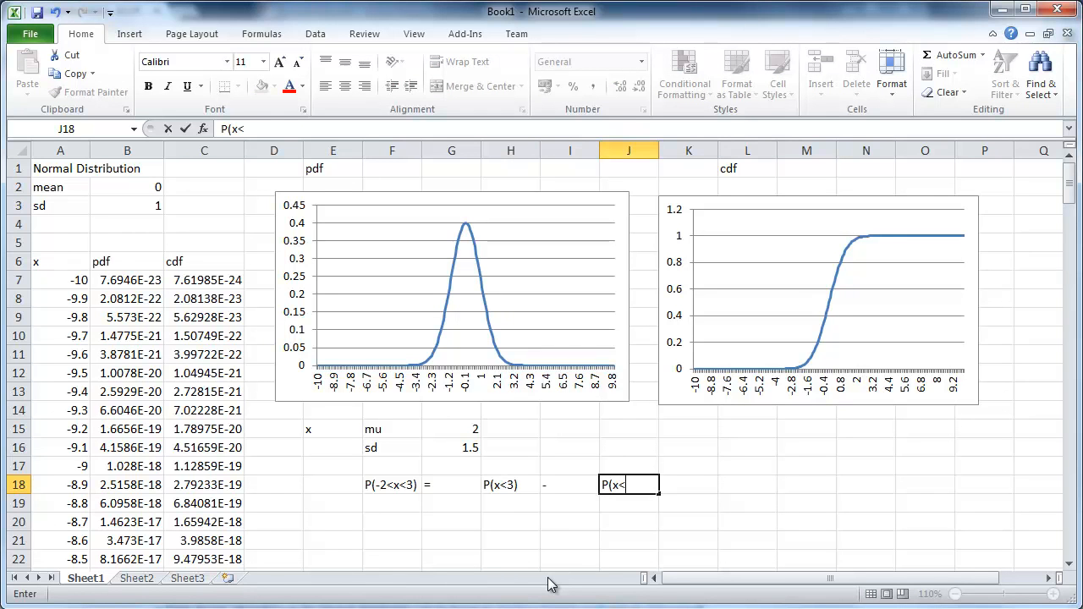
type("-2")
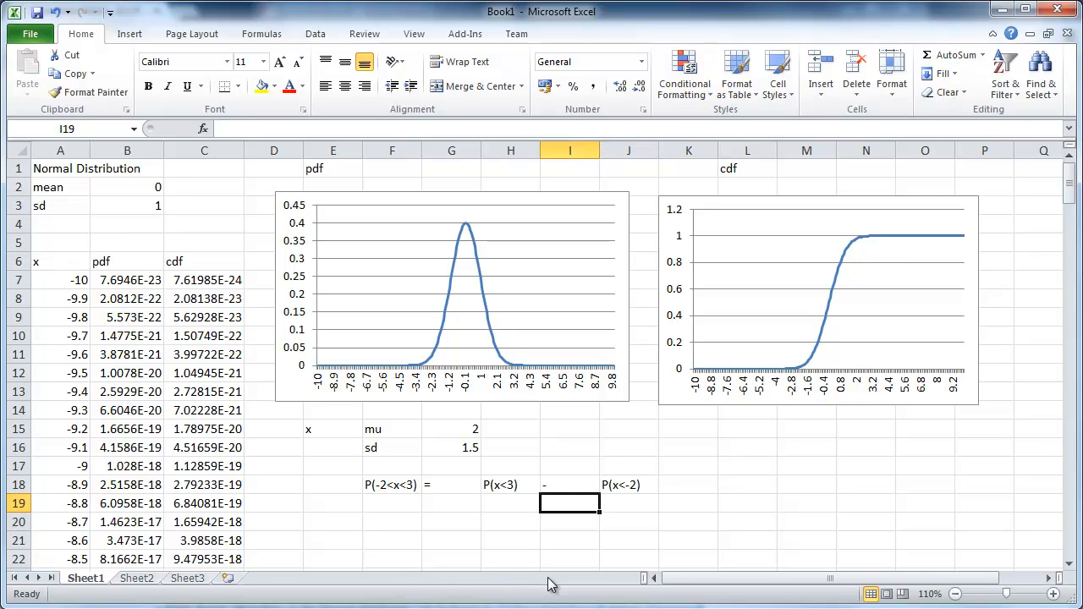
left_click(511, 503)
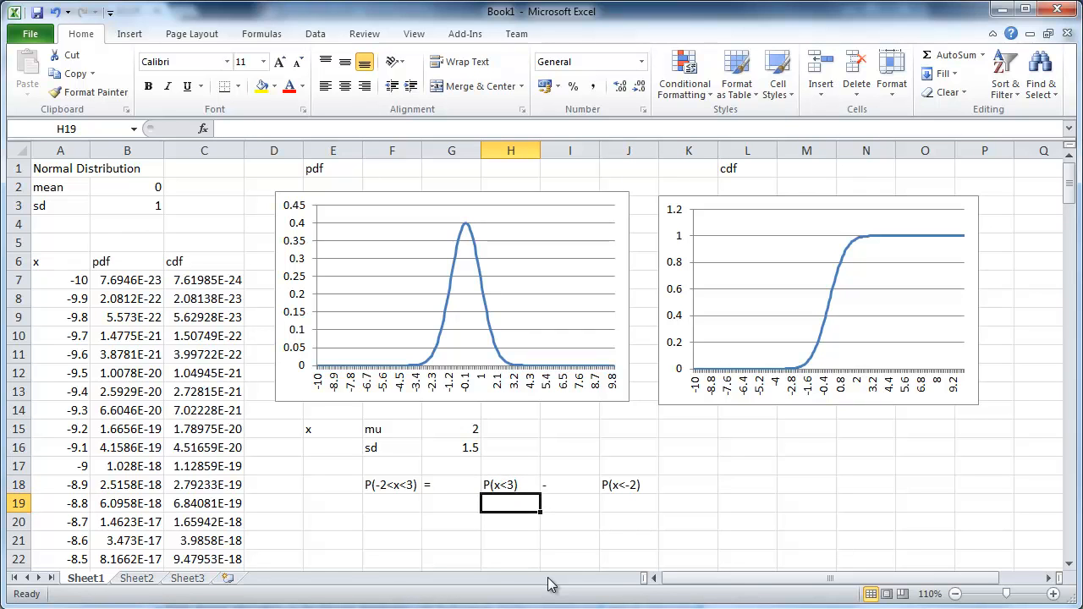
Compute P(x<3) in H19 as NORM.DIST(3, G15, G16, TRUE), giving 0.747507.
type("=")
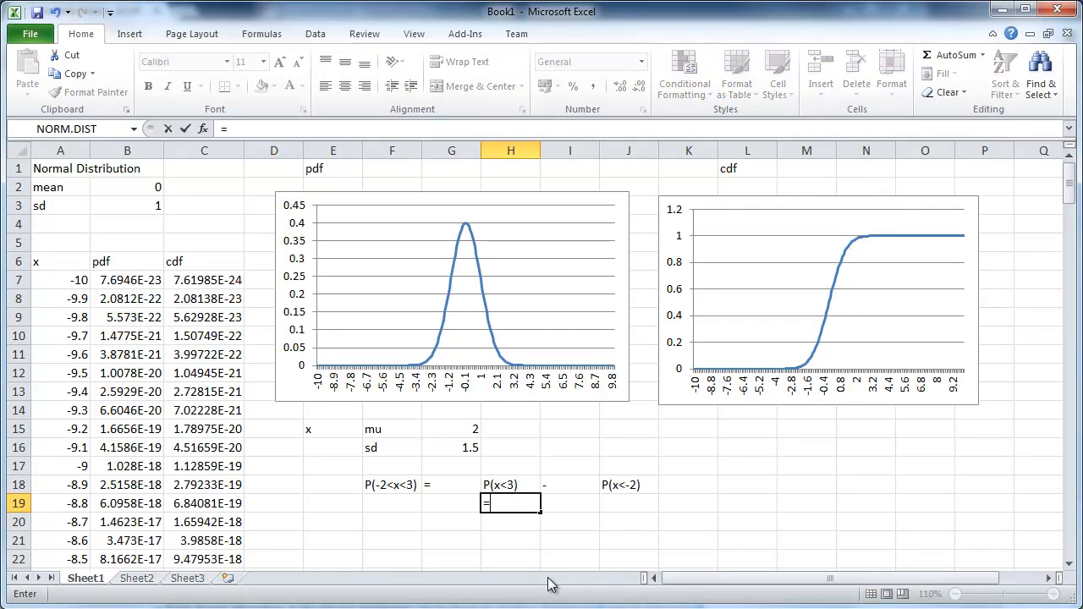
mouse_move(261, 169)
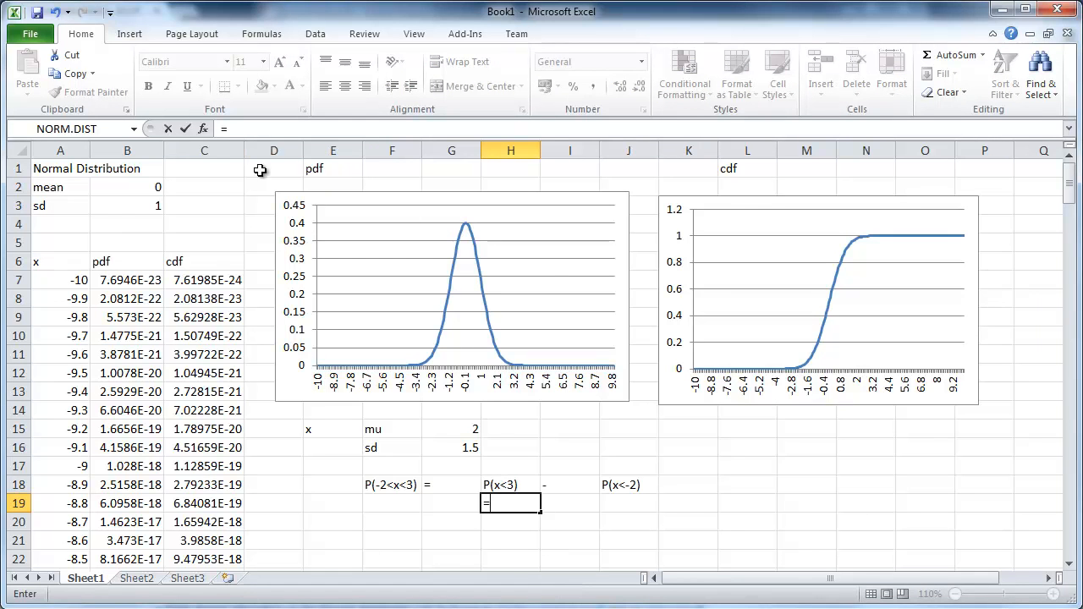
left_click(203, 128)
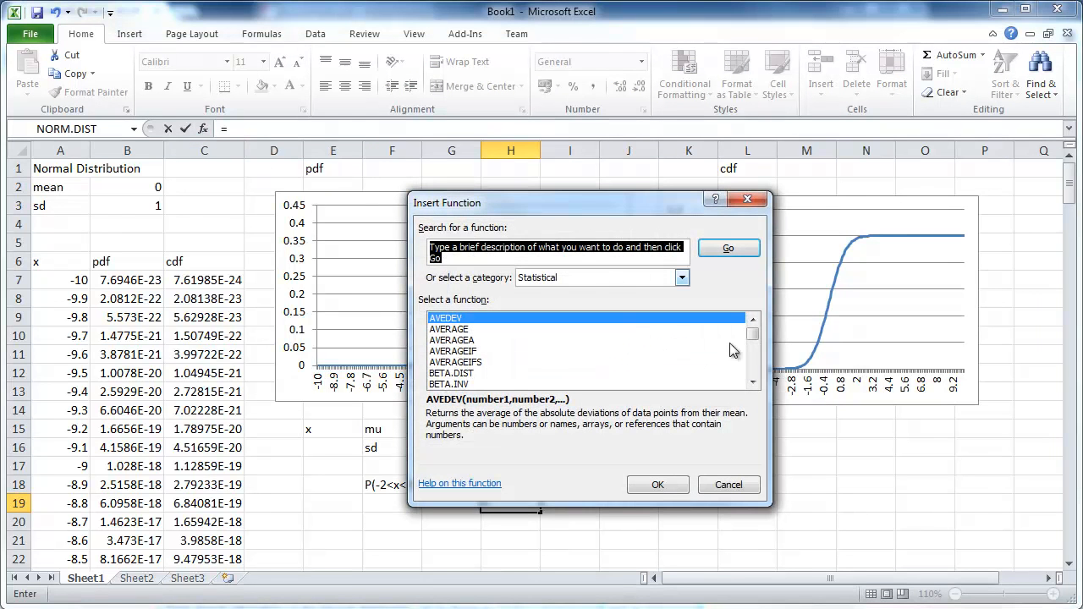
left_click(752, 355)
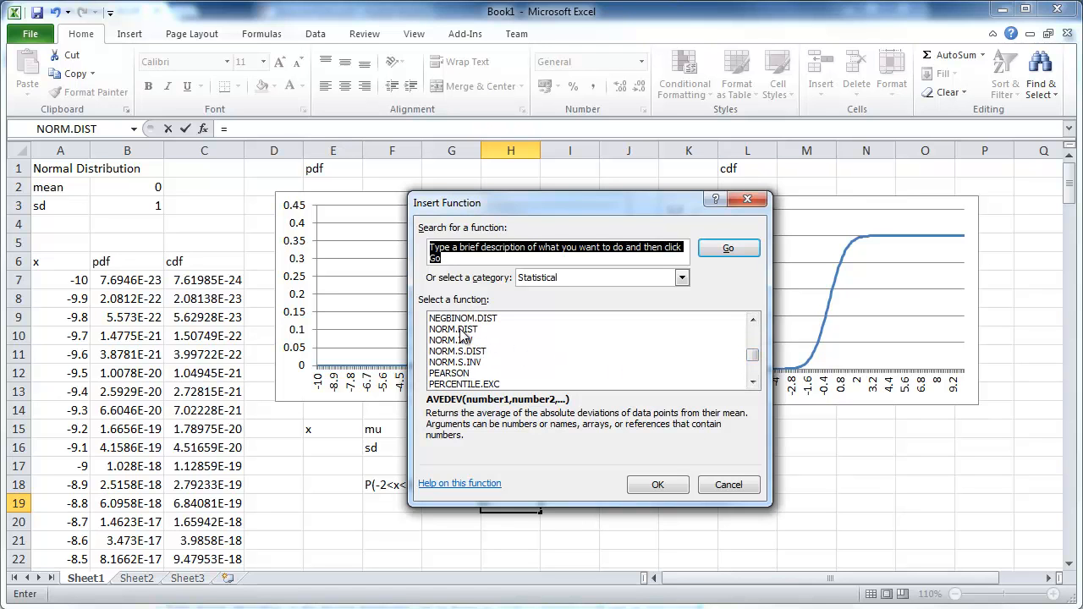
left_click(657, 485)
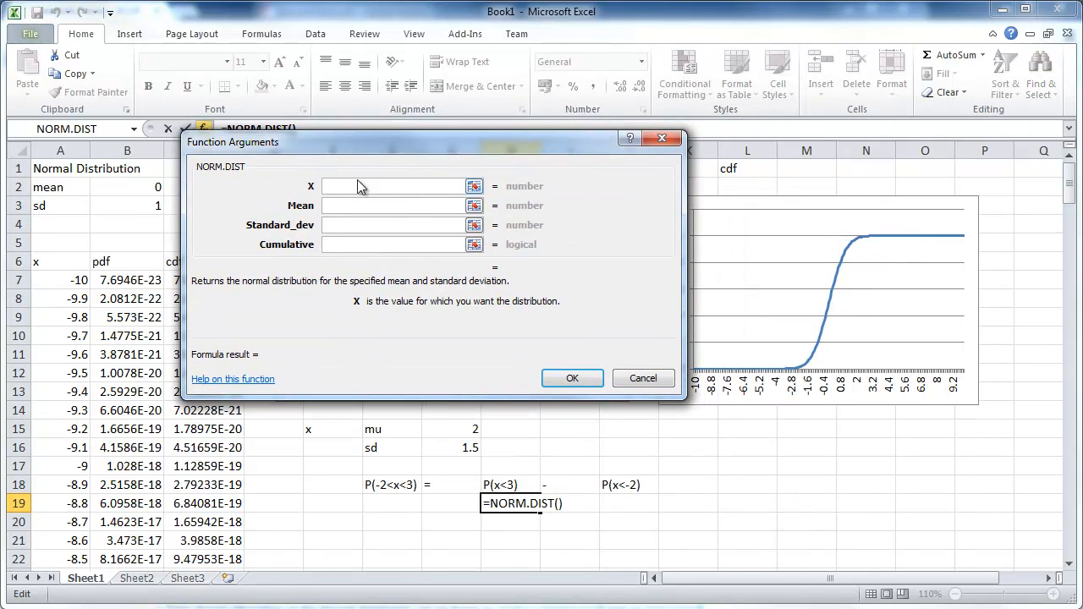
left_click(393, 185)
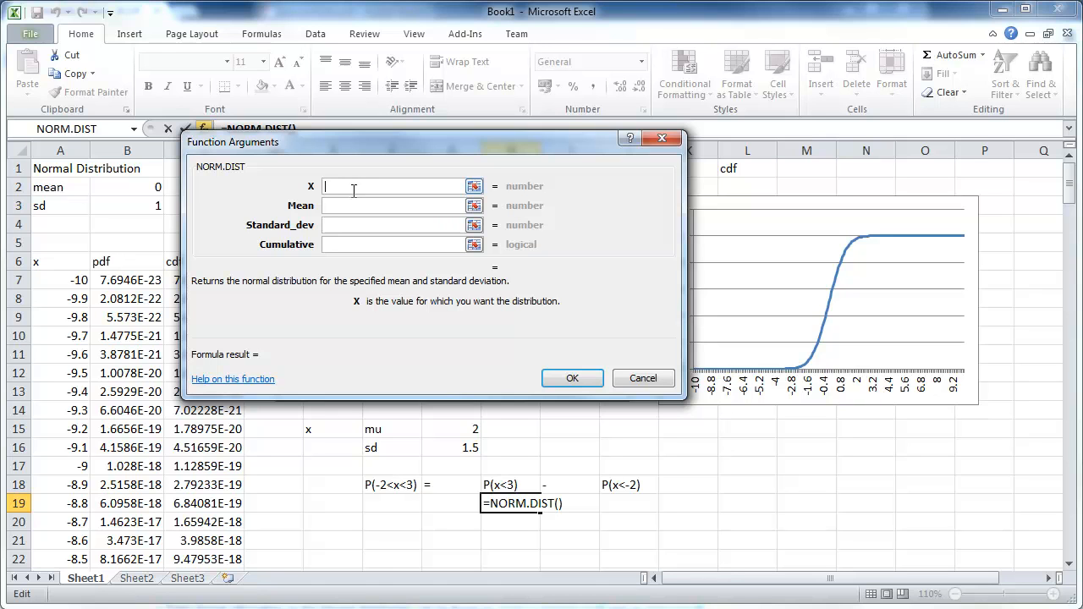
type("3")
left_click(393, 243)
type("t")
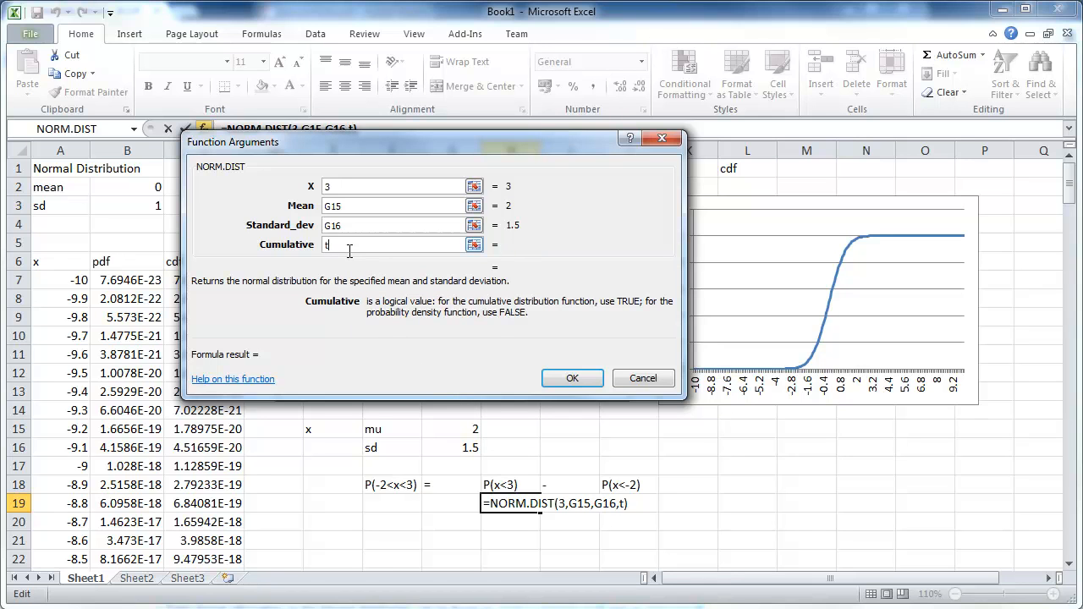
type("rue")
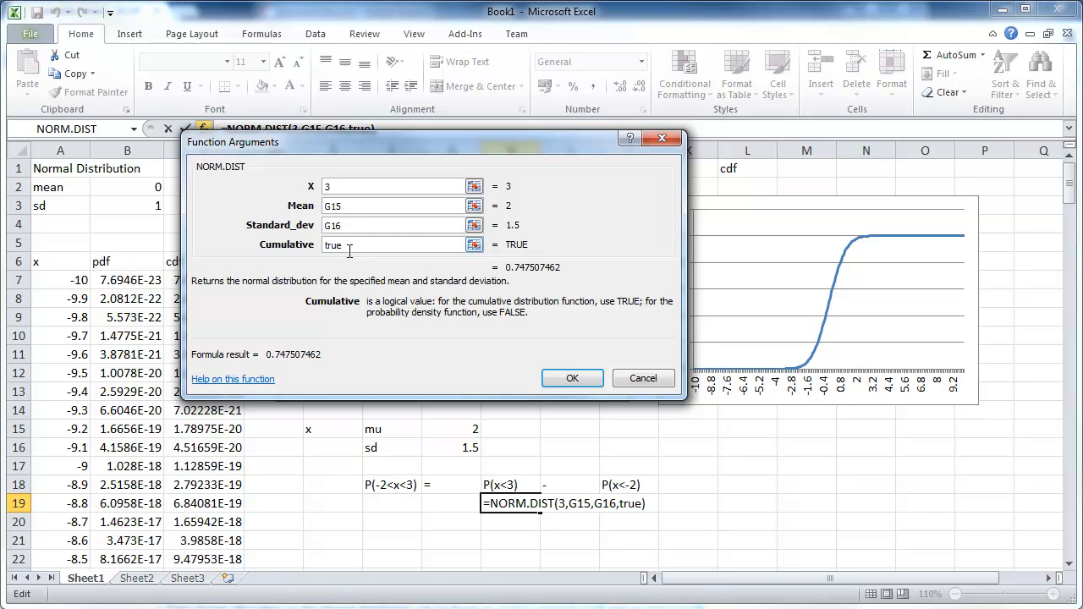
left_click(573, 380)
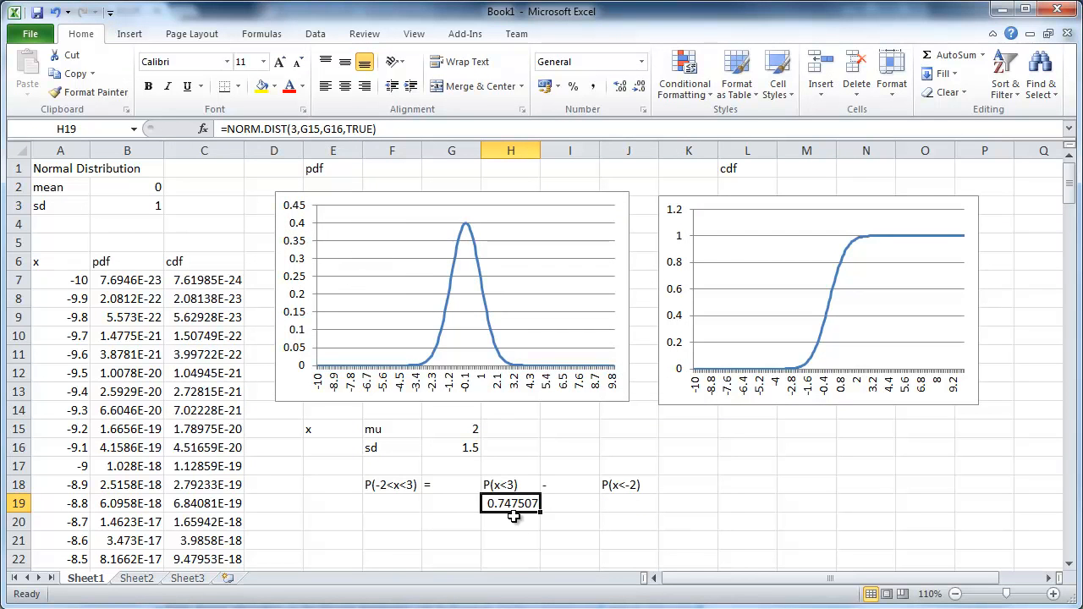
Review the mu and sd inputs and the P(x<3) label and formula.
left_click(451, 430)
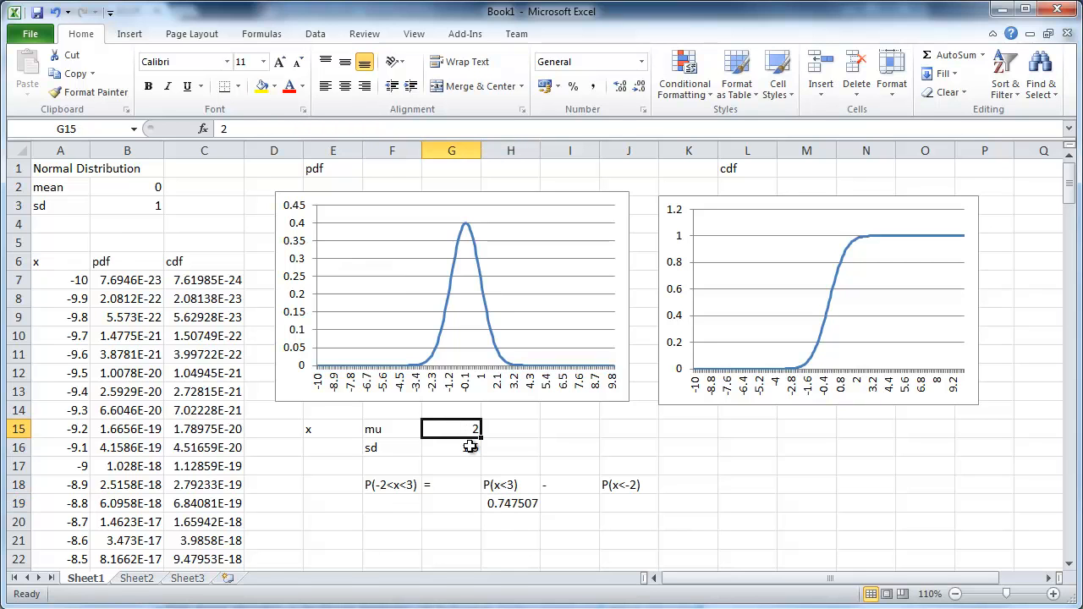
left_click(509, 484)
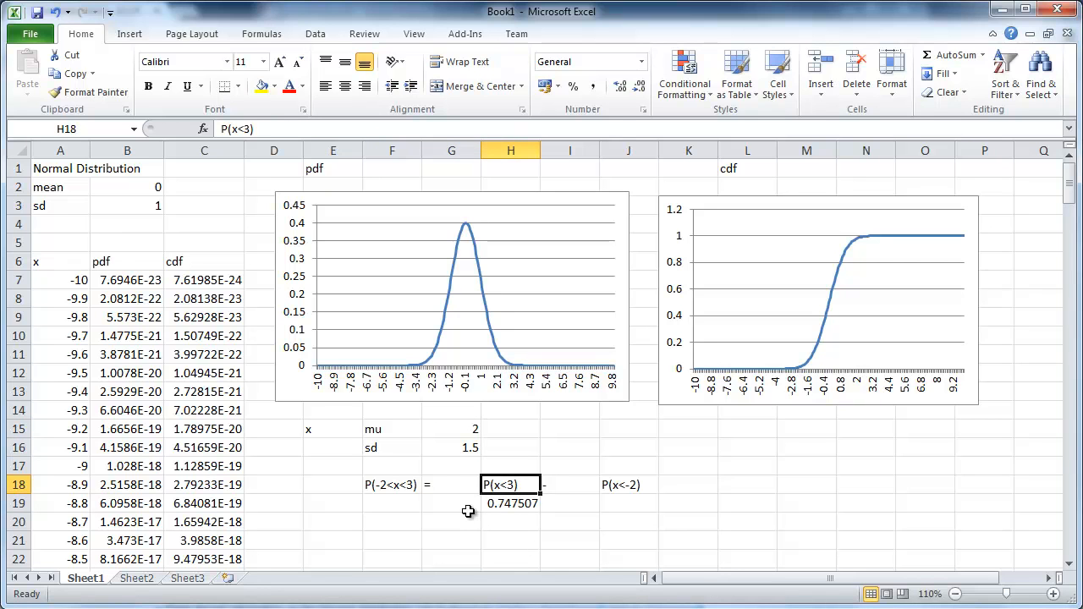
left_click(511, 504)
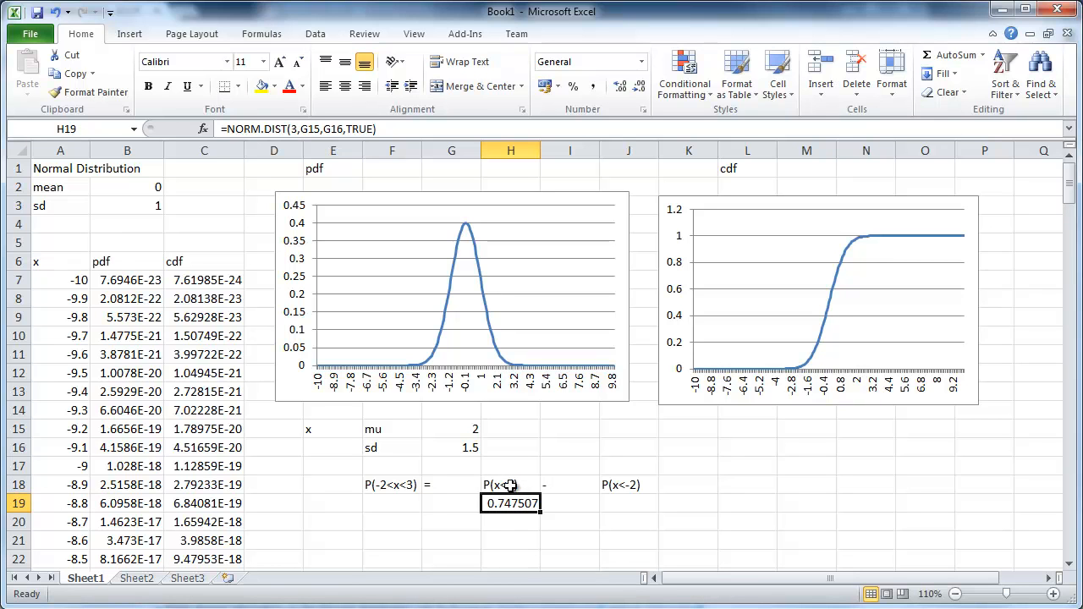
left_click(450, 430)
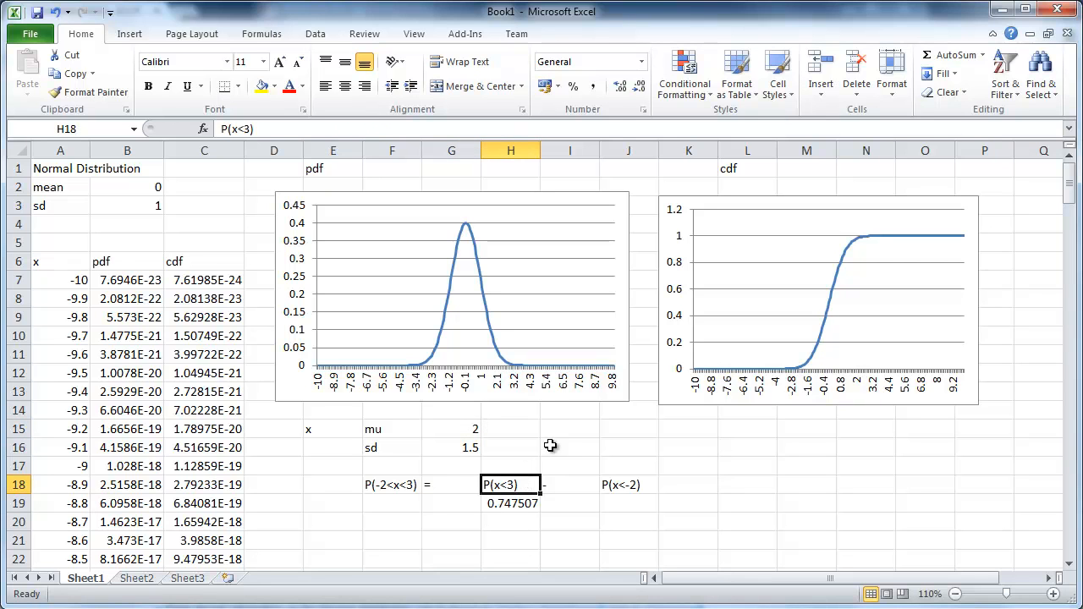
mouse_move(559, 441)
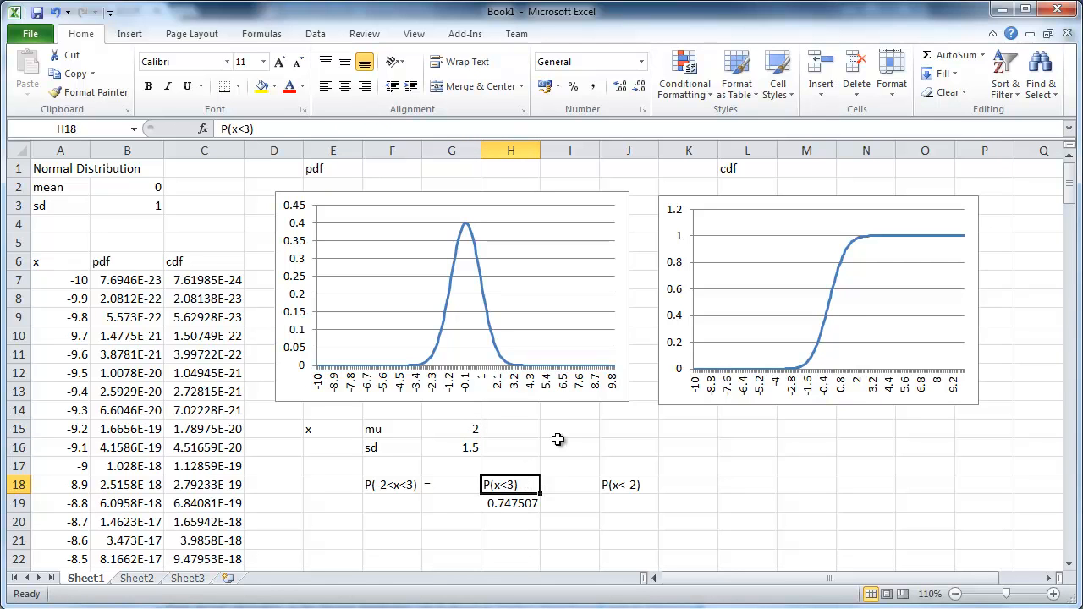
left_click(512, 504)
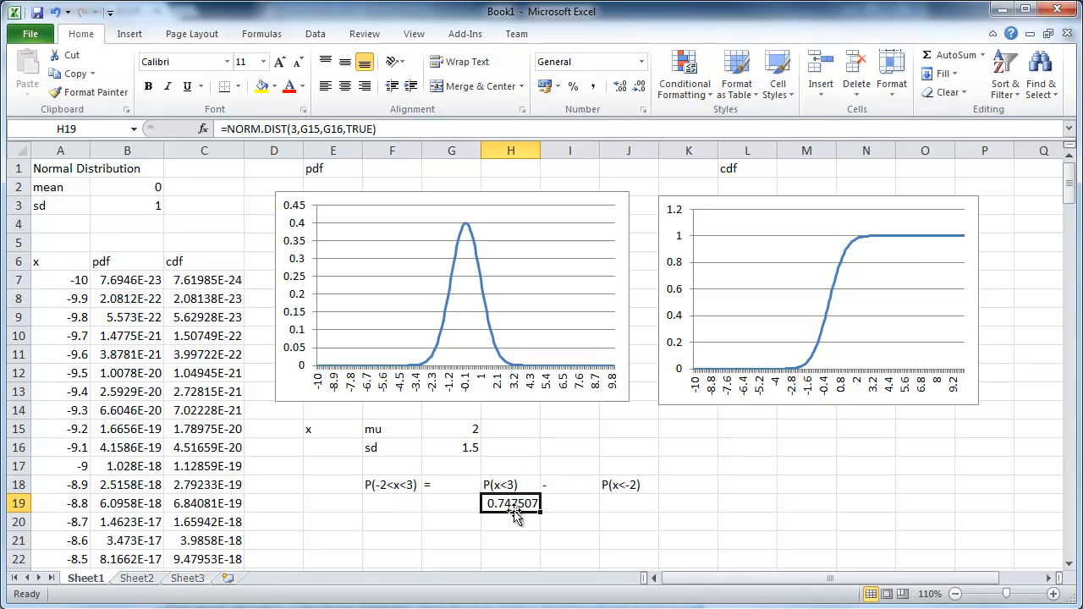
left_click(450, 447)
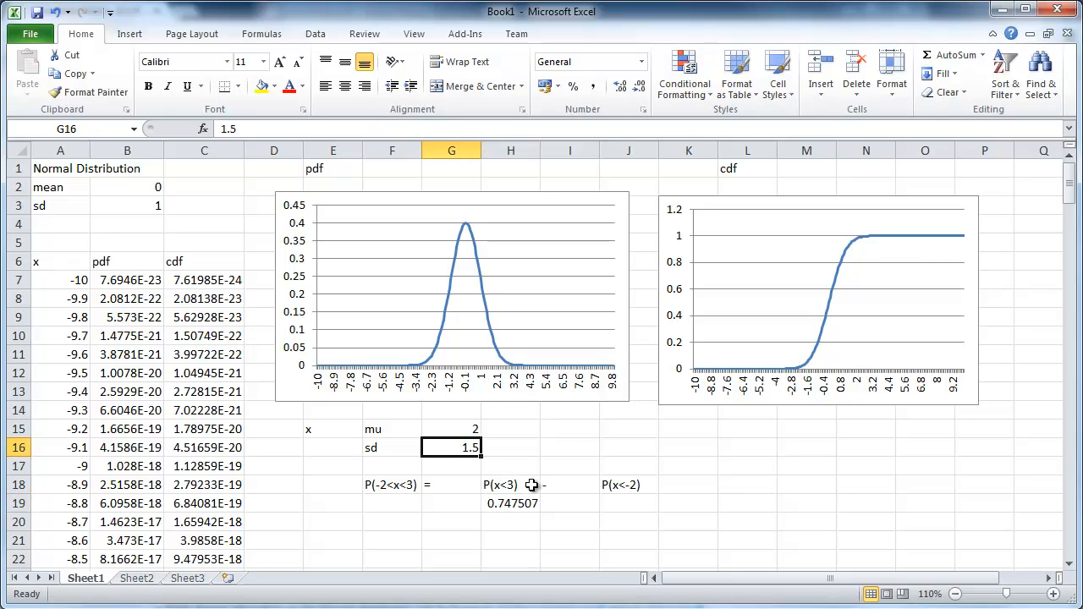
left_click(508, 484)
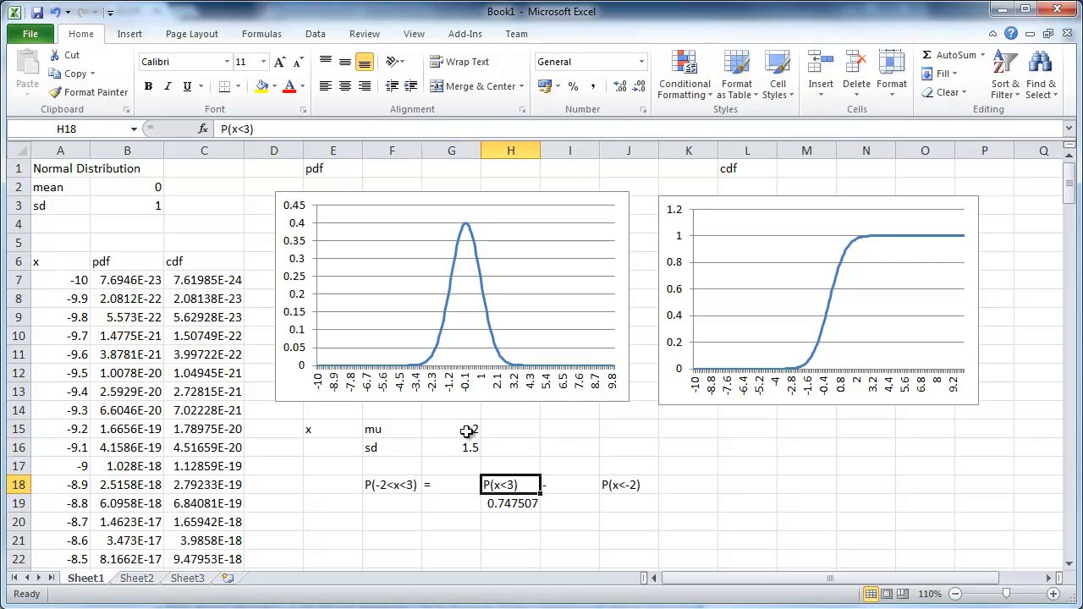
left_click(450, 447)
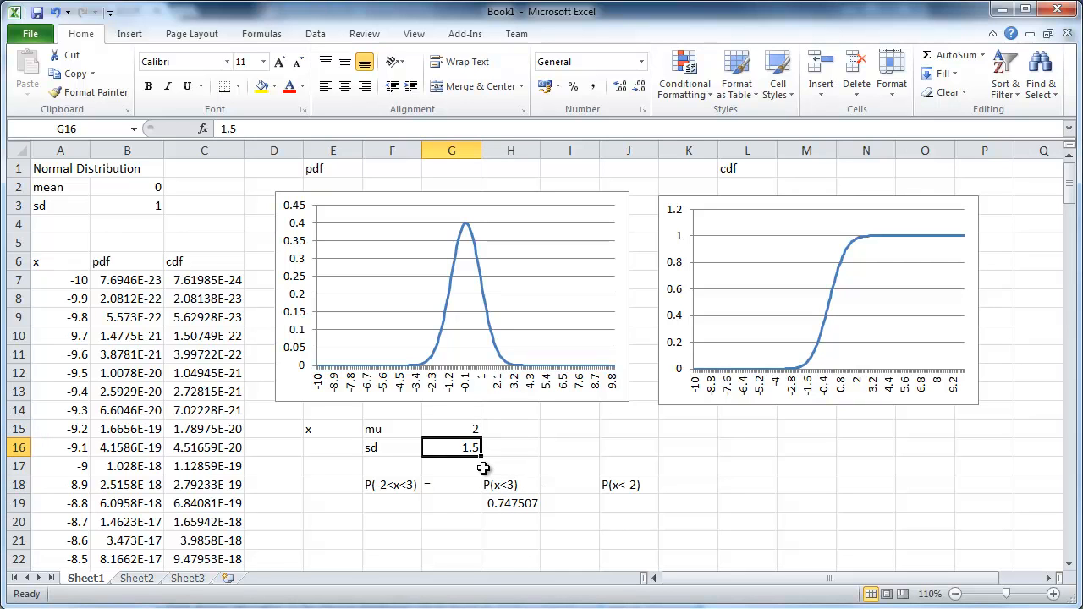
mouse_move(476, 430)
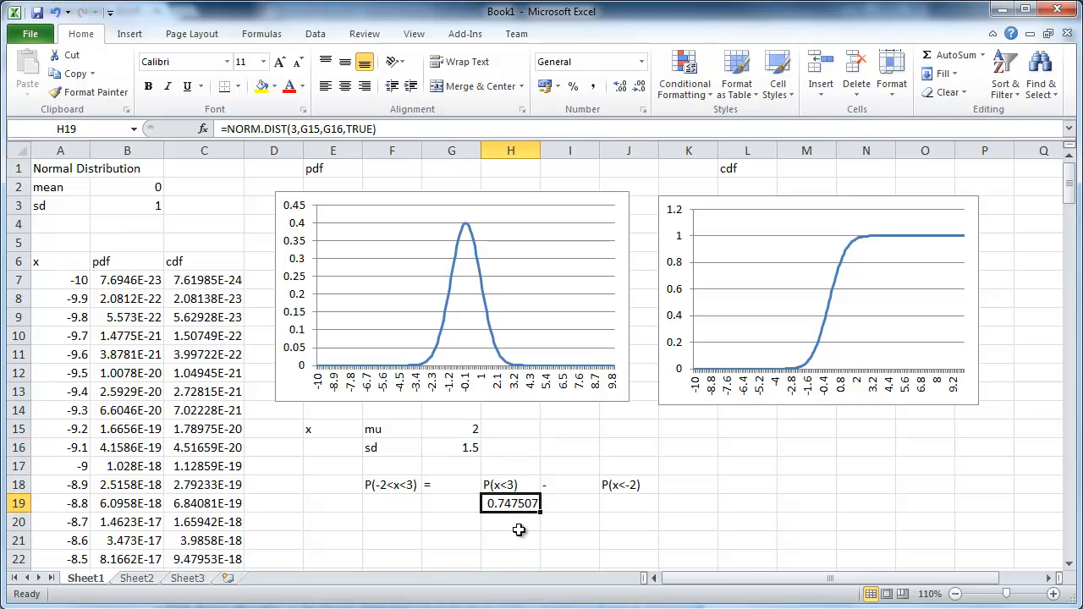
mouse_move(627, 487)
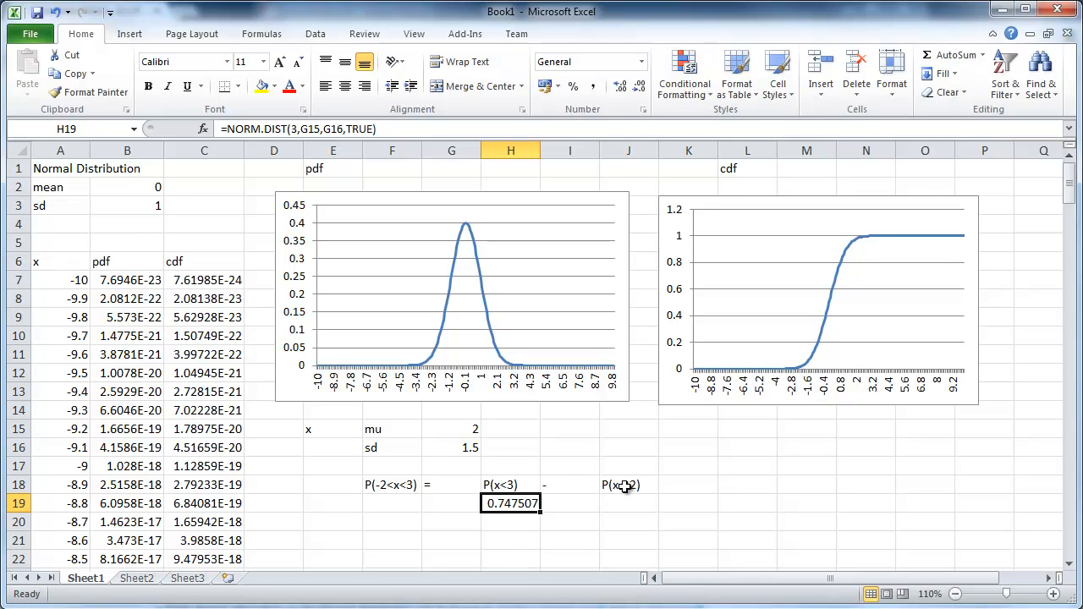
Select J19 as the cell for the P(x<-2) value after checking mu in G15.
left_click(630, 485)
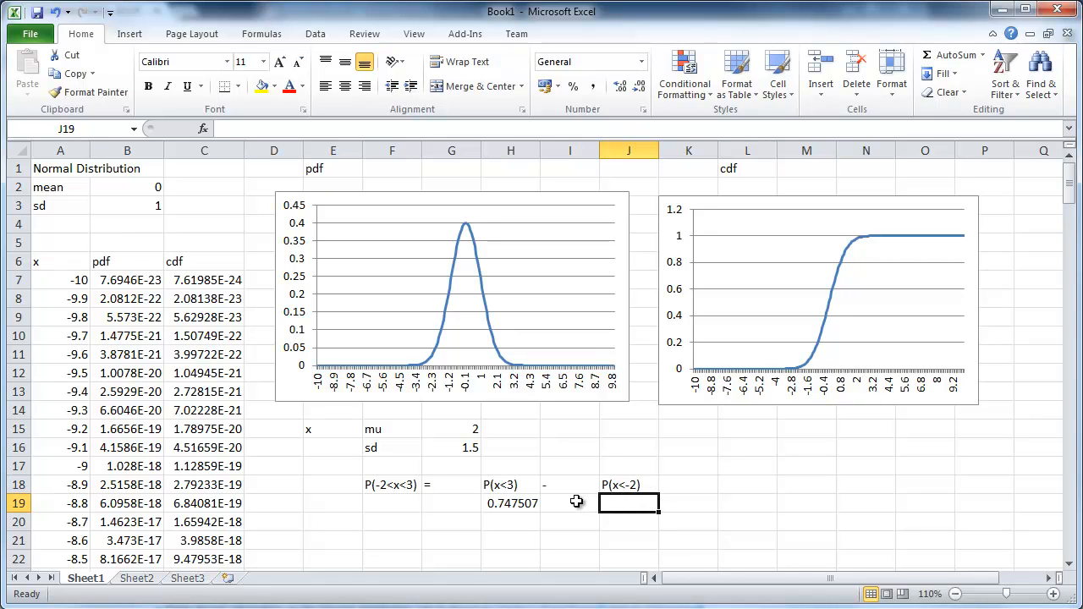
mouse_move(616, 484)
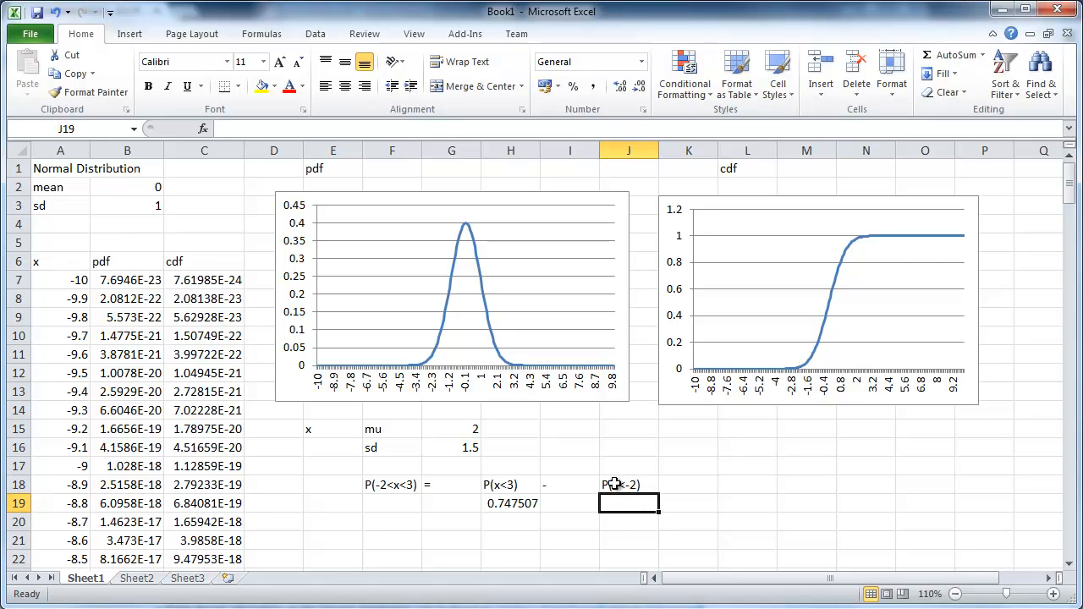
mouse_move(672, 470)
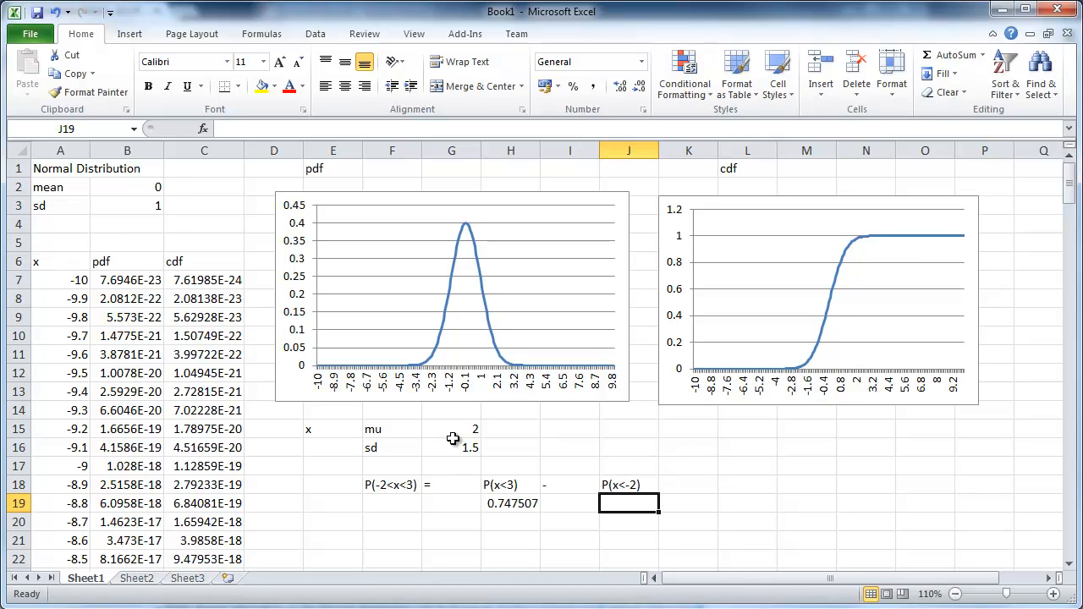
left_click(450, 430)
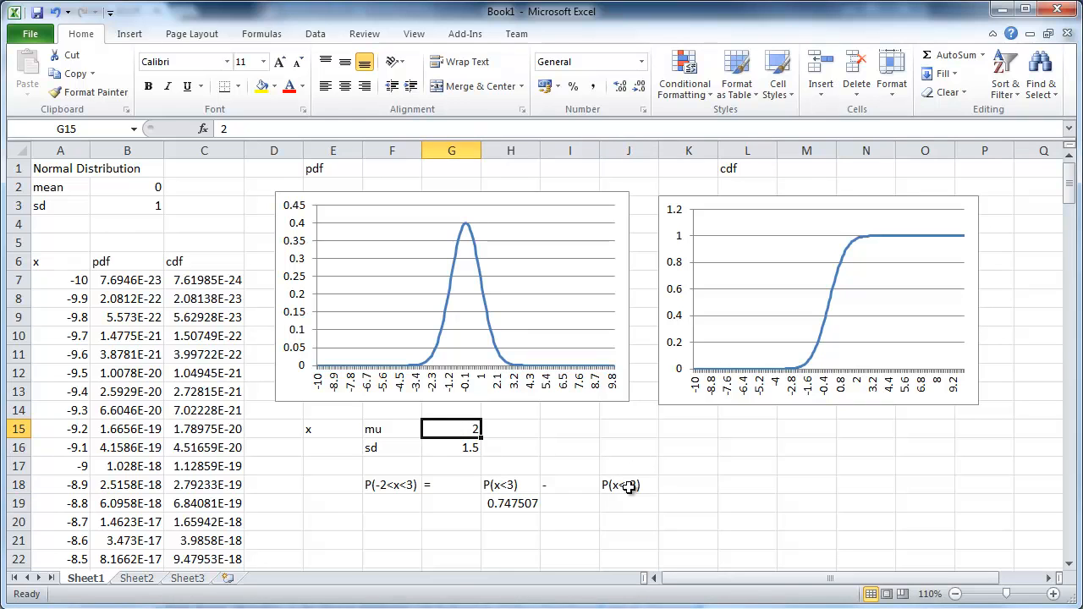
mouse_move(626, 484)
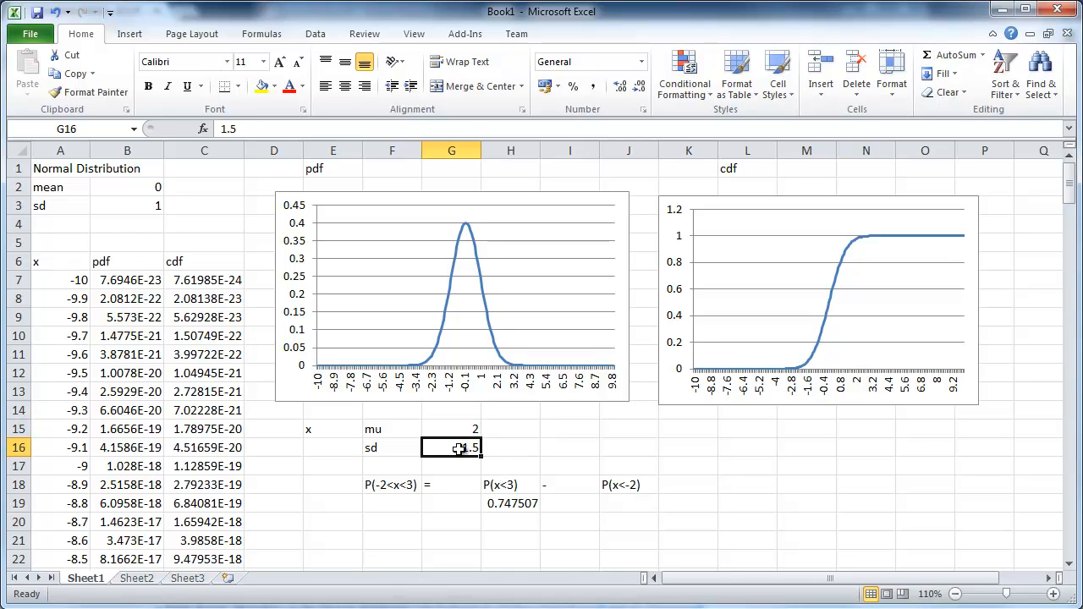
left_click(630, 503)
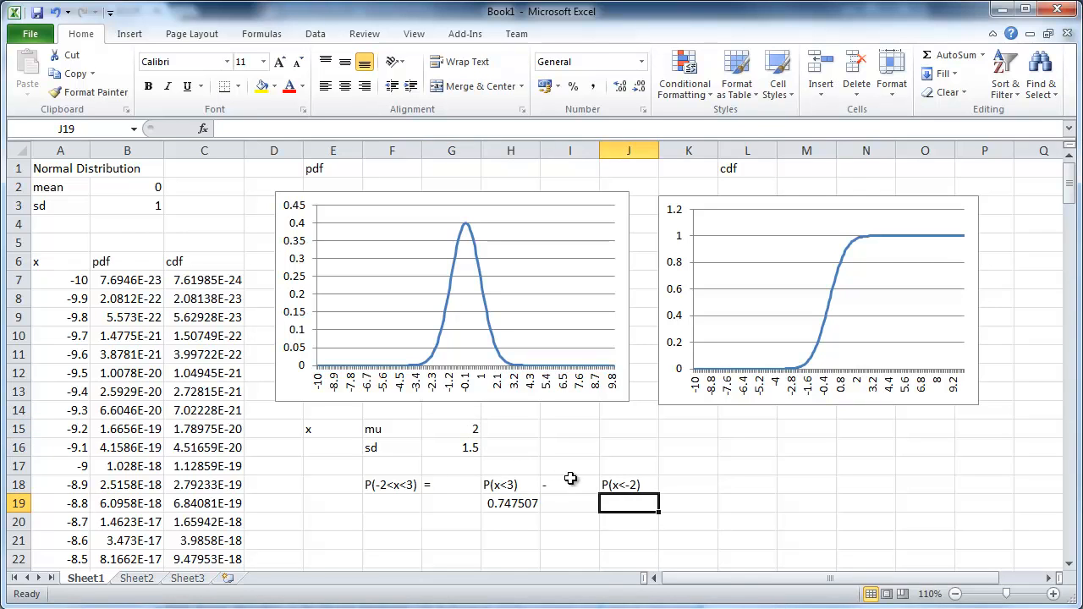
mouse_move(629, 484)
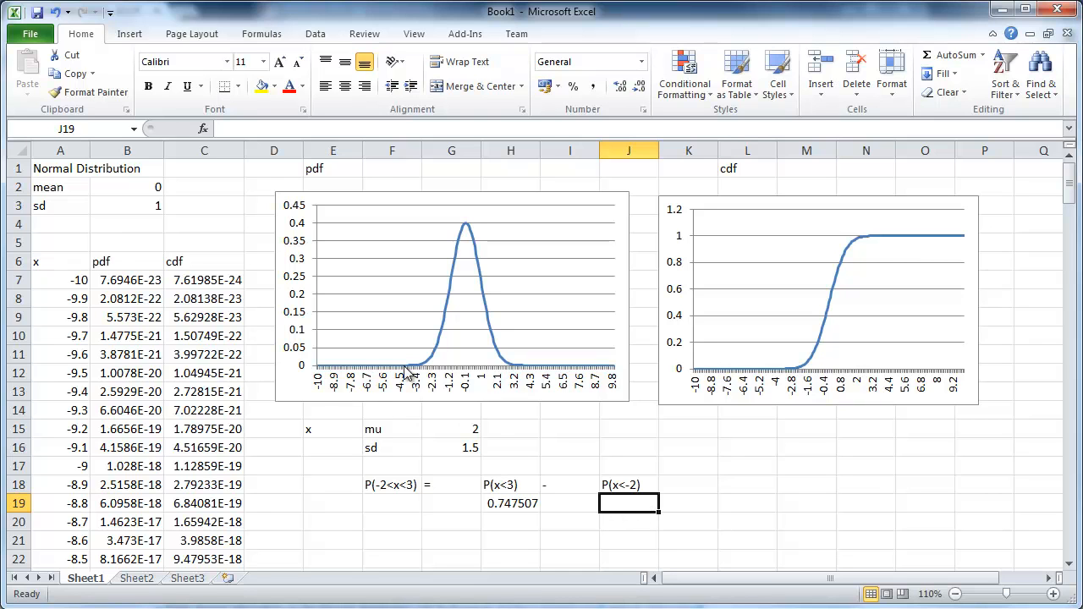
mouse_move(426, 373)
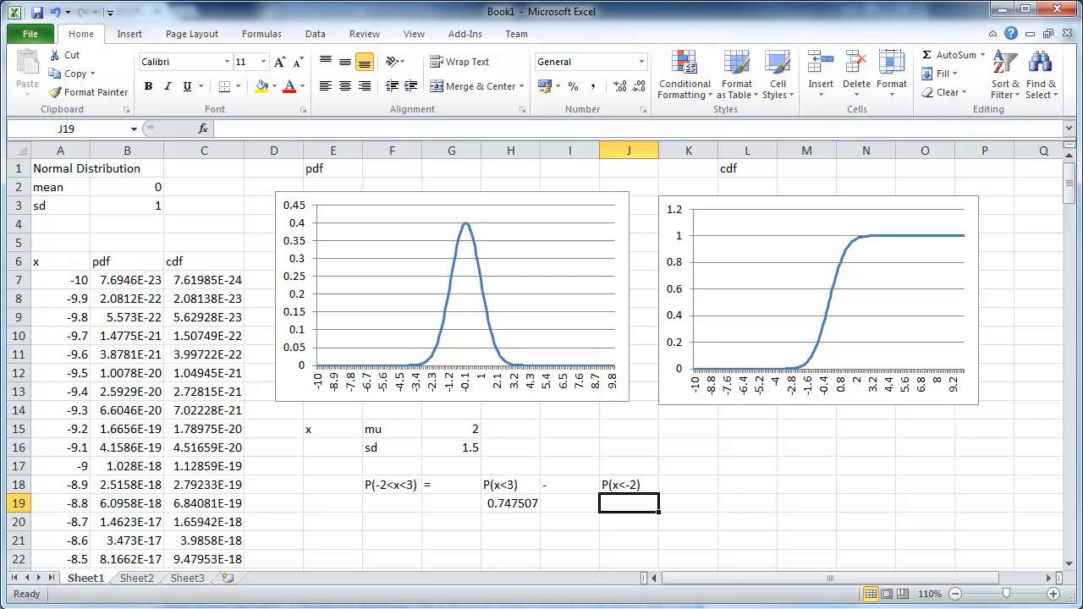
mouse_move(358, 260)
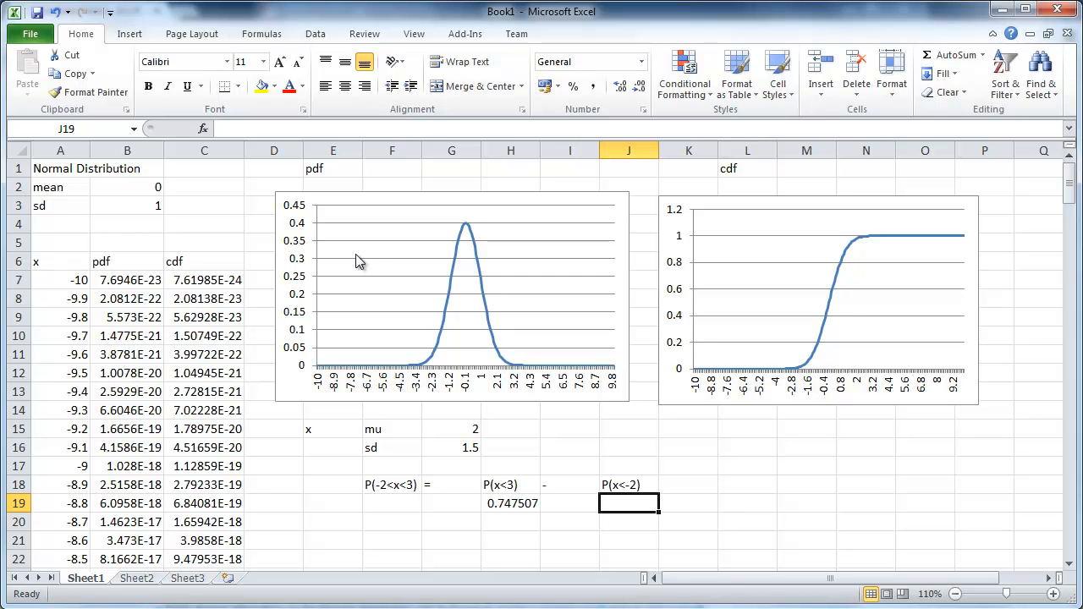
Compute P(x<-2) in J19 as NORM.DIST(-2, G15, G16, TRUE), giving 0.00383.
left_click(203, 128)
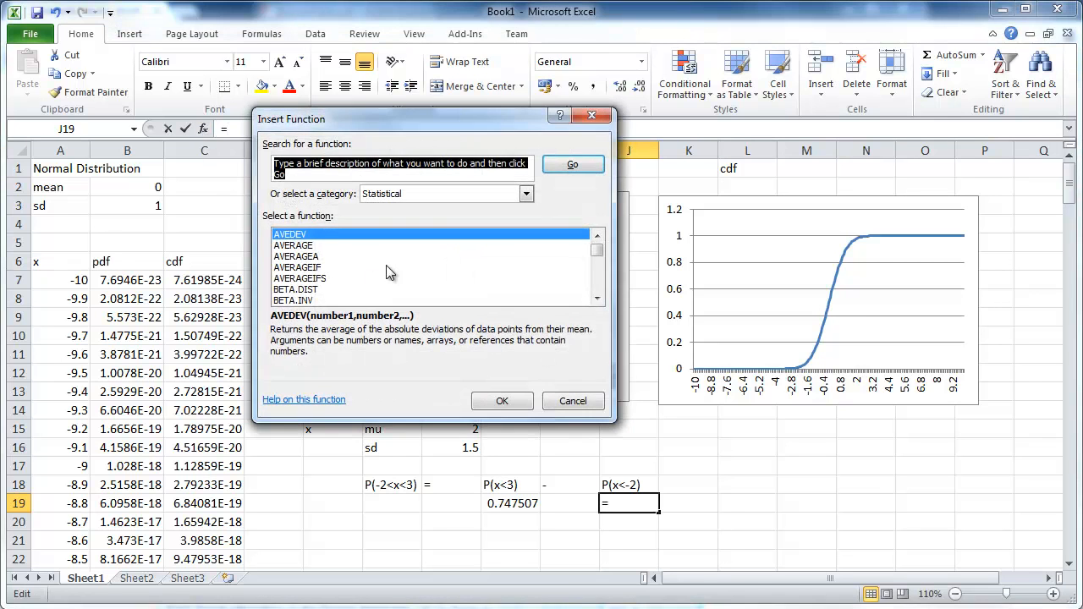
left_click(597, 262)
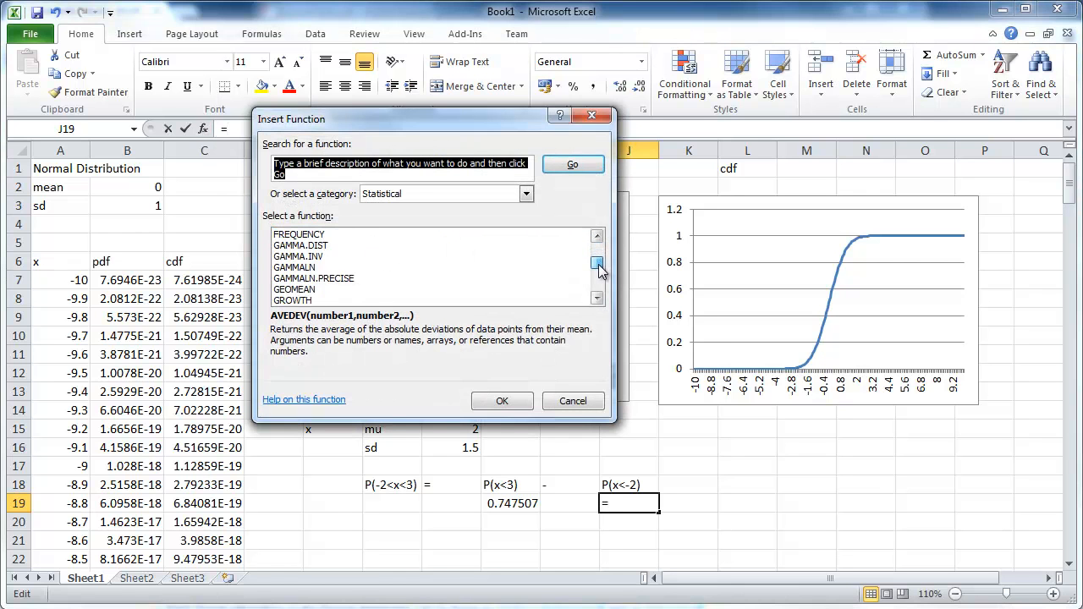
left_click(596, 269)
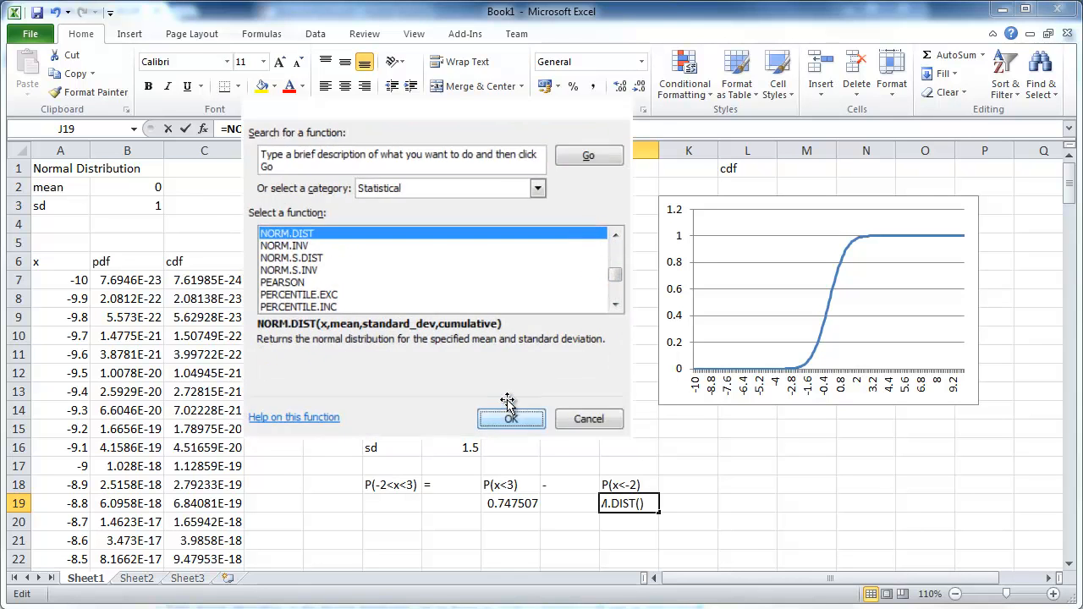
left_click(512, 420)
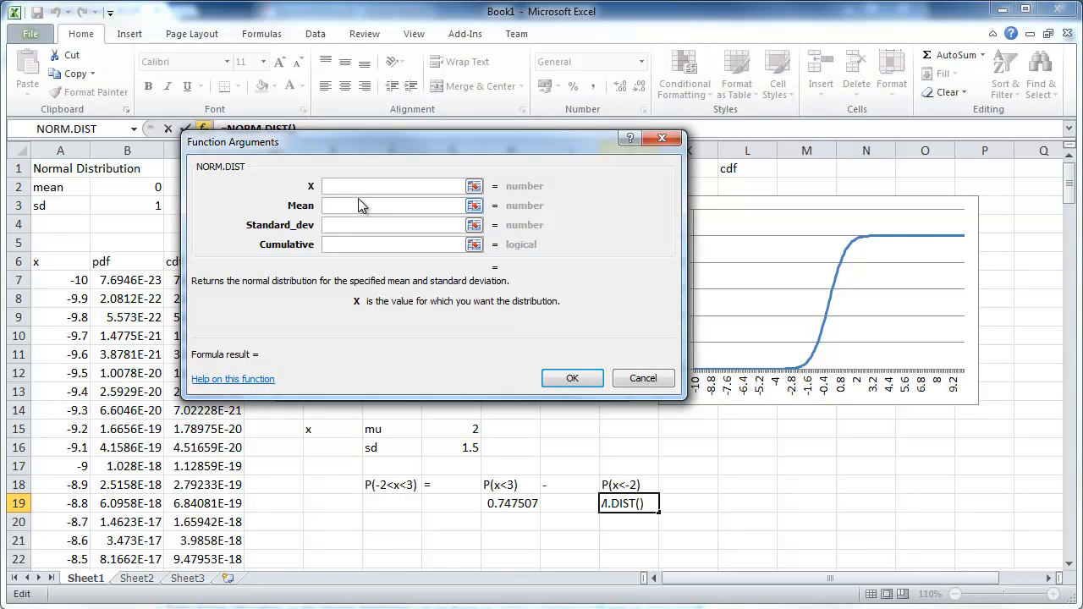
type("-2")
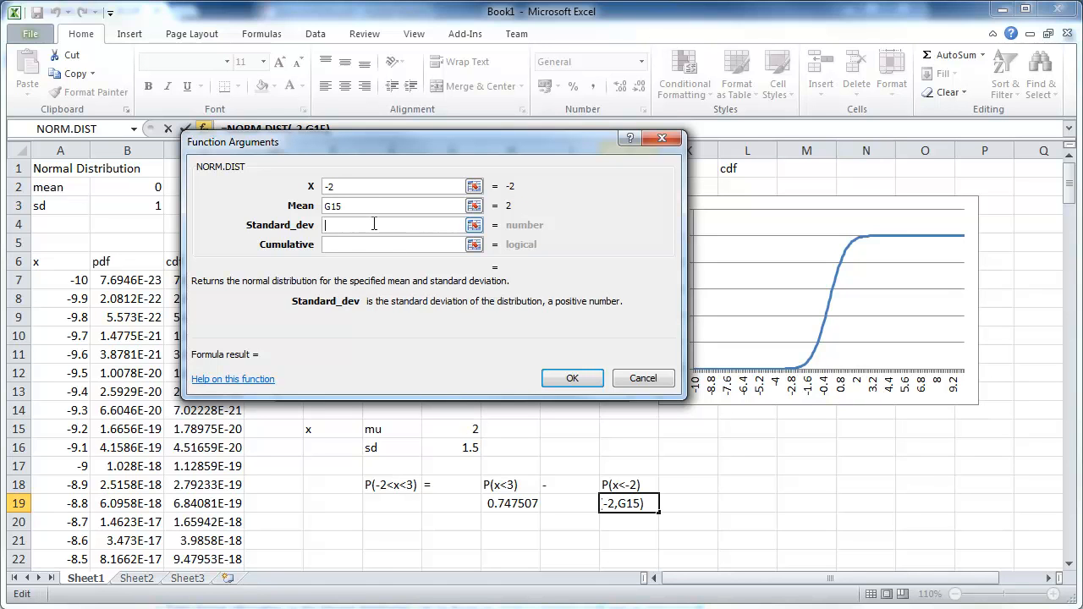
left_click(450, 447)
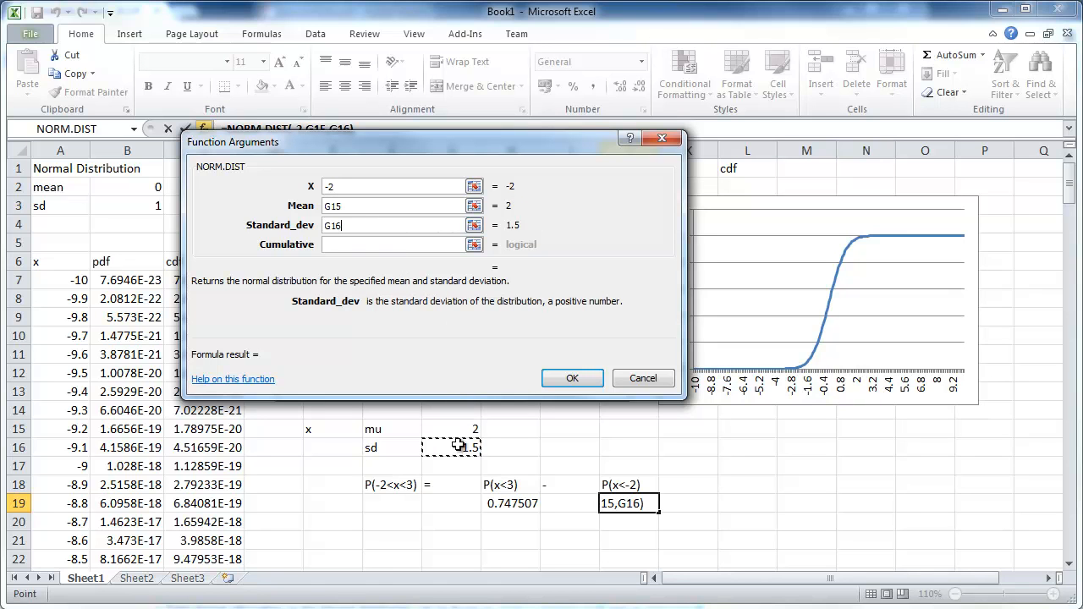
type("tr")
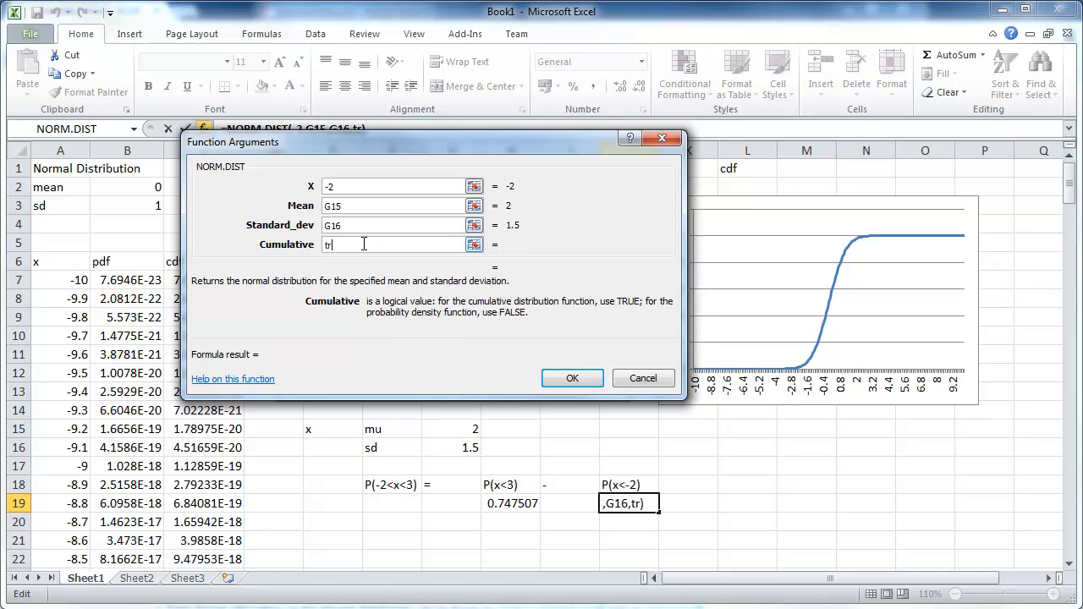
left_click(572, 379)
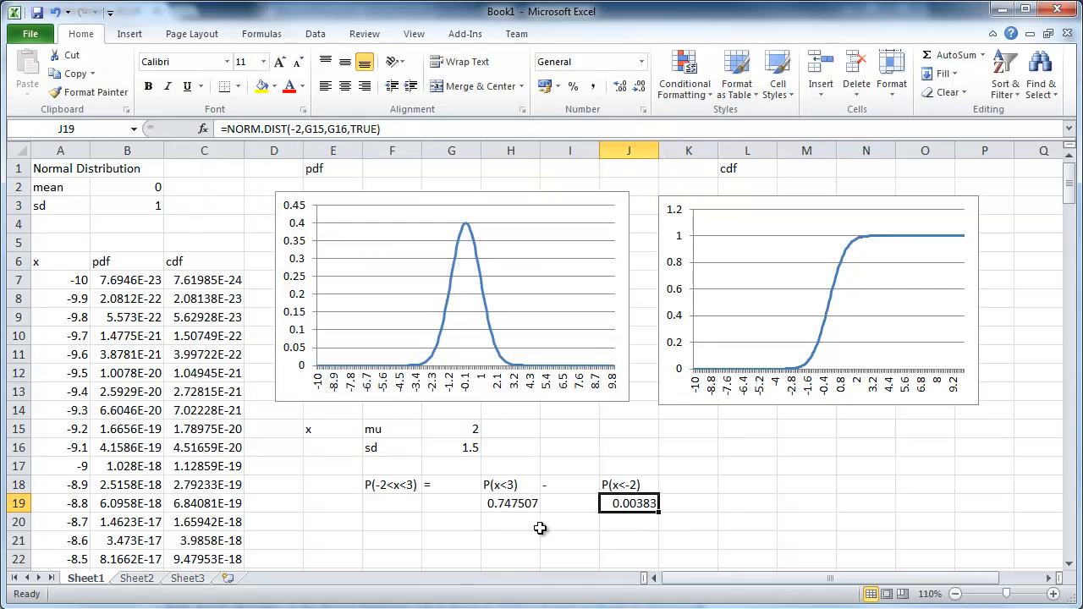
mouse_move(476, 525)
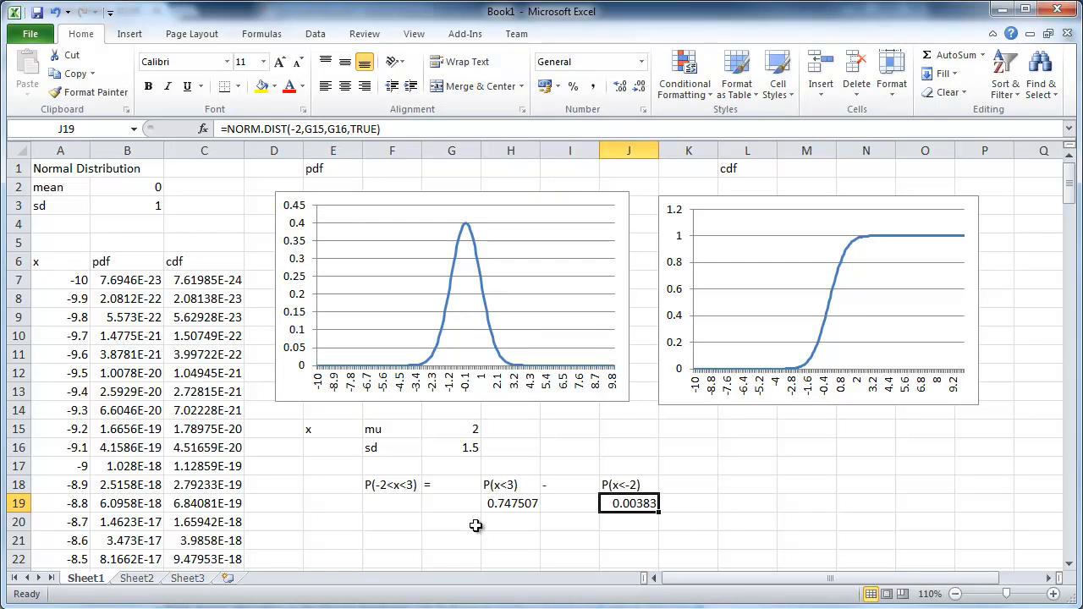
mouse_move(499, 554)
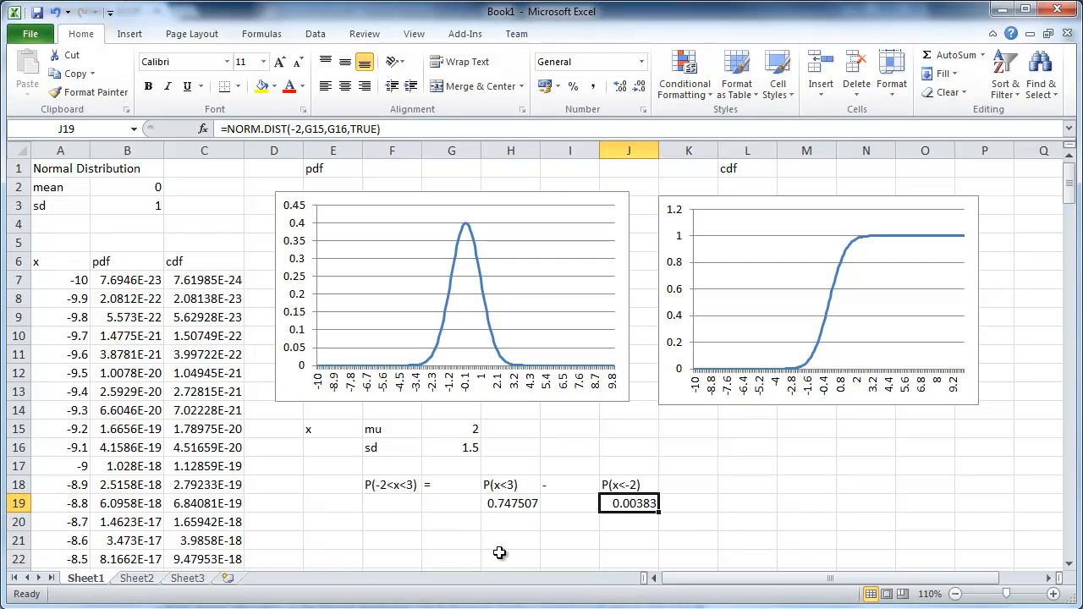
mouse_move(485, 528)
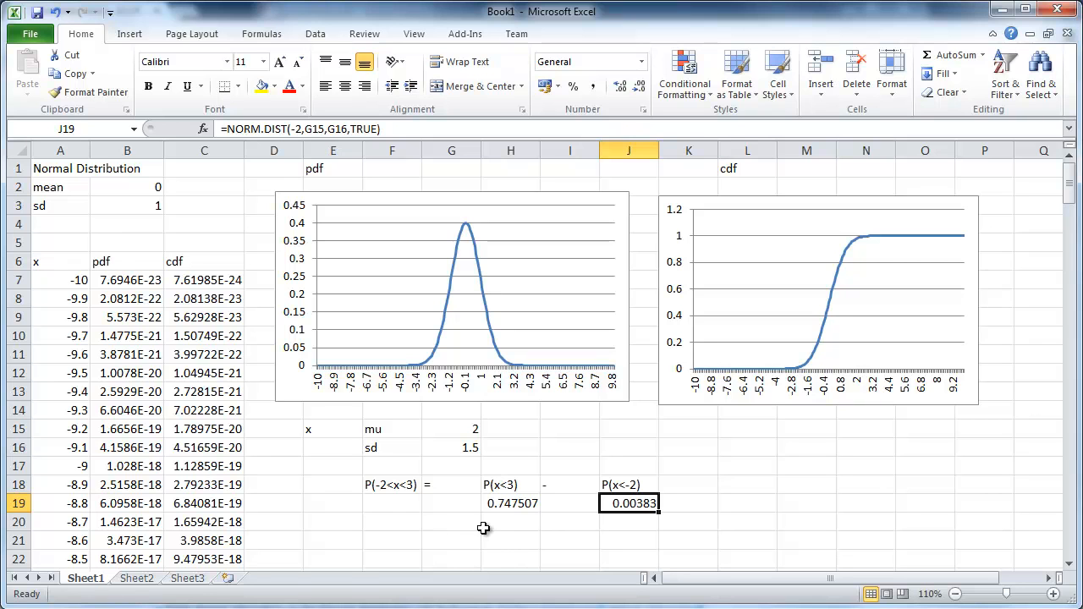
Compute P(-2<x<3) in G20 as =H19-J19, giving 0.743677, and review it with its label.
left_click(450, 521)
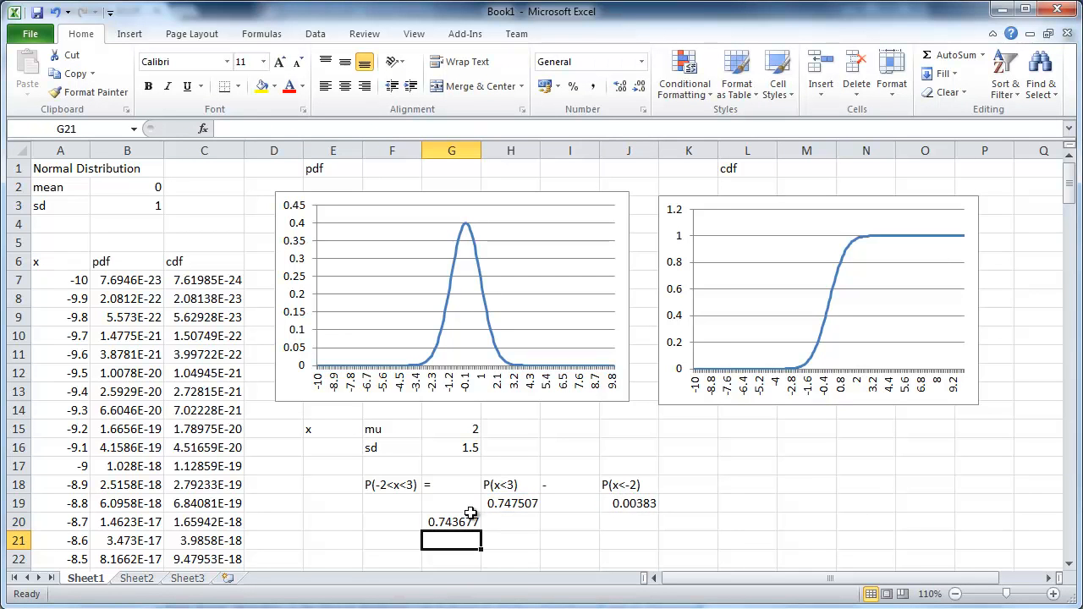
mouse_move(580, 463)
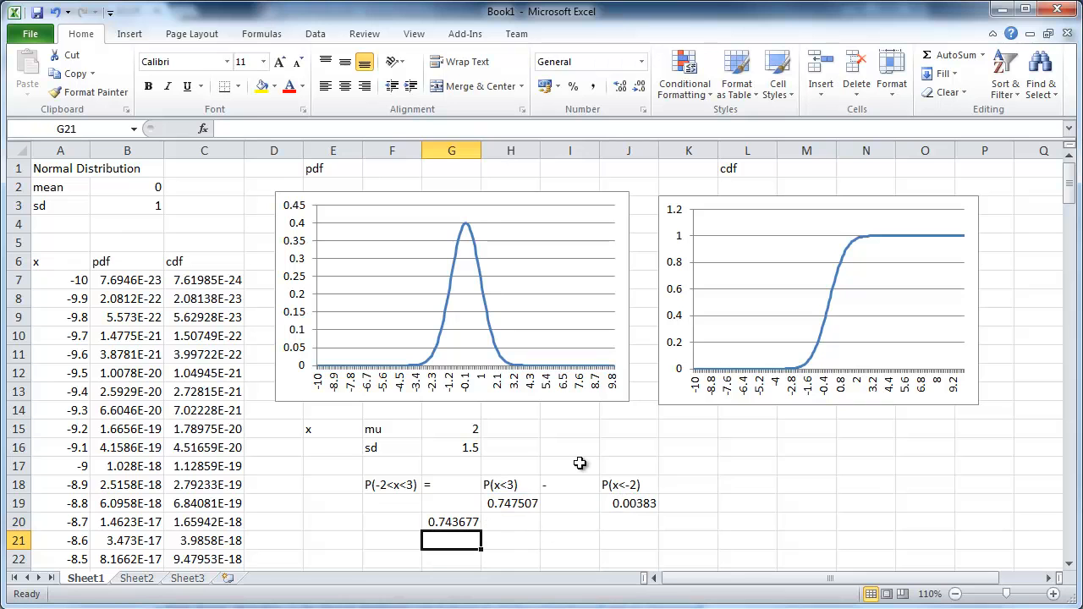
mouse_move(487, 500)
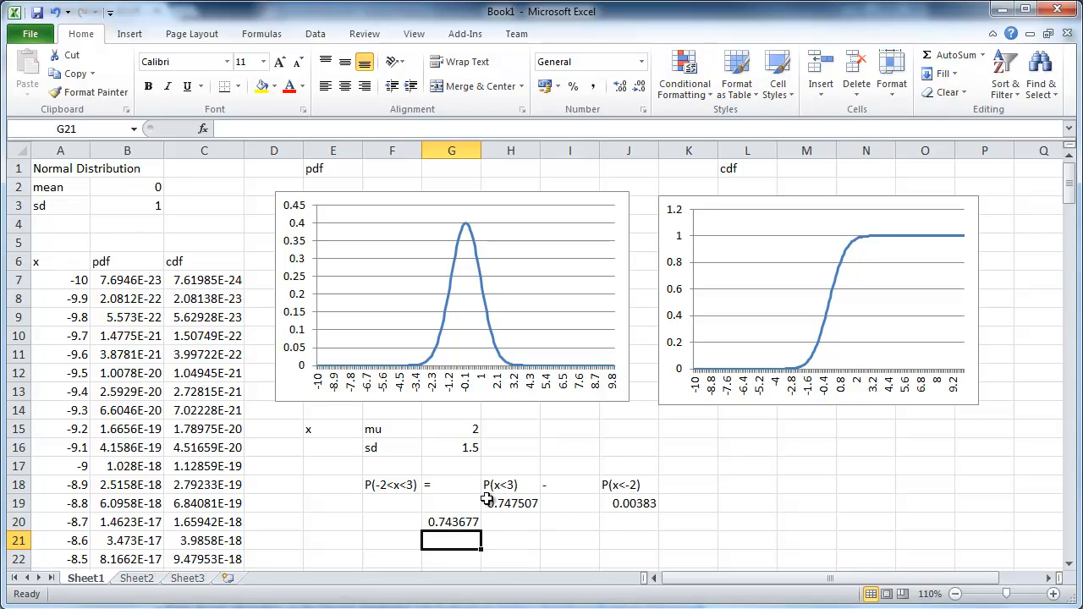
mouse_move(521, 484)
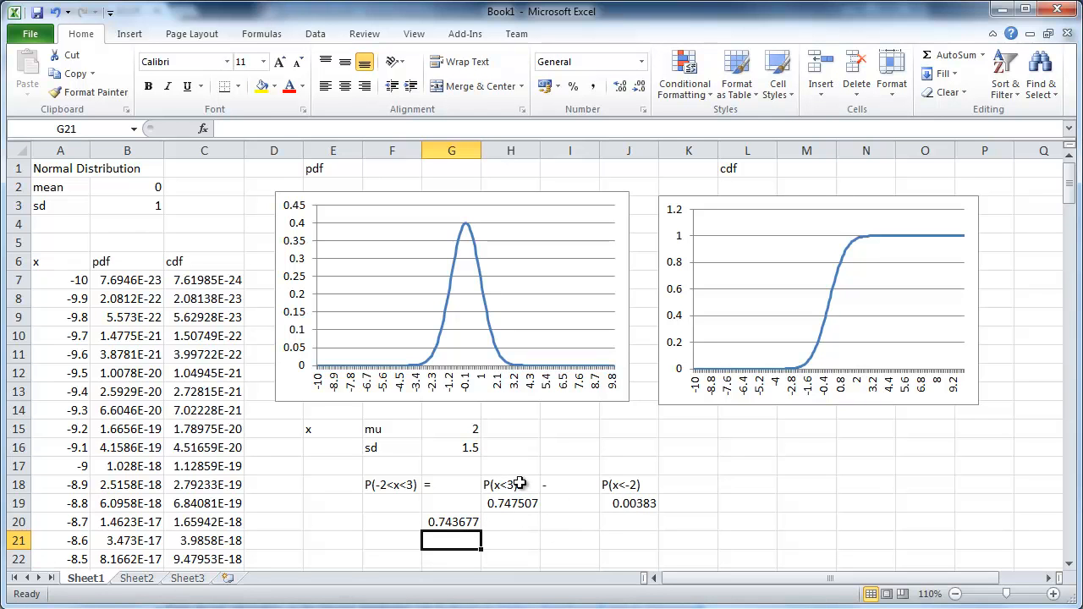
left_click(450, 521)
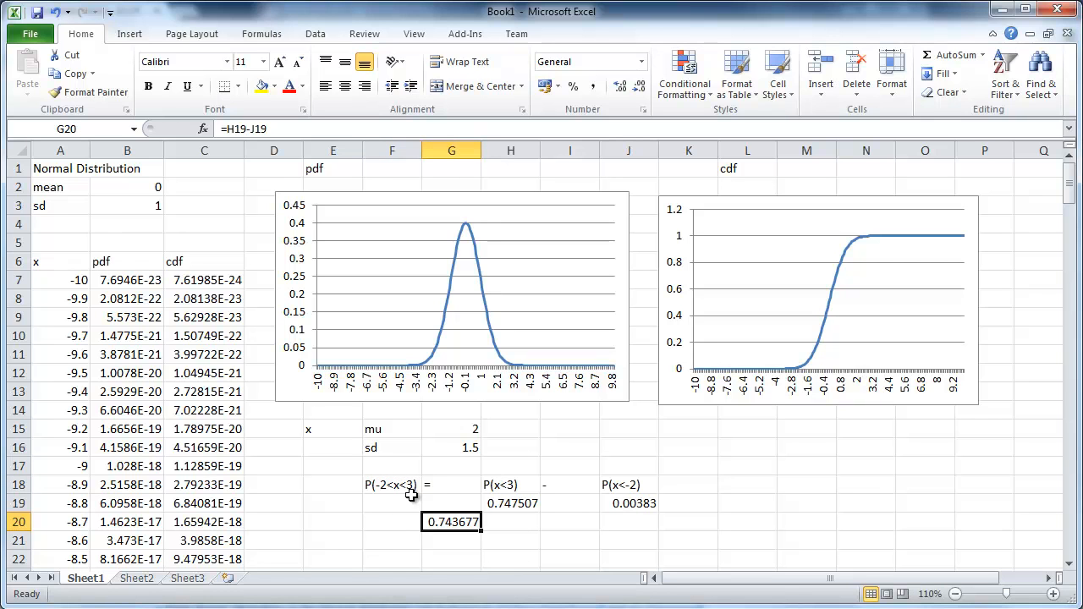
left_click(391, 484)
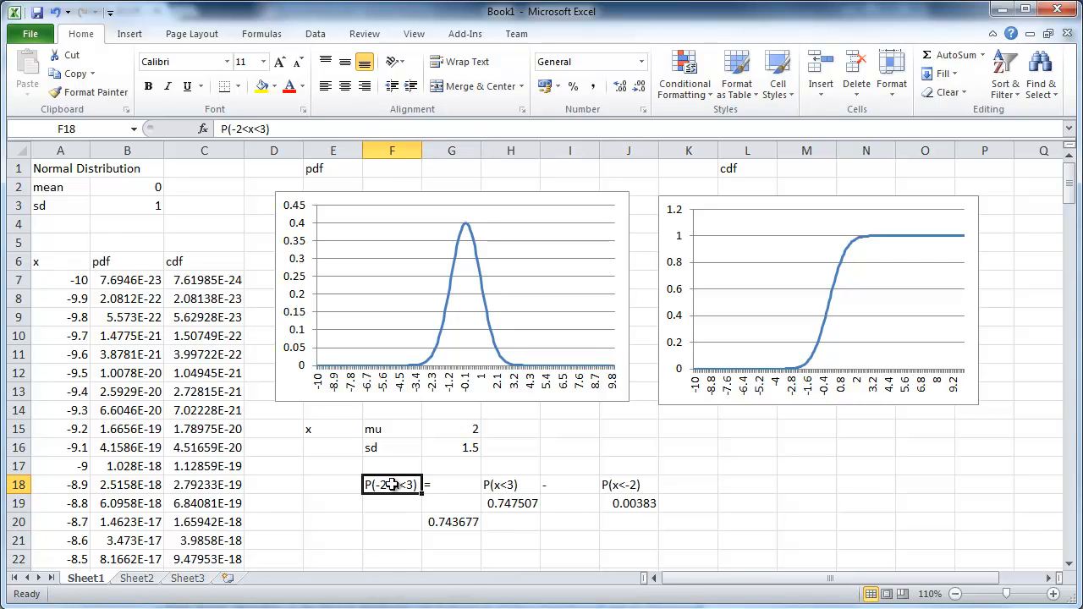